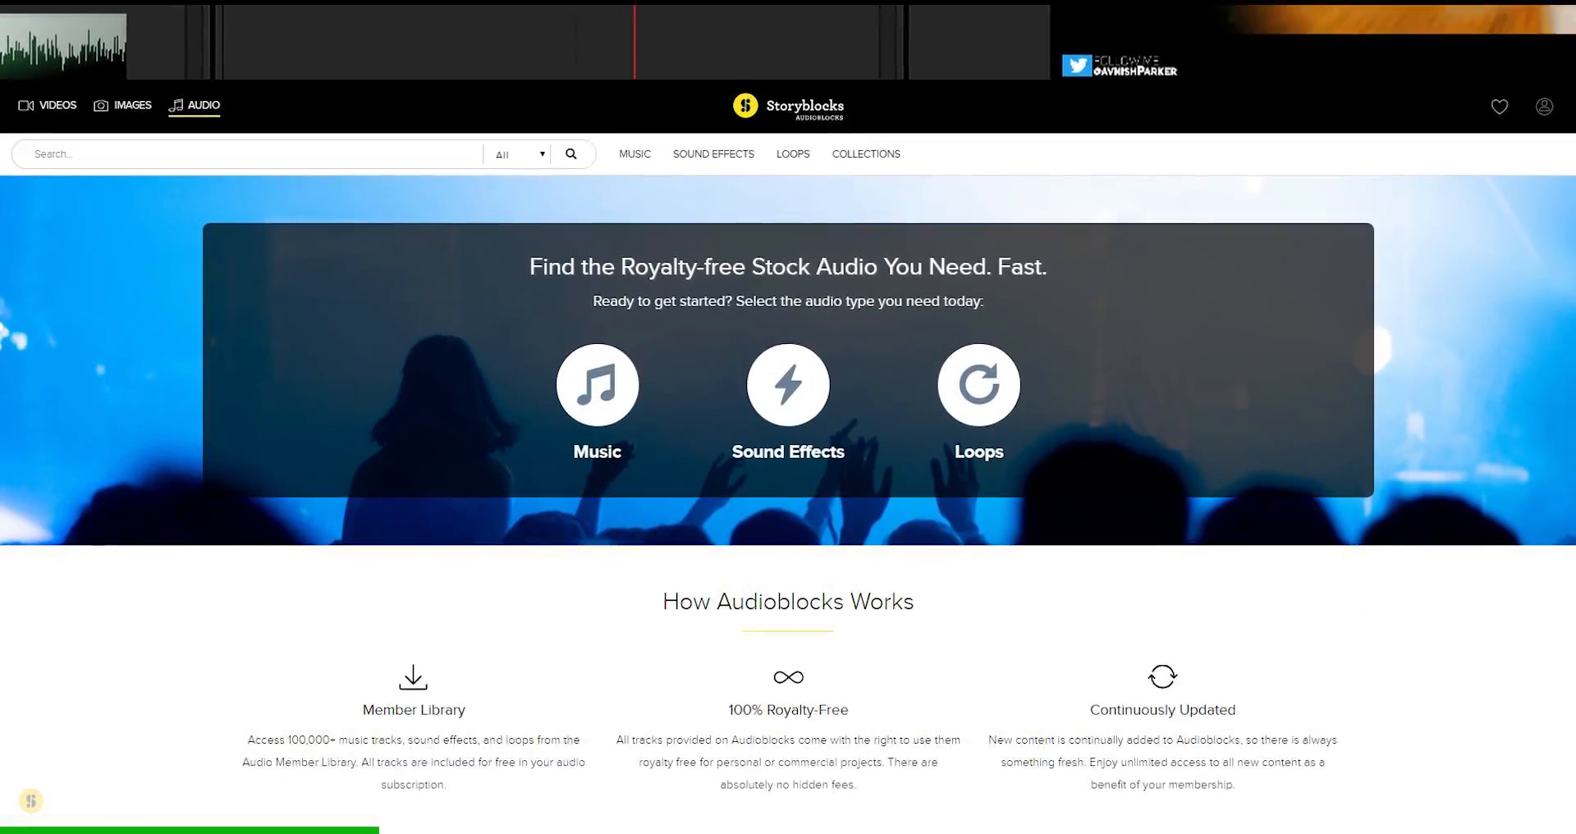
Search Storyblocks Audio for 'Logo Intro' and browse the royalty-free music results
{"action": "scroll", "scroll_direction": "down", "scroll_amount": 3}
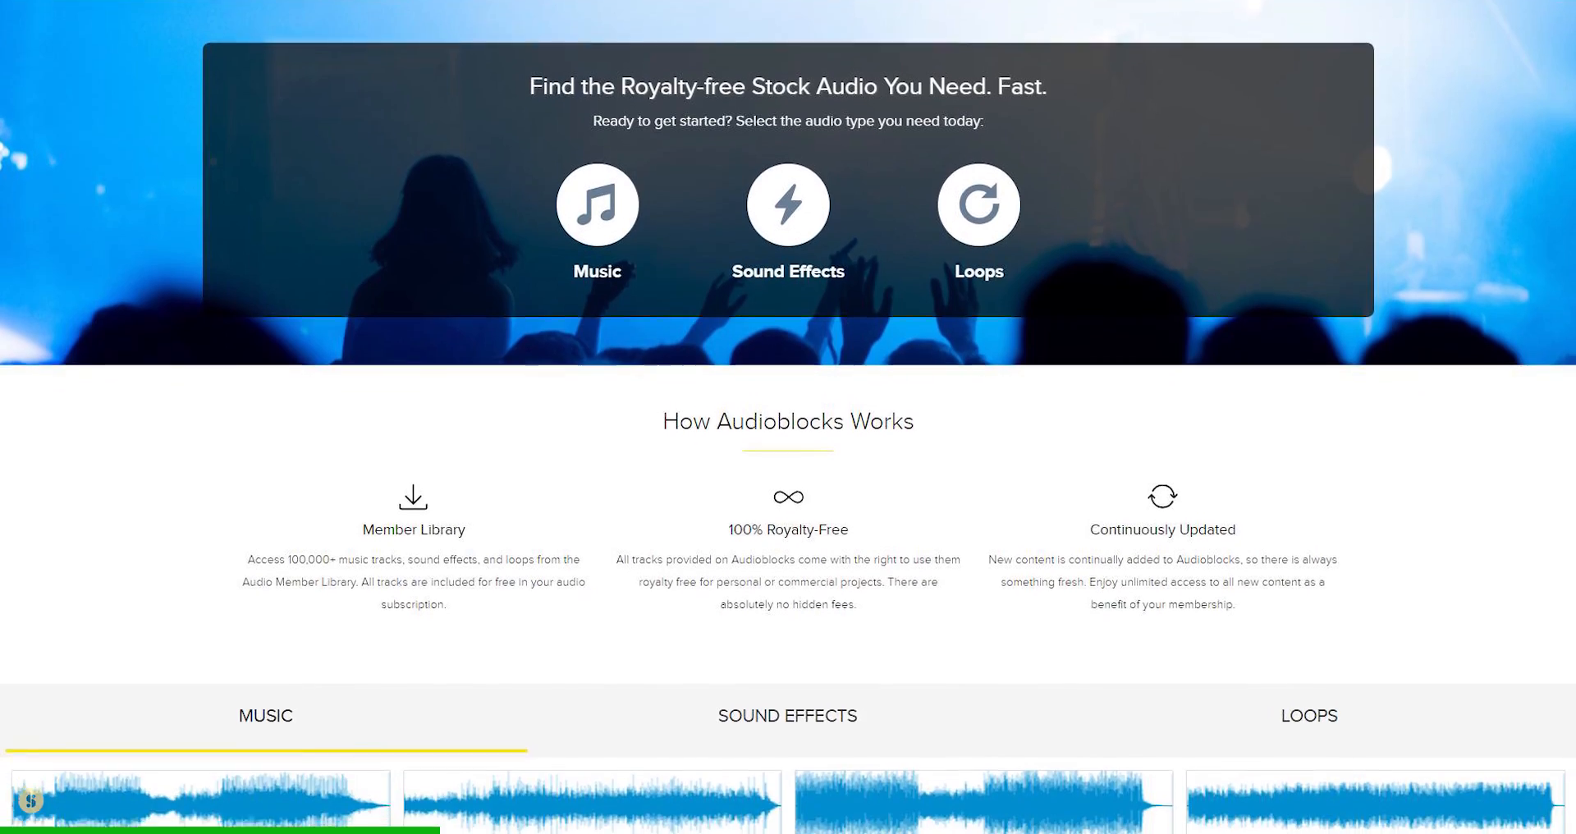
{"action": "scroll", "scroll_direction": "down", "scroll_amount": 3}
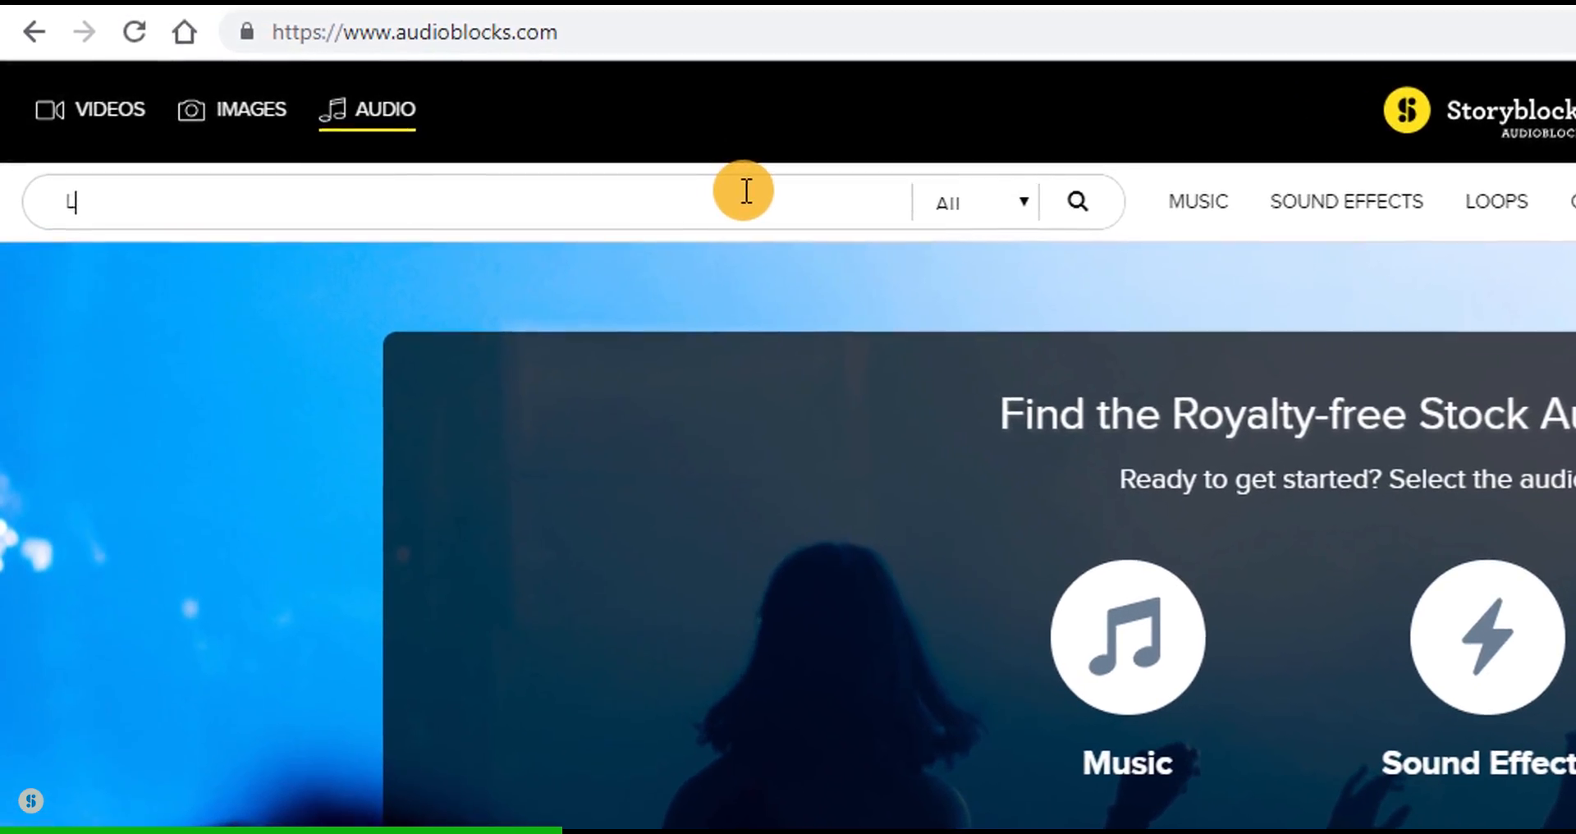
{"action": "type", "text": "Logo Intro"}
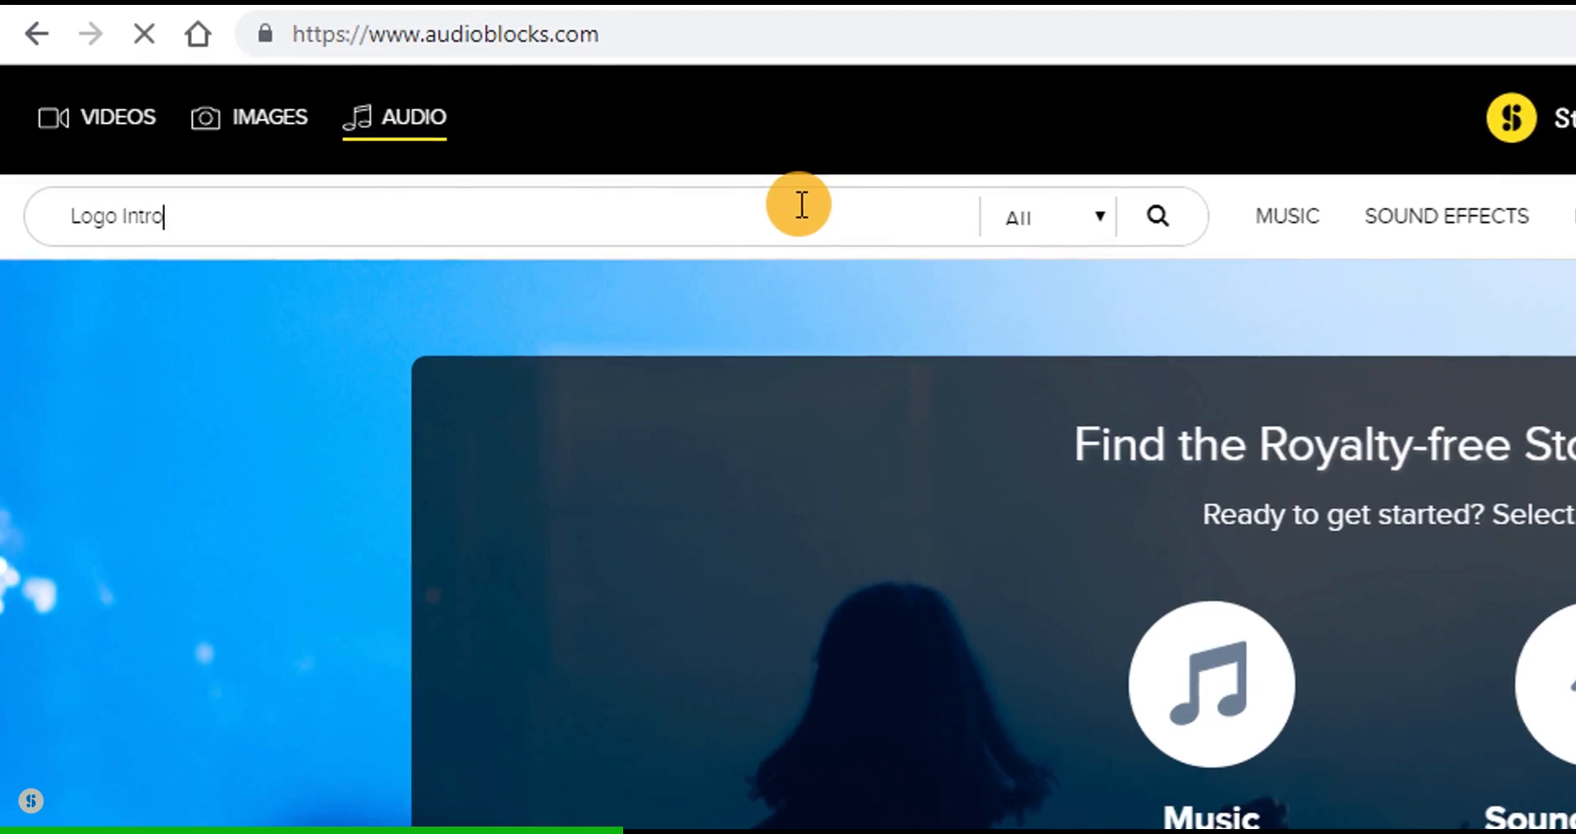
{"action": "left_click", "coordinate": [1154, 217]}
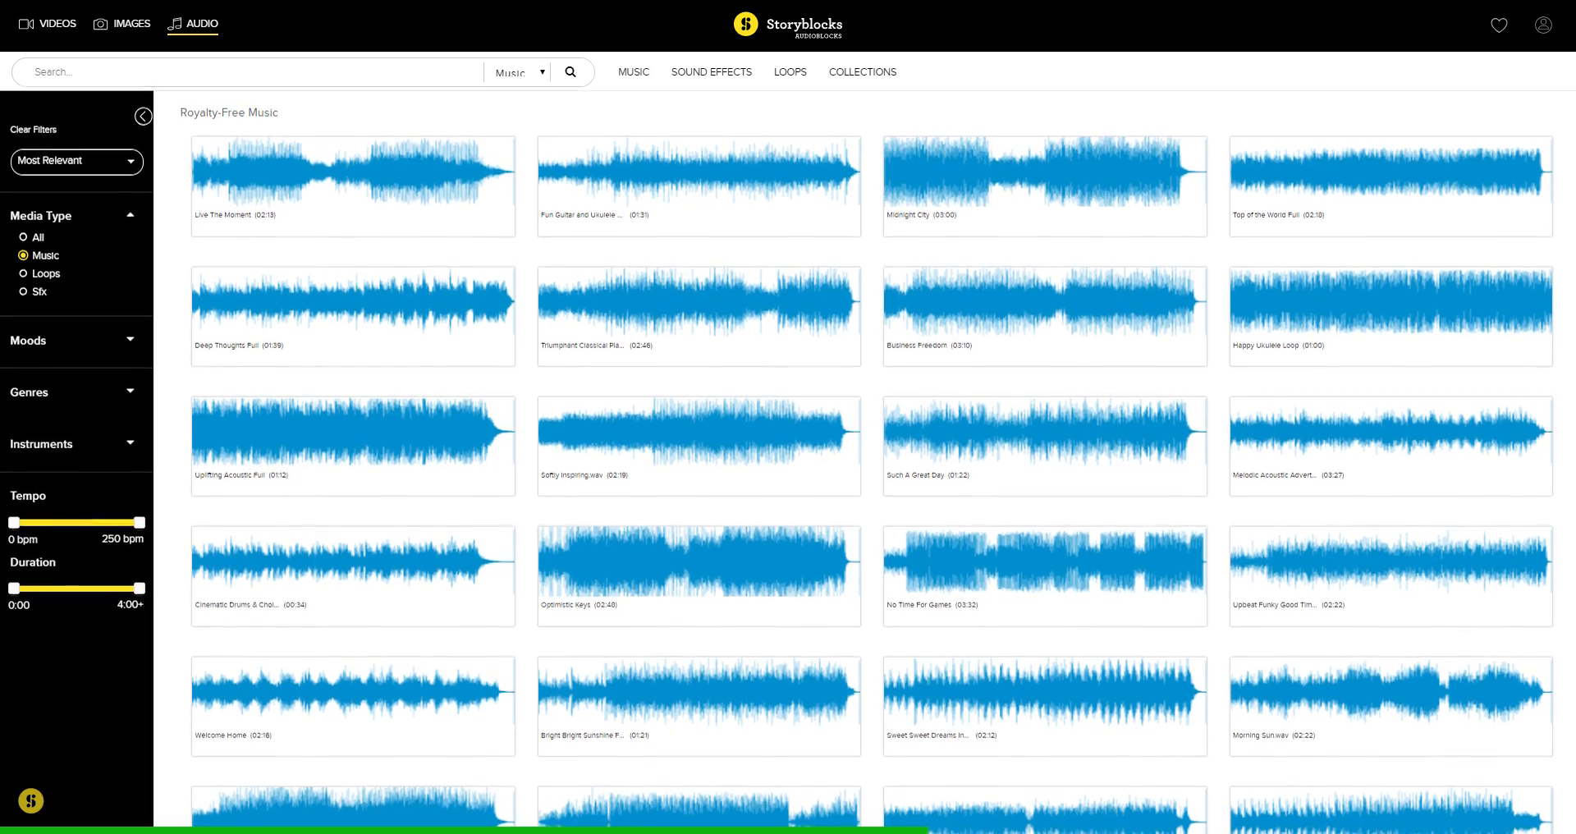
{"action": "scroll", "scroll_direction": "down", "scroll_amount": 3}
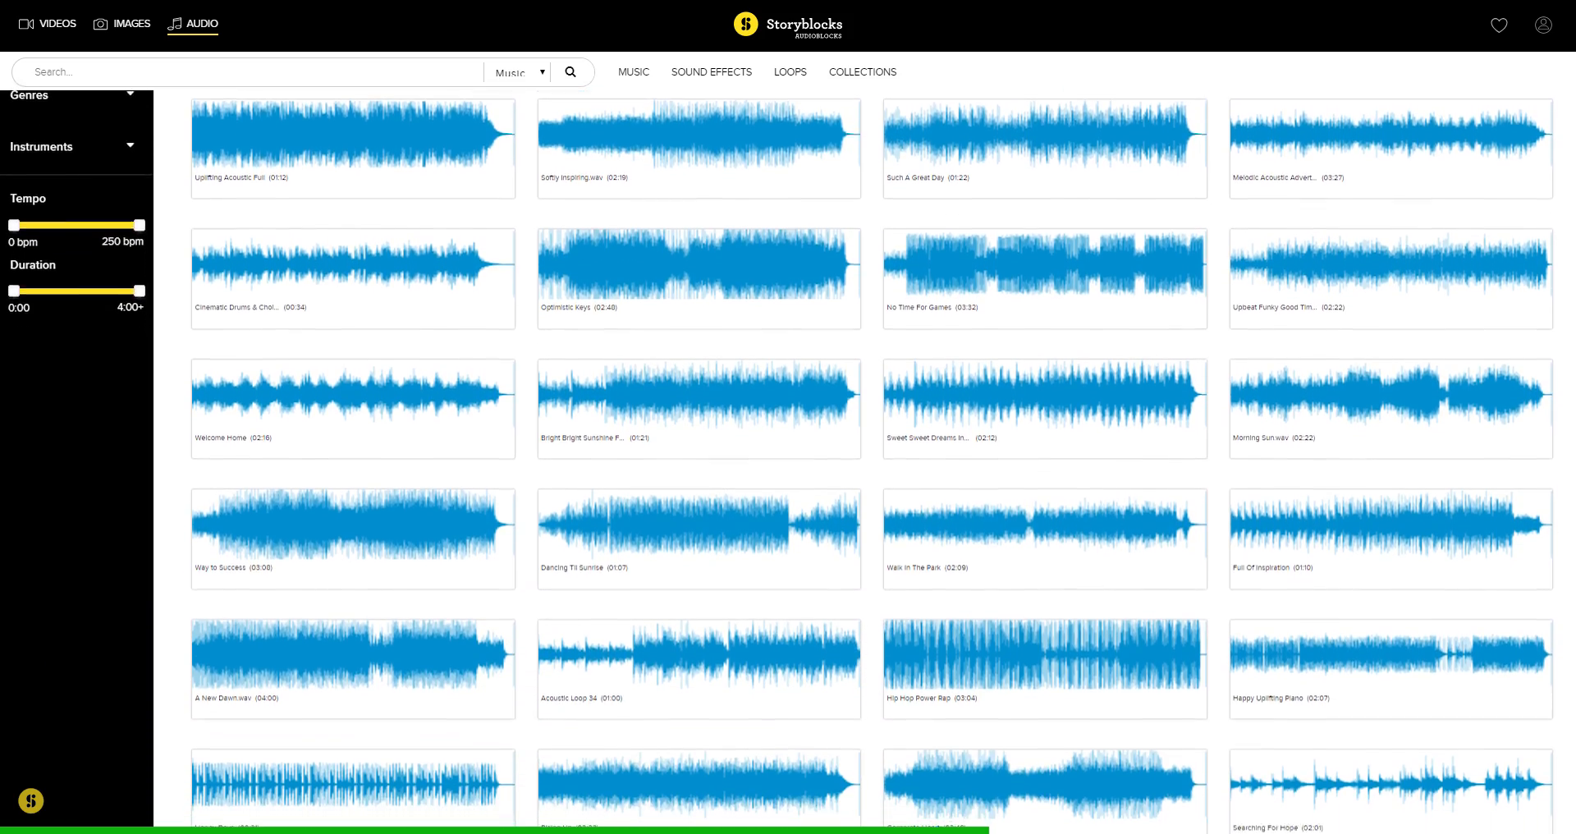
{"action": "scroll", "scroll_direction": "down", "scroll_amount": 3}
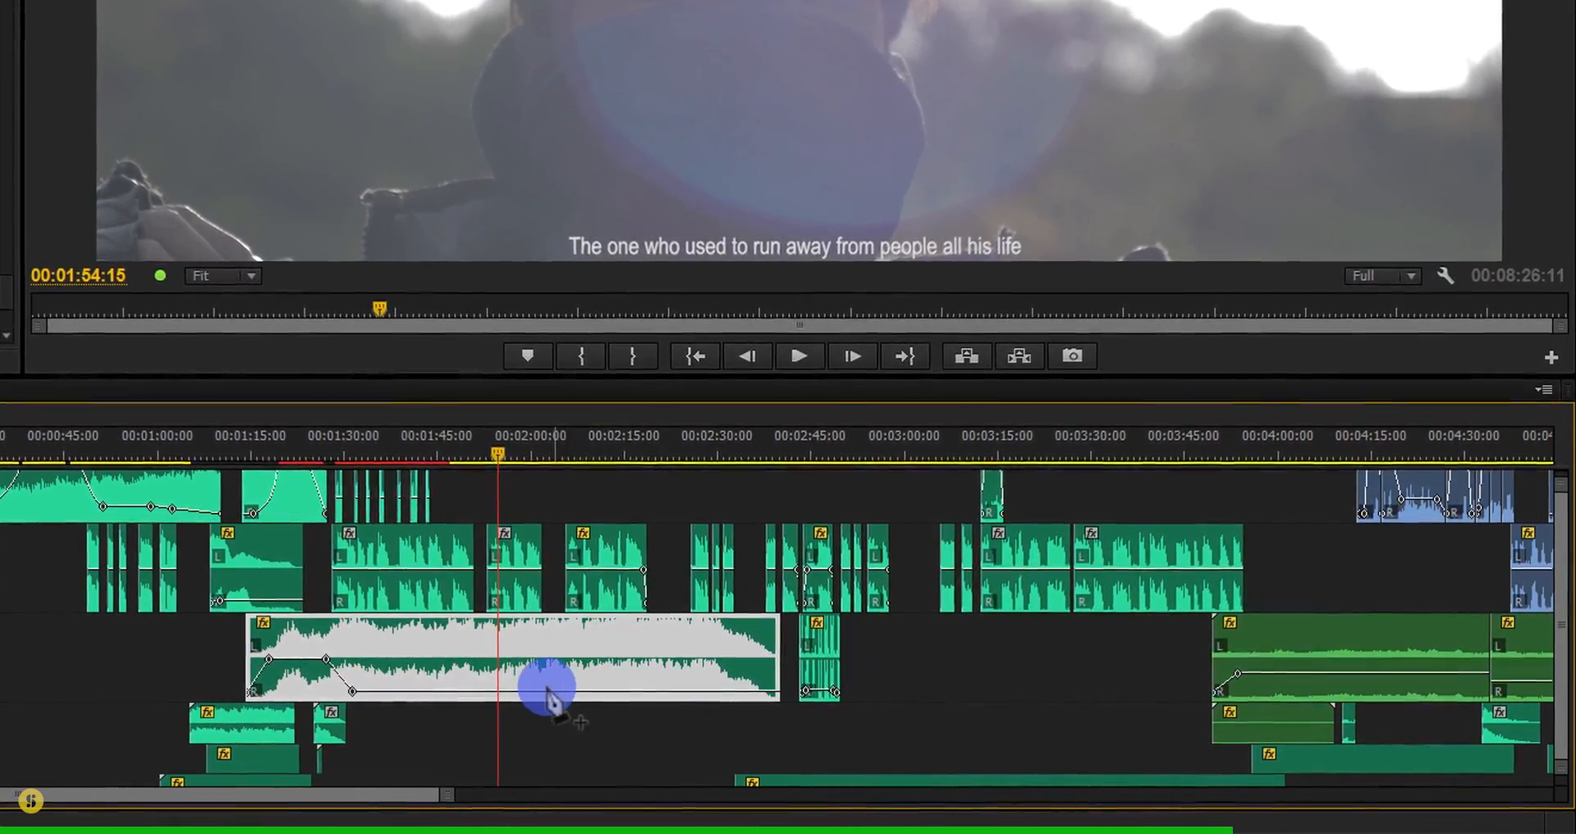
{"action": "left_click_drag", "start_coordinate": [543, 690], "coordinate": [501, 687]}
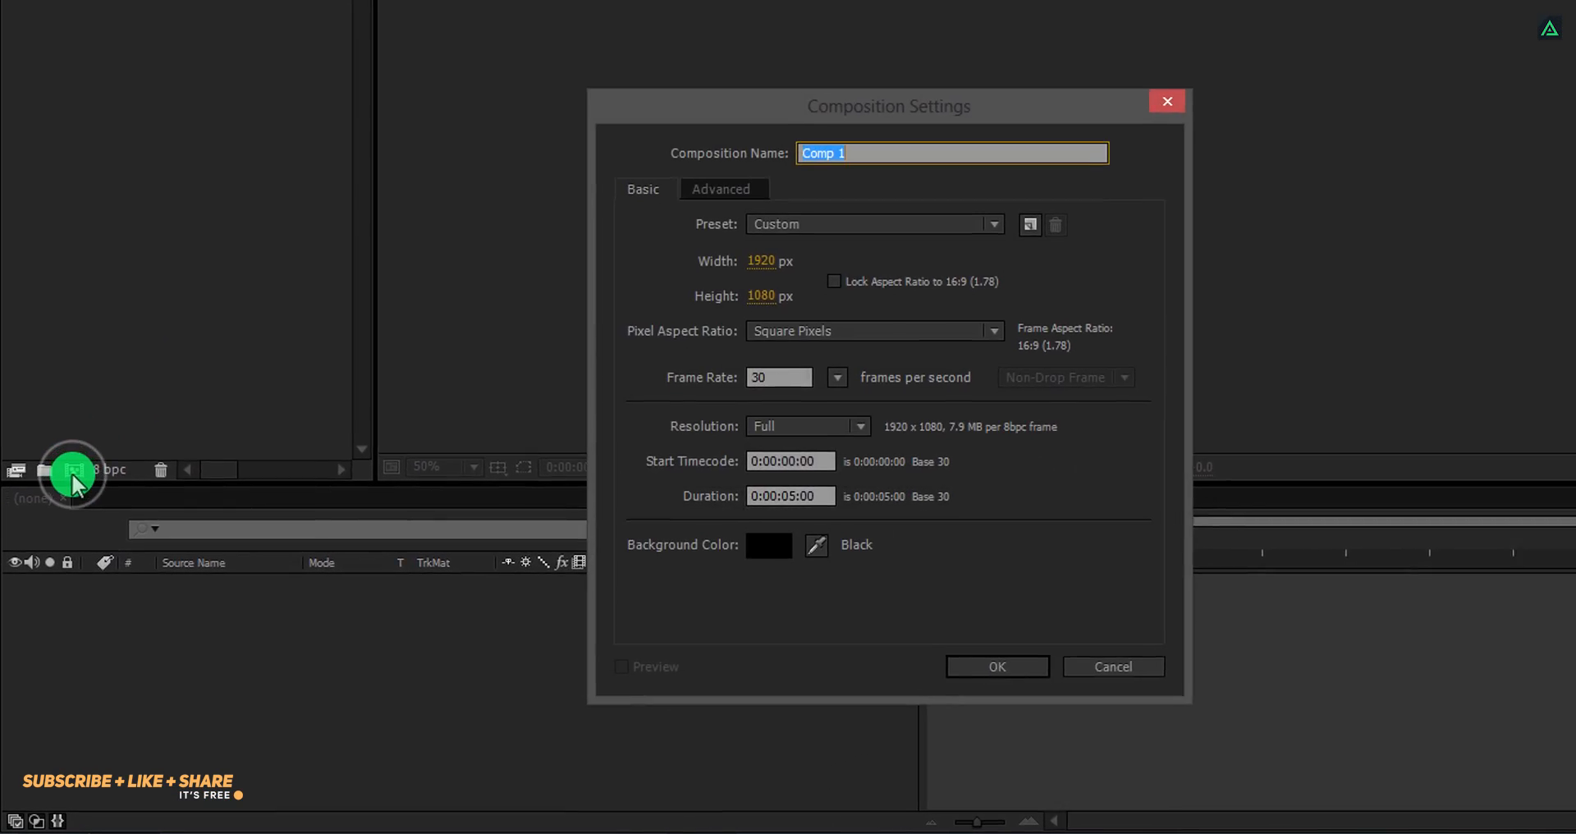
Name the new composition Underwater_Logo and set its duration to 0:00:05:00
{"action": "type", "text": "Underwater"}
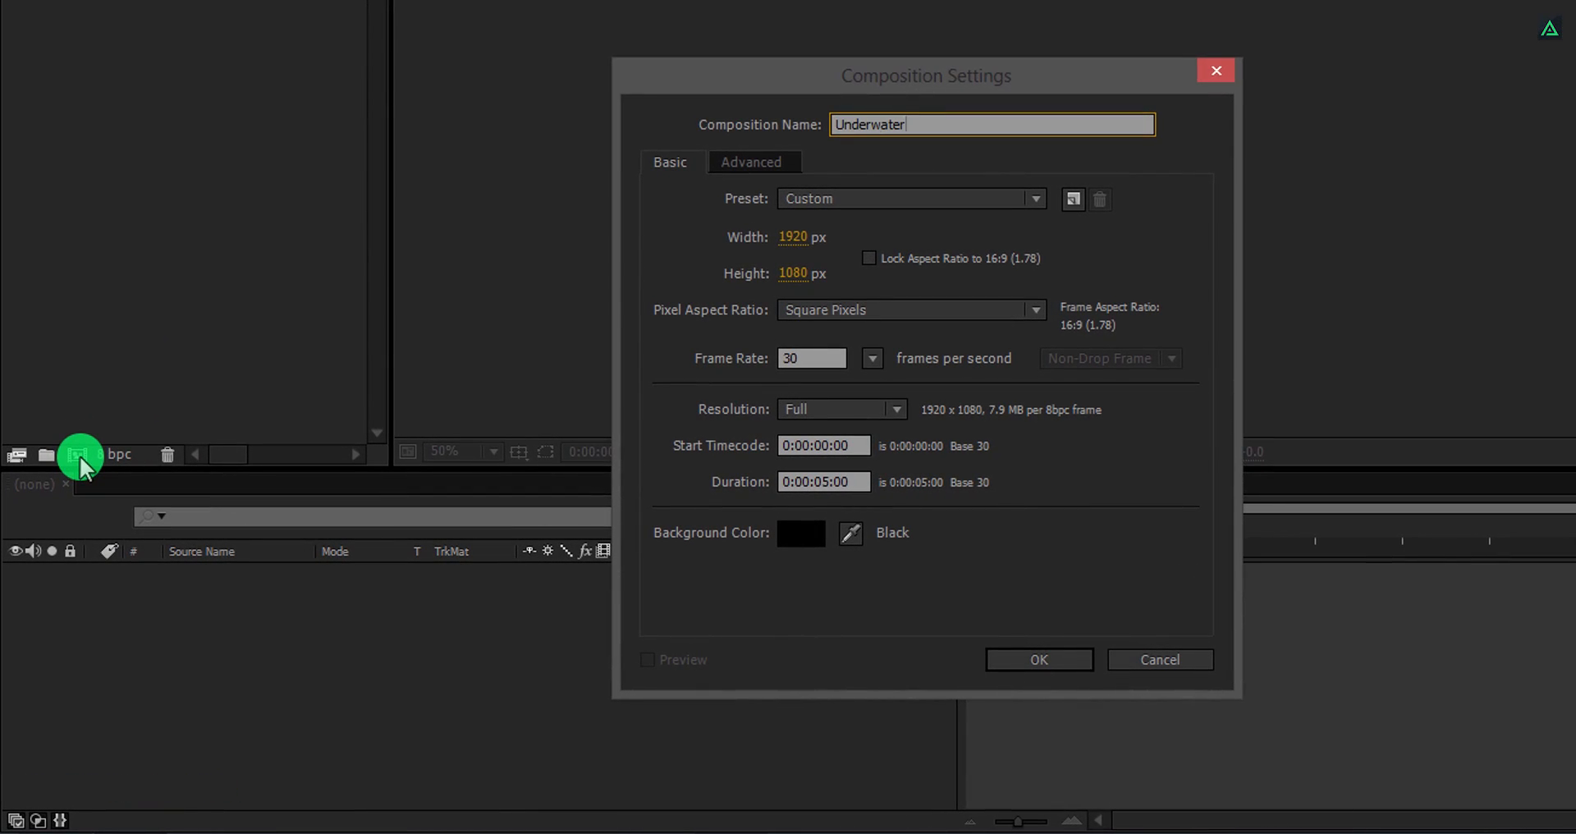
{"action": "type", "text": "_Logo"}
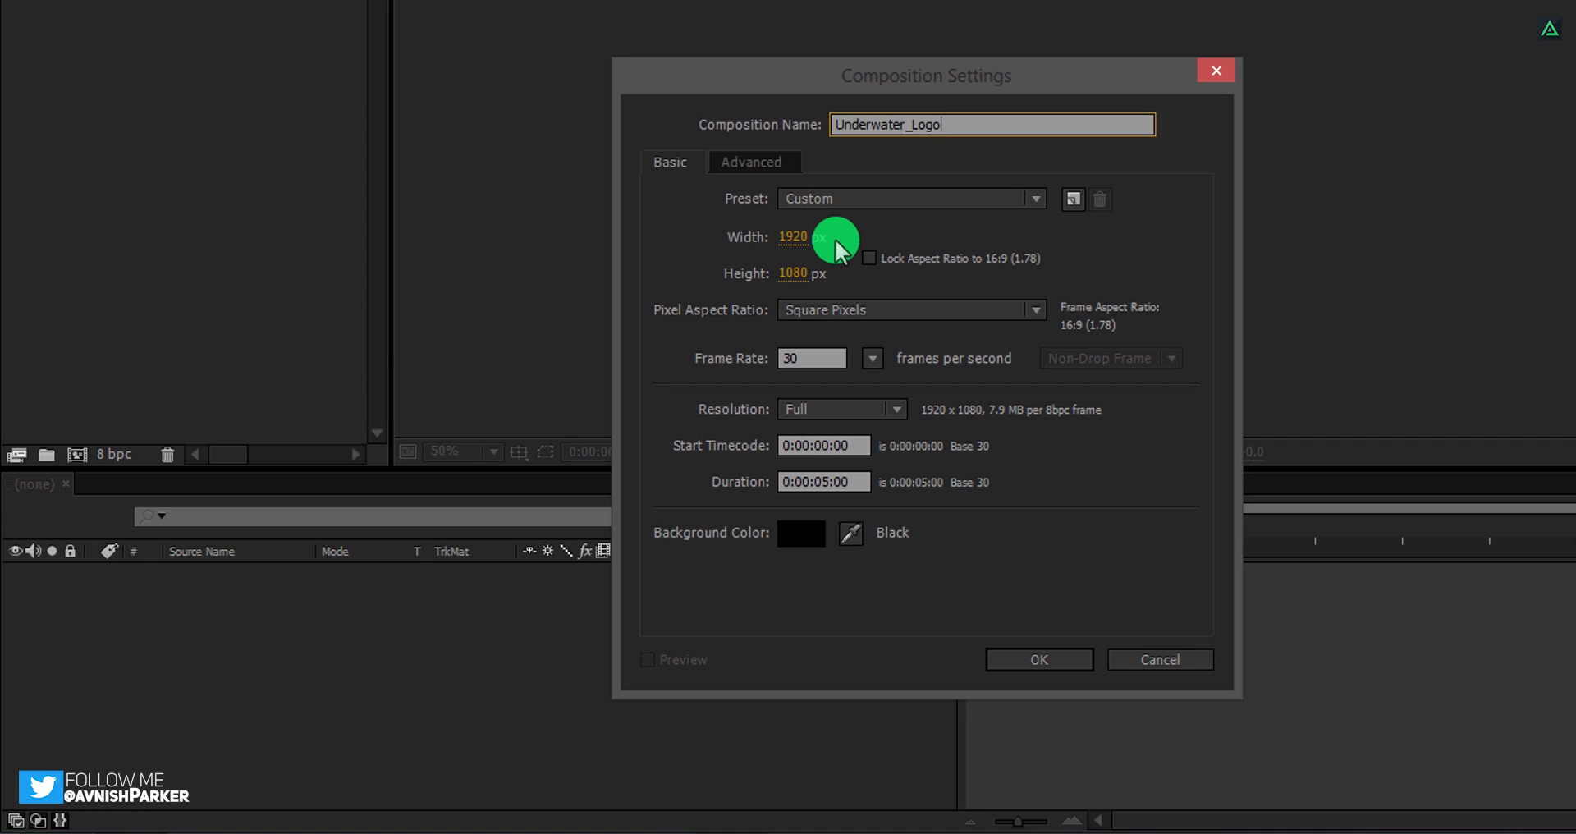
{"action": "mouse_move", "coordinate": [847, 289]}
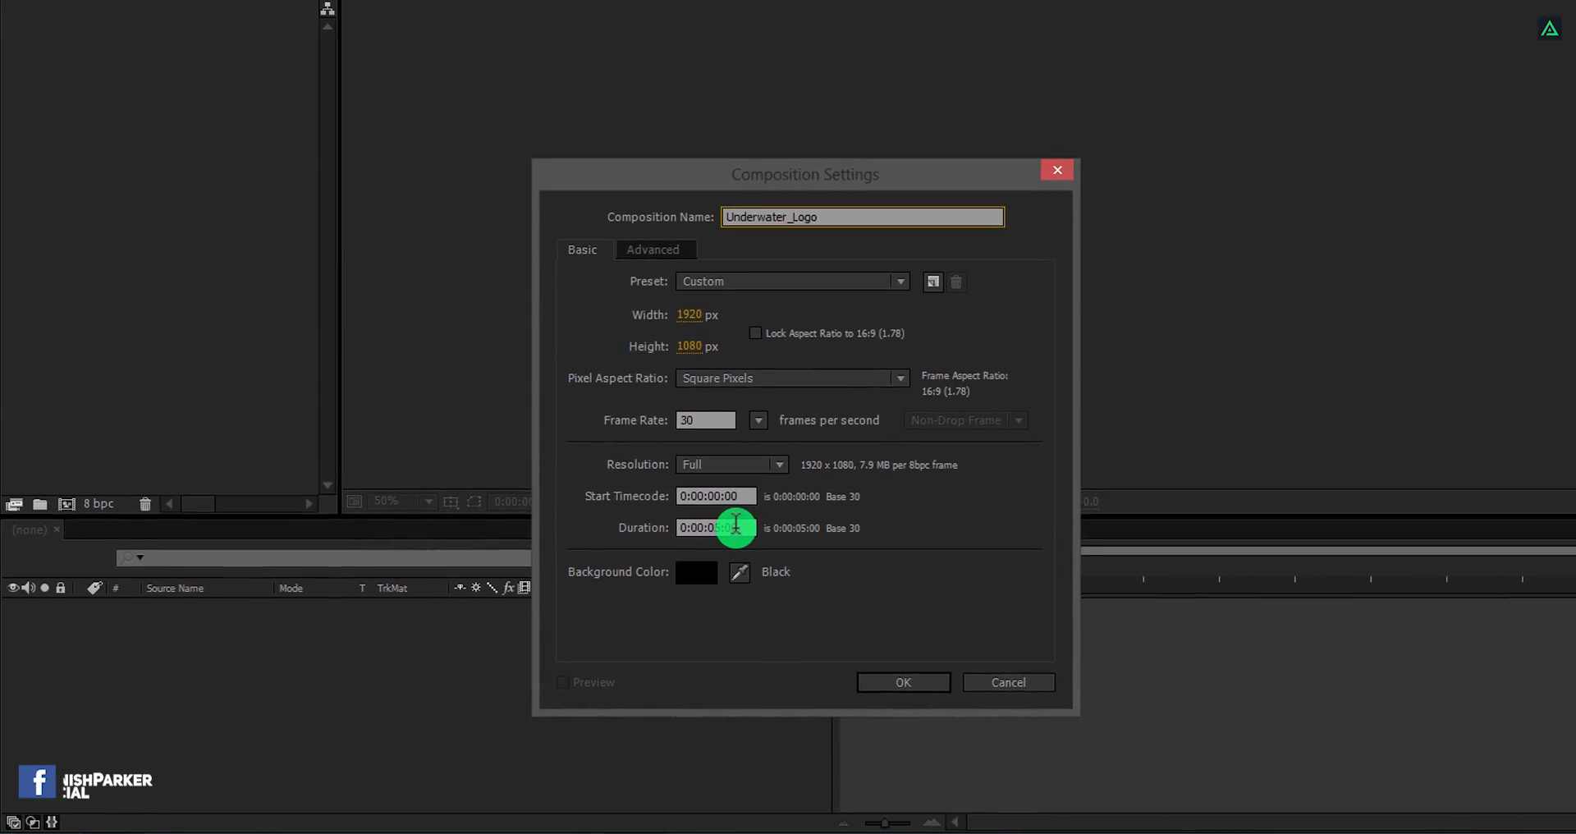
{"action": "left_click", "coordinate": [901, 683]}
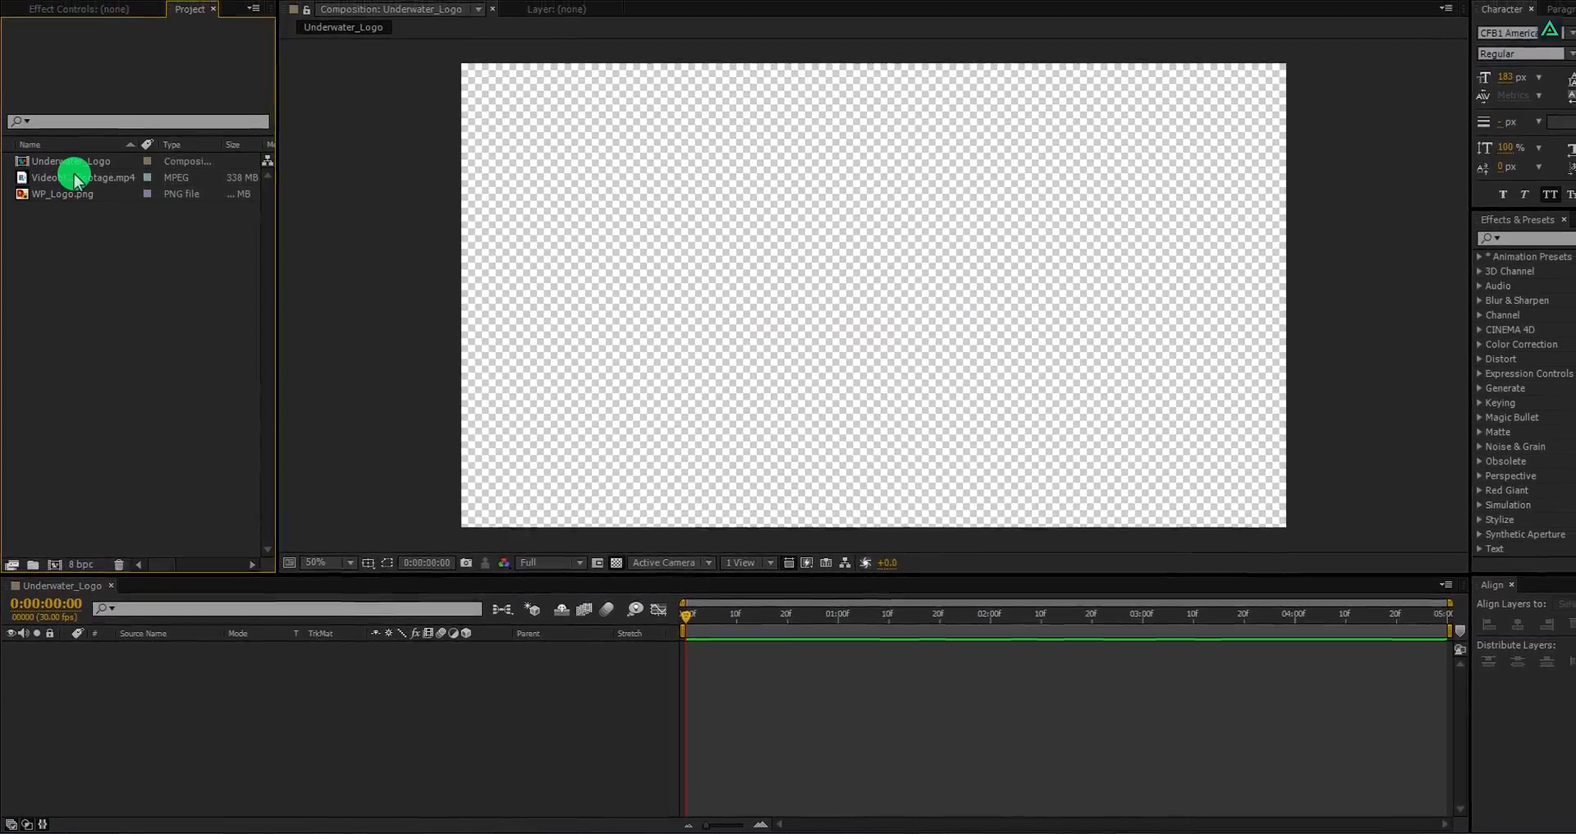
Place Videoblocks Footage.mp4 into the Underwater_Logo timeline and scrub to the first frame
{"action": "left_click", "coordinate": [80, 177]}
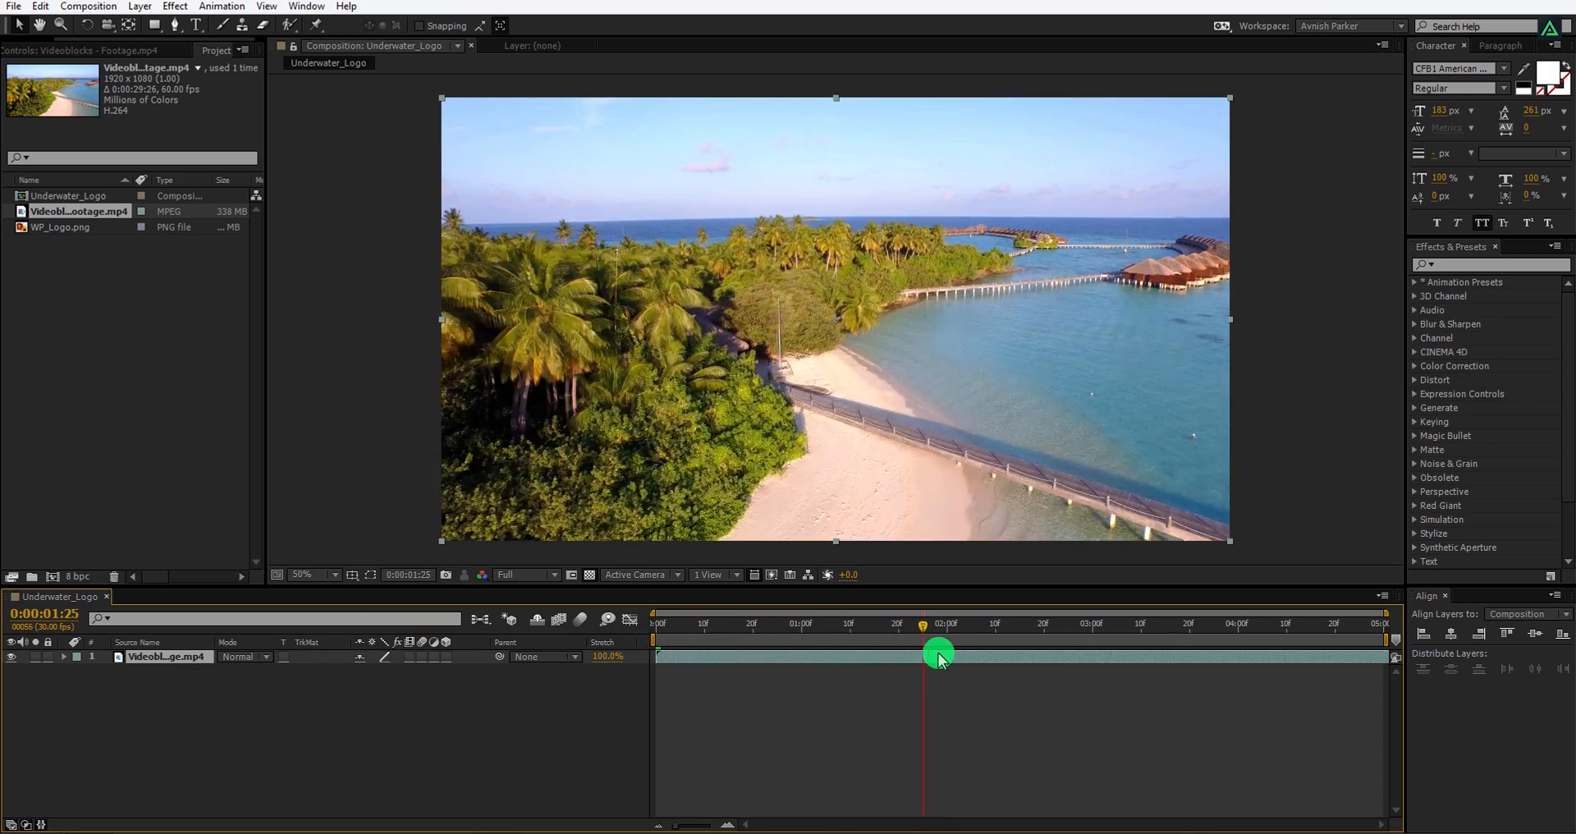
{"action": "left_click_drag", "start_coordinate": [934, 653], "coordinate": [658, 626]}
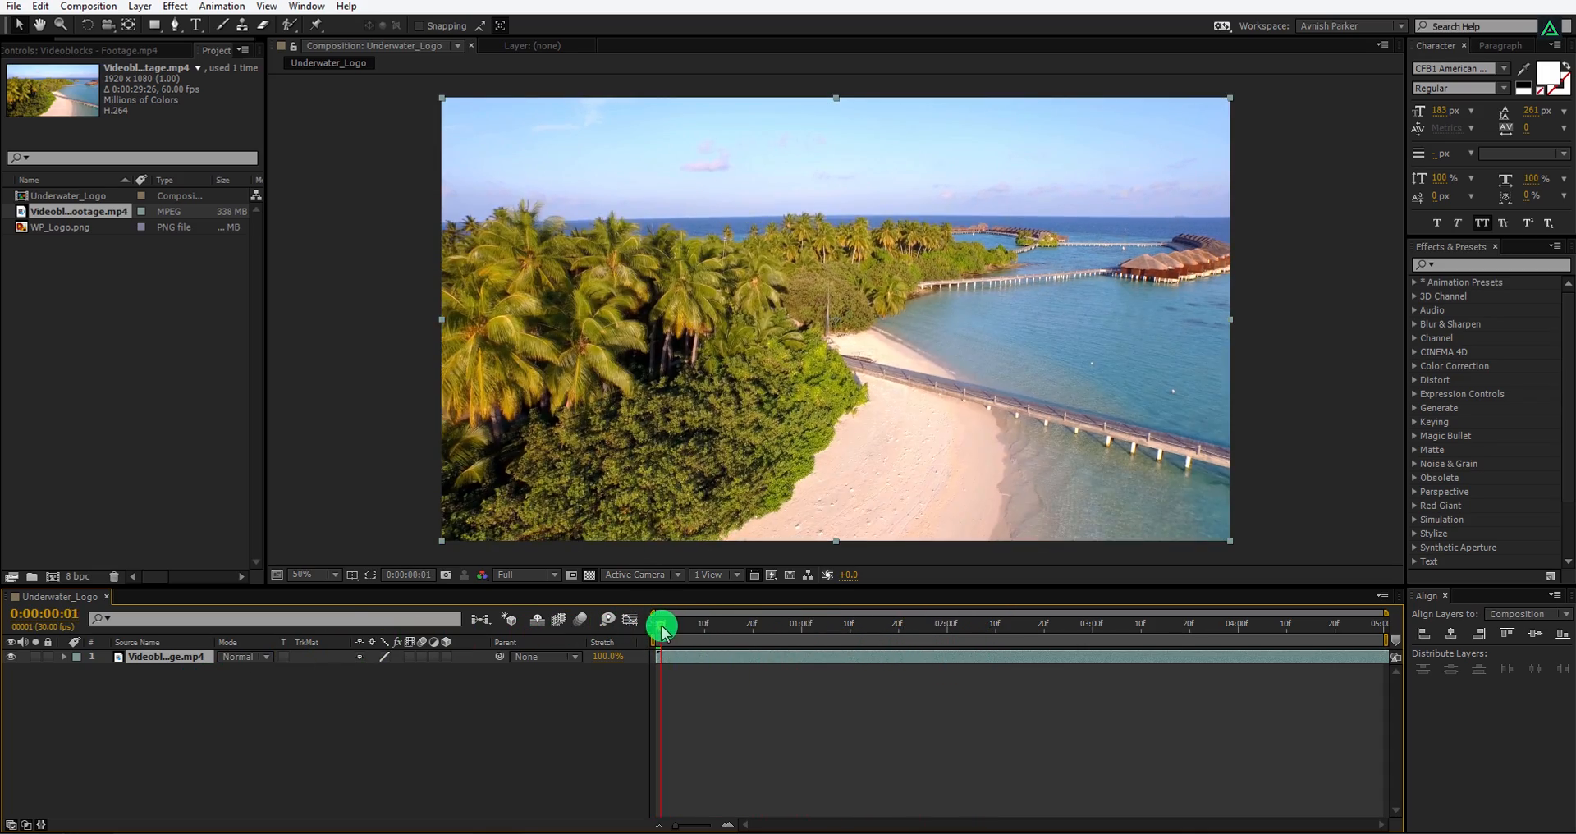
{"action": "left_click_drag", "start_coordinate": [662, 625], "coordinate": [980, 662]}
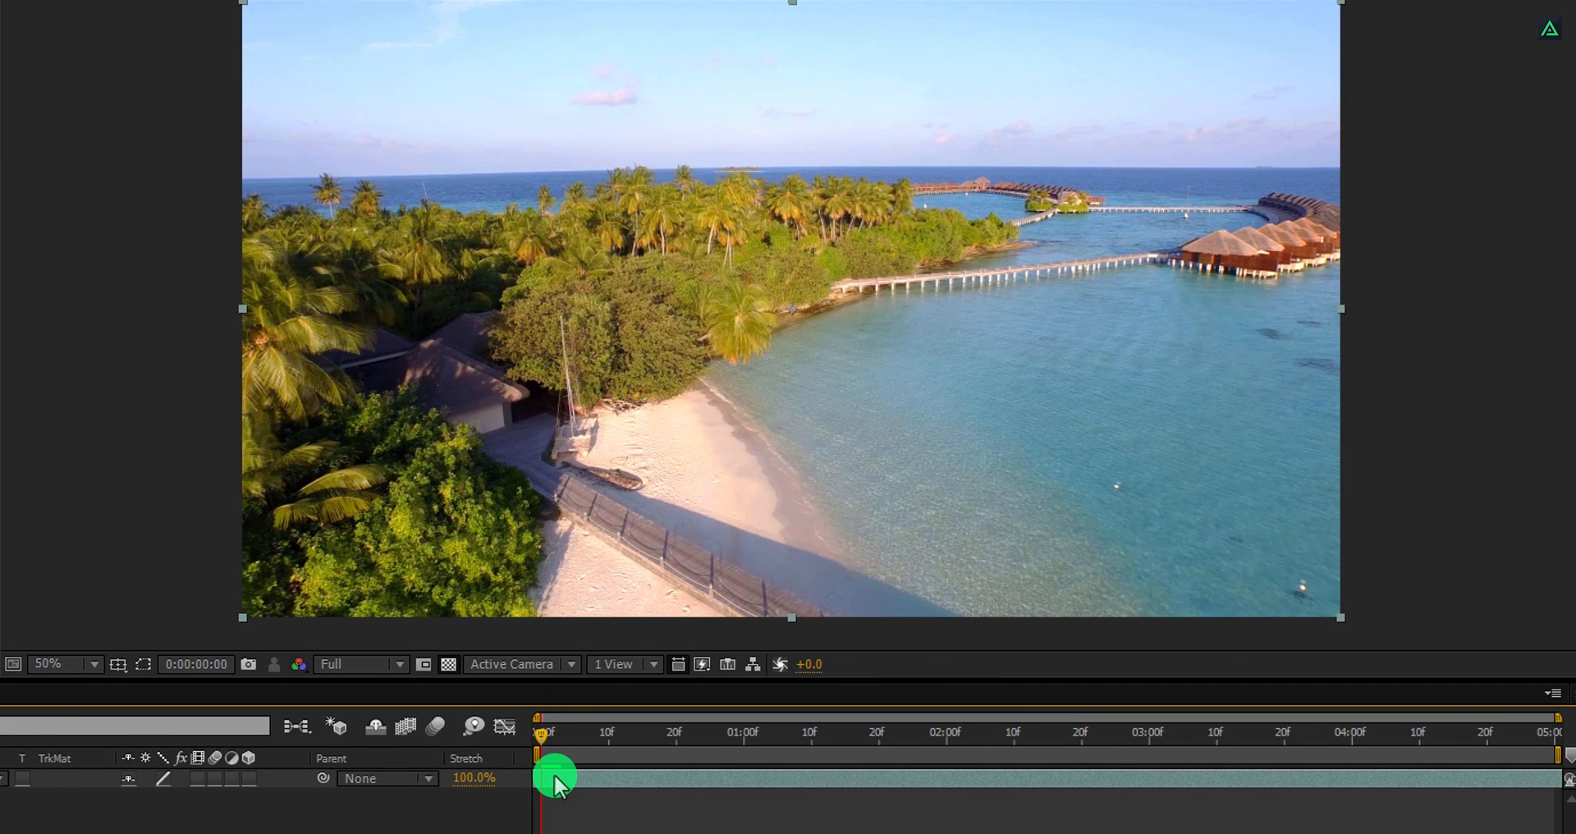
Split and trim the drone footage layer at the current frame with Ctrl+Shift+D
{"action": "key", "text": "ctrl+shift+d"}
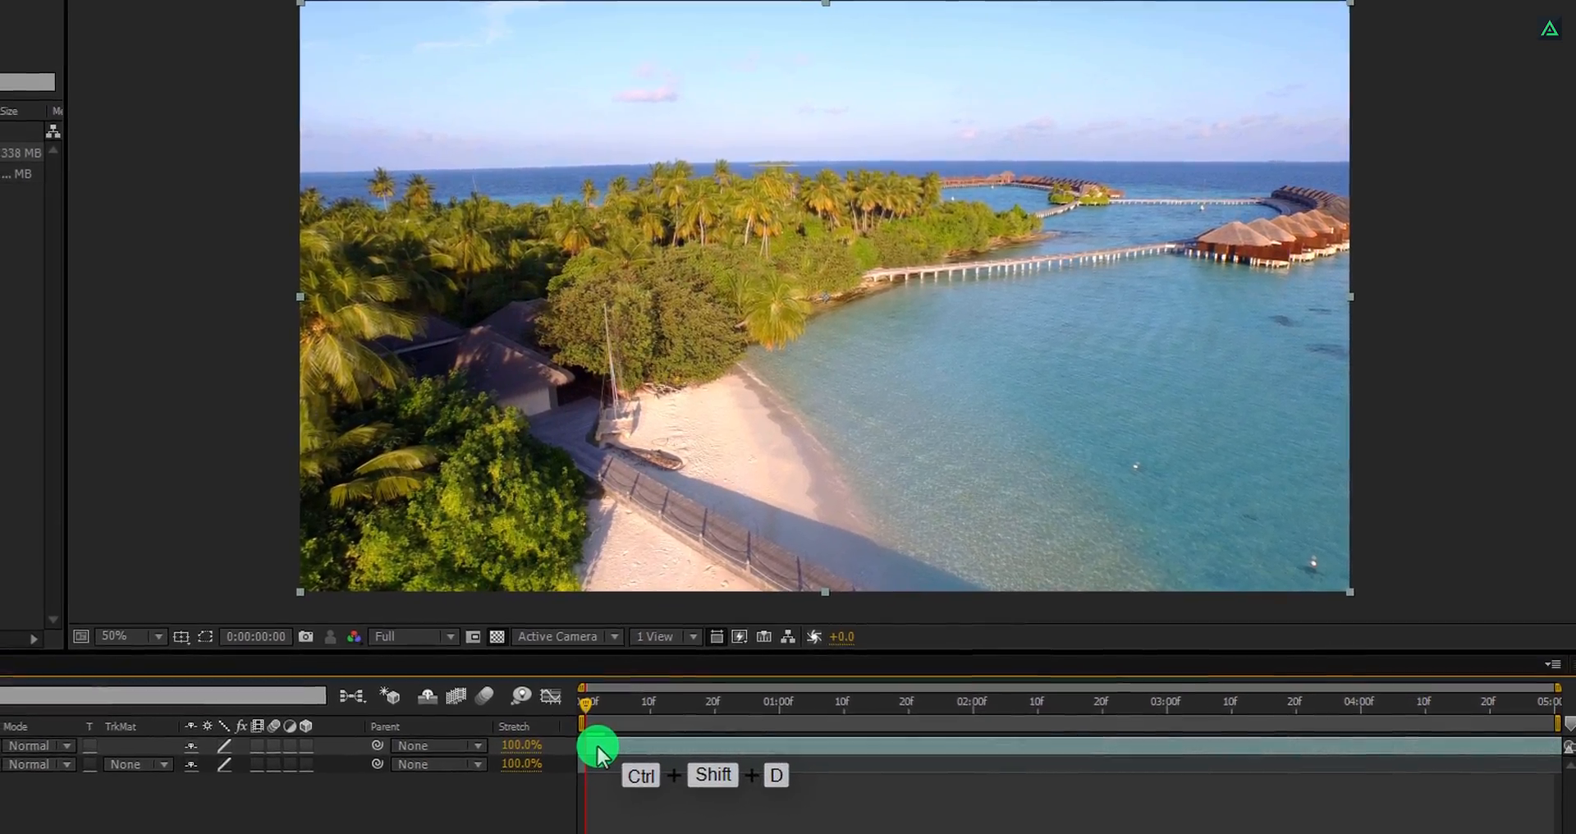
{"action": "key", "text": "ctrl+shift+d"}
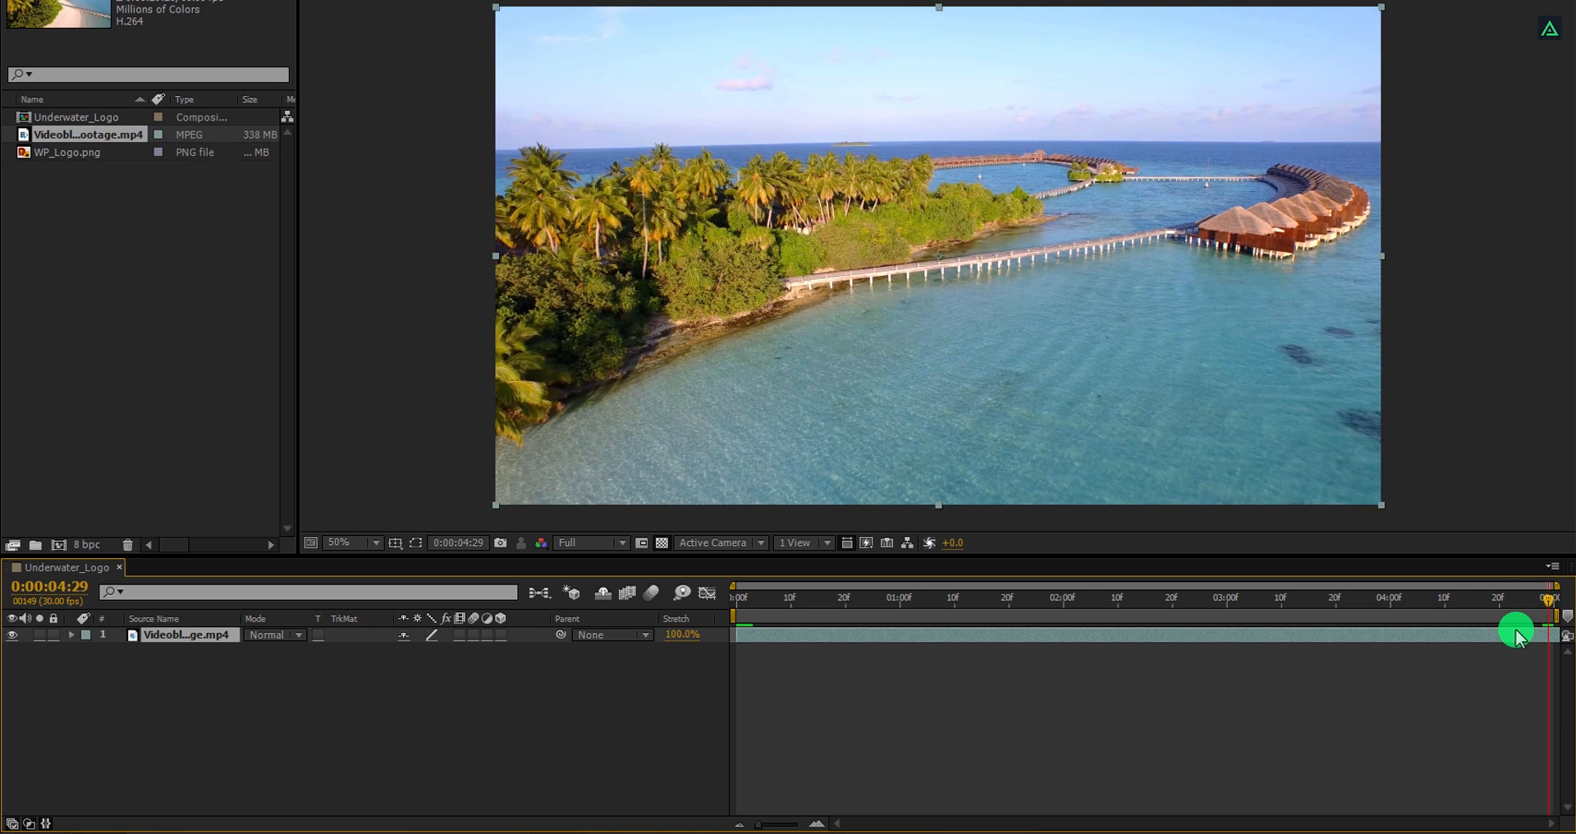
{"action": "key", "text": "ctrl+shift+d"}
{"action": "type", "text": "3d c"}
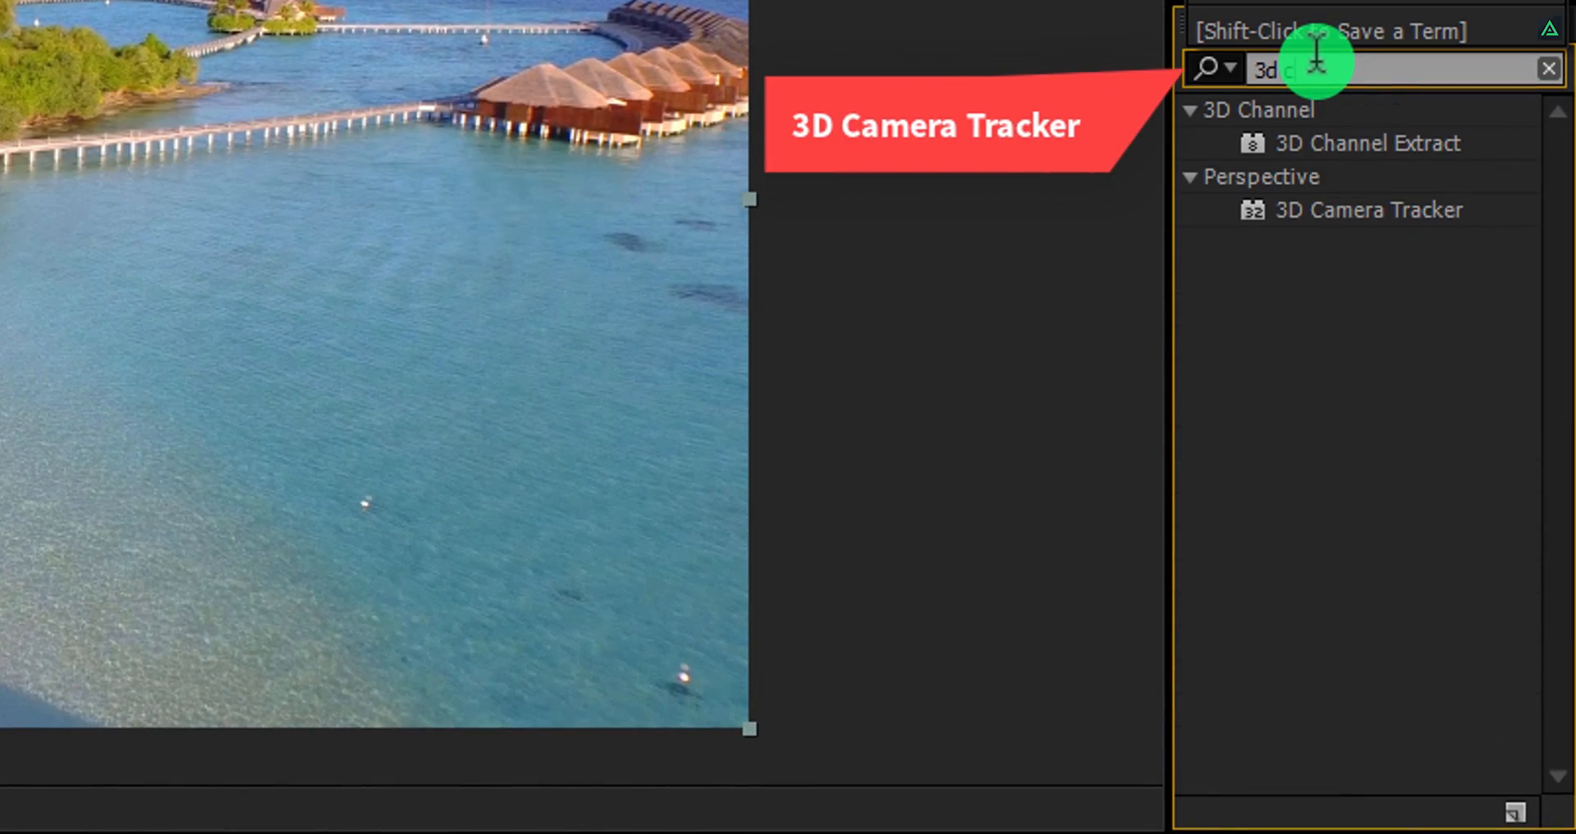
Apply the 3D Camera Tracker effect to the footage and keep the viewer at Full resolution
{"action": "type", "text": "am"}
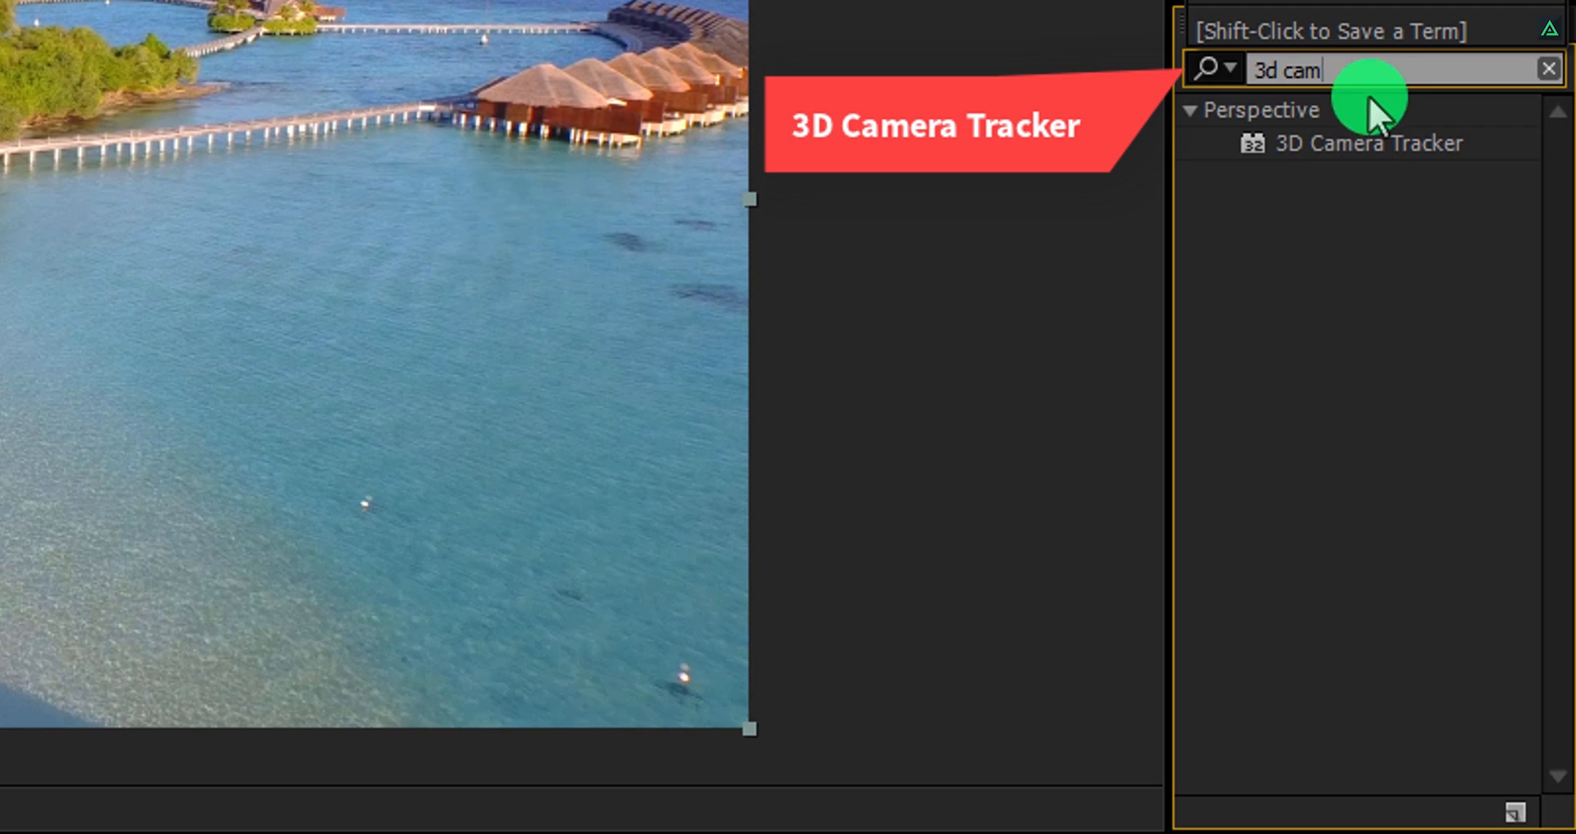
{"action": "double_click", "coordinate": [1368, 143]}
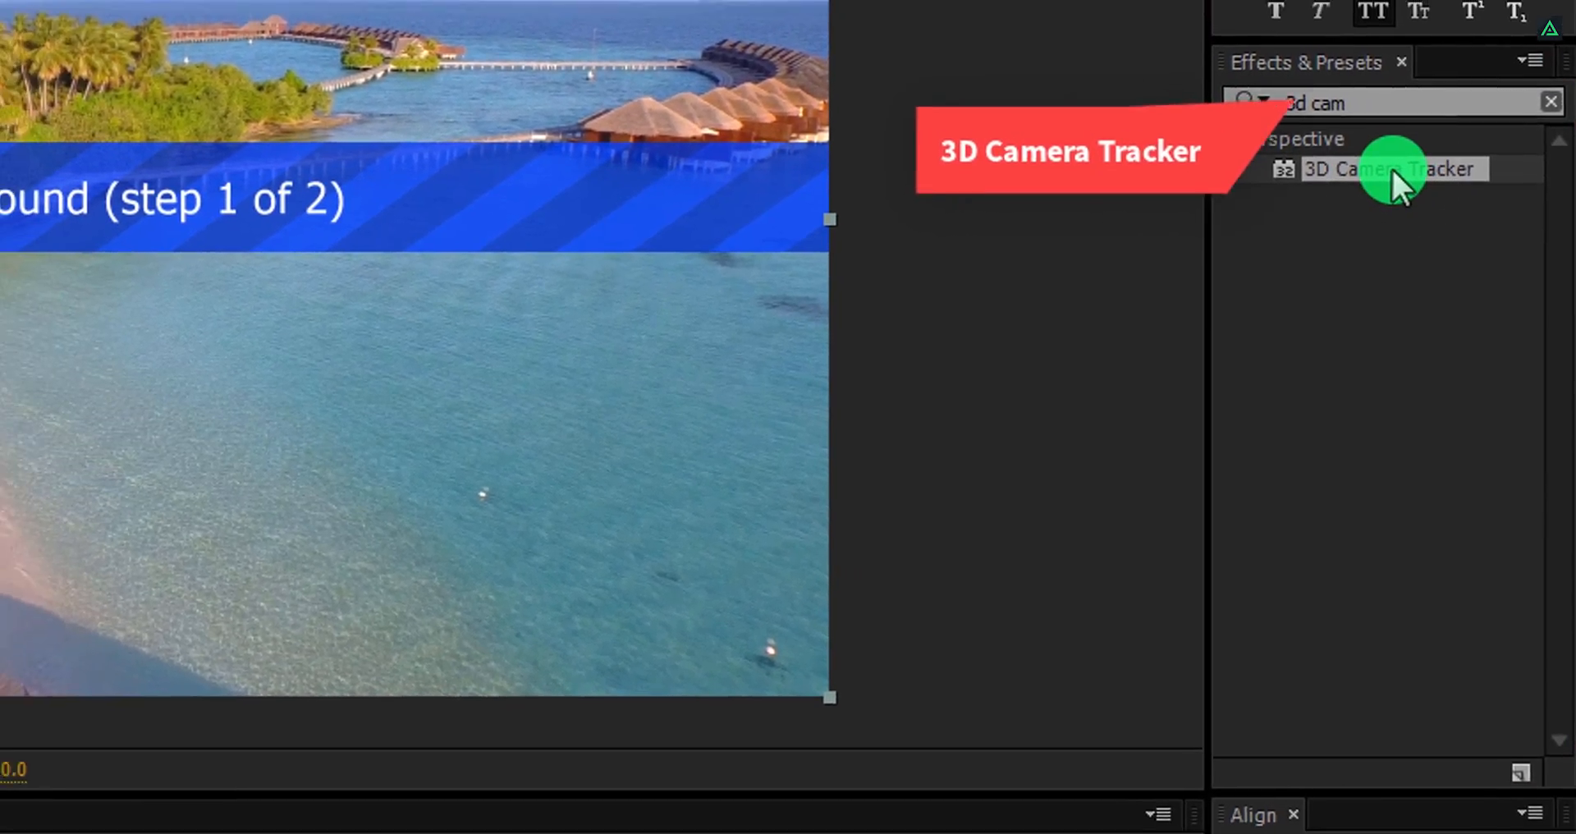
{"action": "double_click", "coordinate": [1392, 169]}
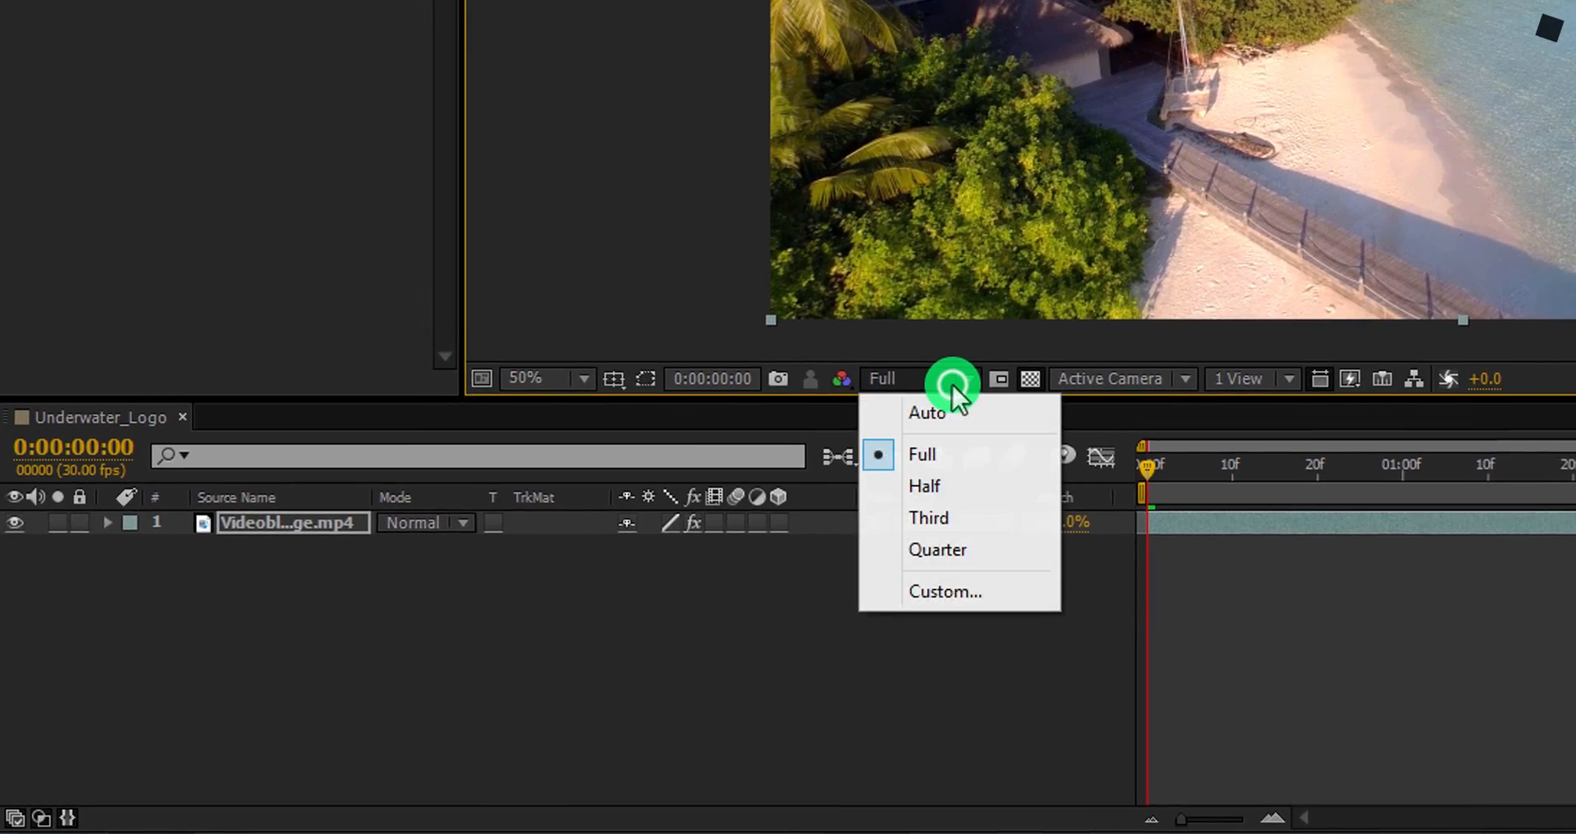
{"action": "mouse_move", "coordinate": [1000, 434]}
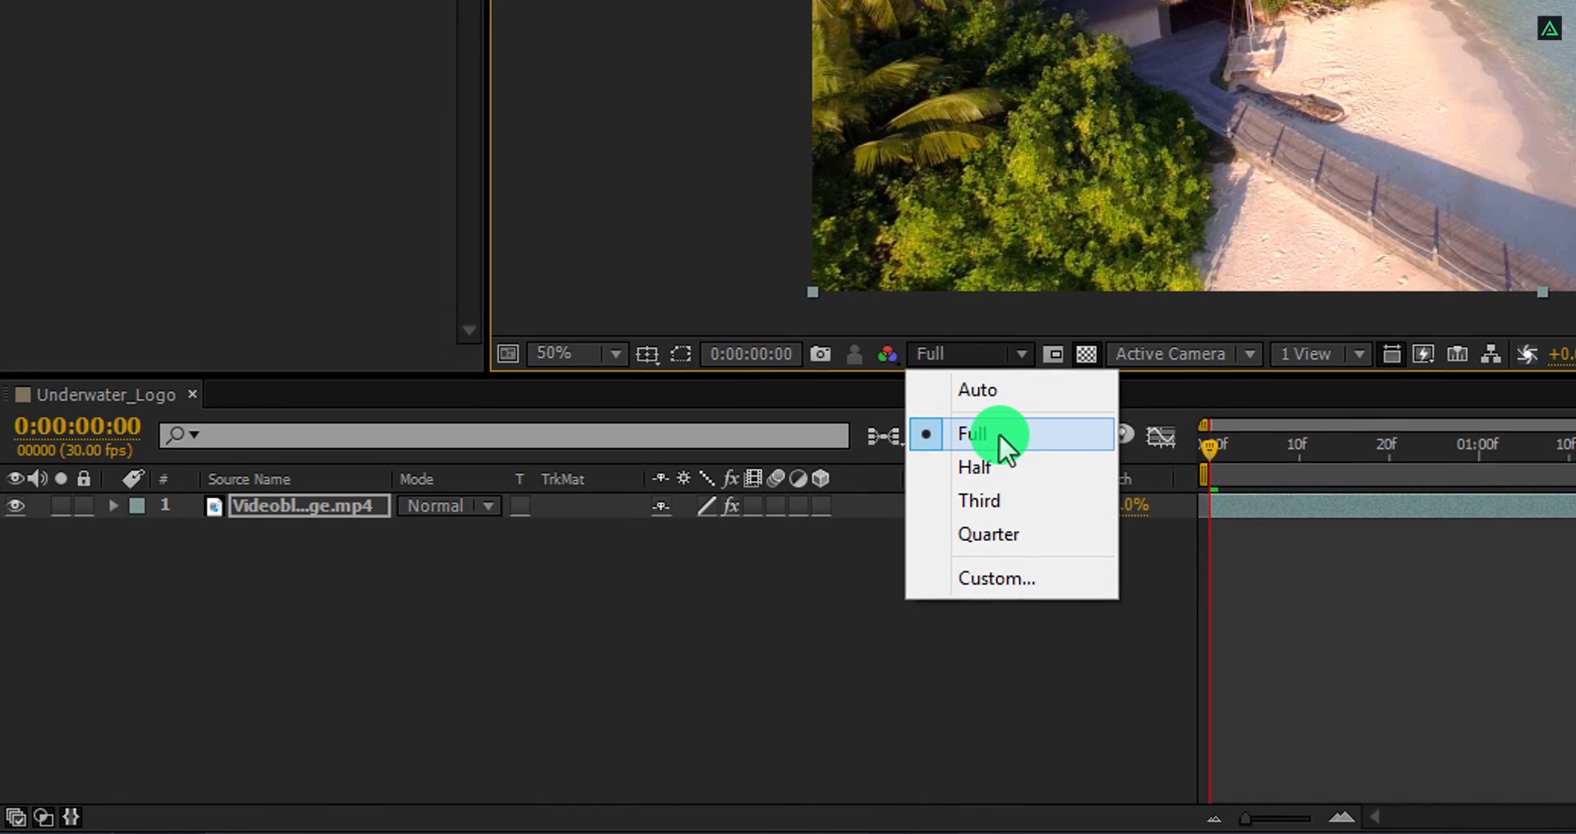
{"action": "left_click", "coordinate": [971, 433]}
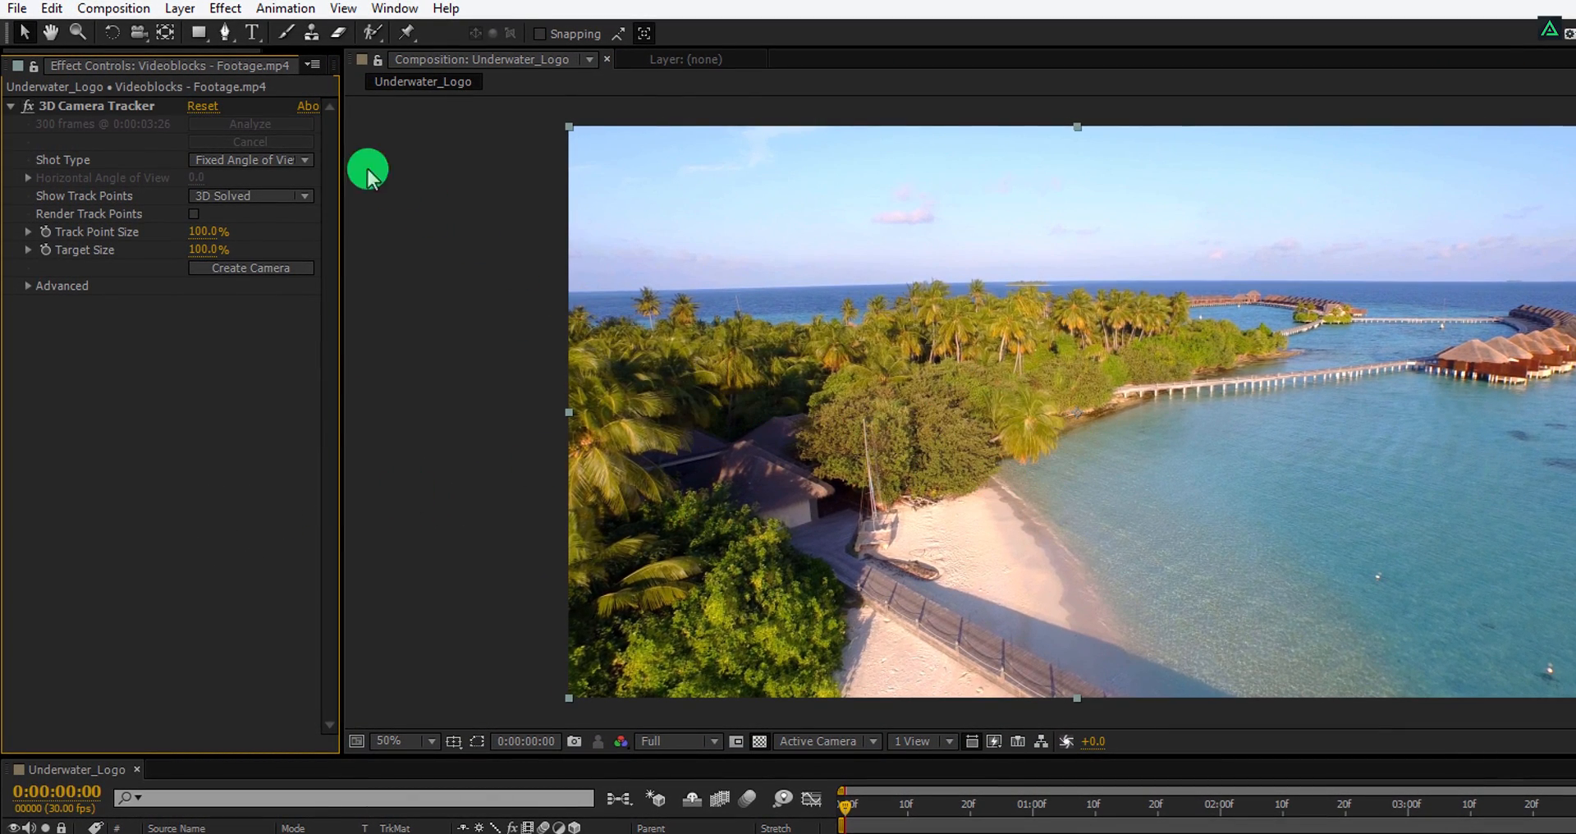
Select shoreline track points and create a null and camera from them
{"action": "left_click", "coordinate": [151, 107]}
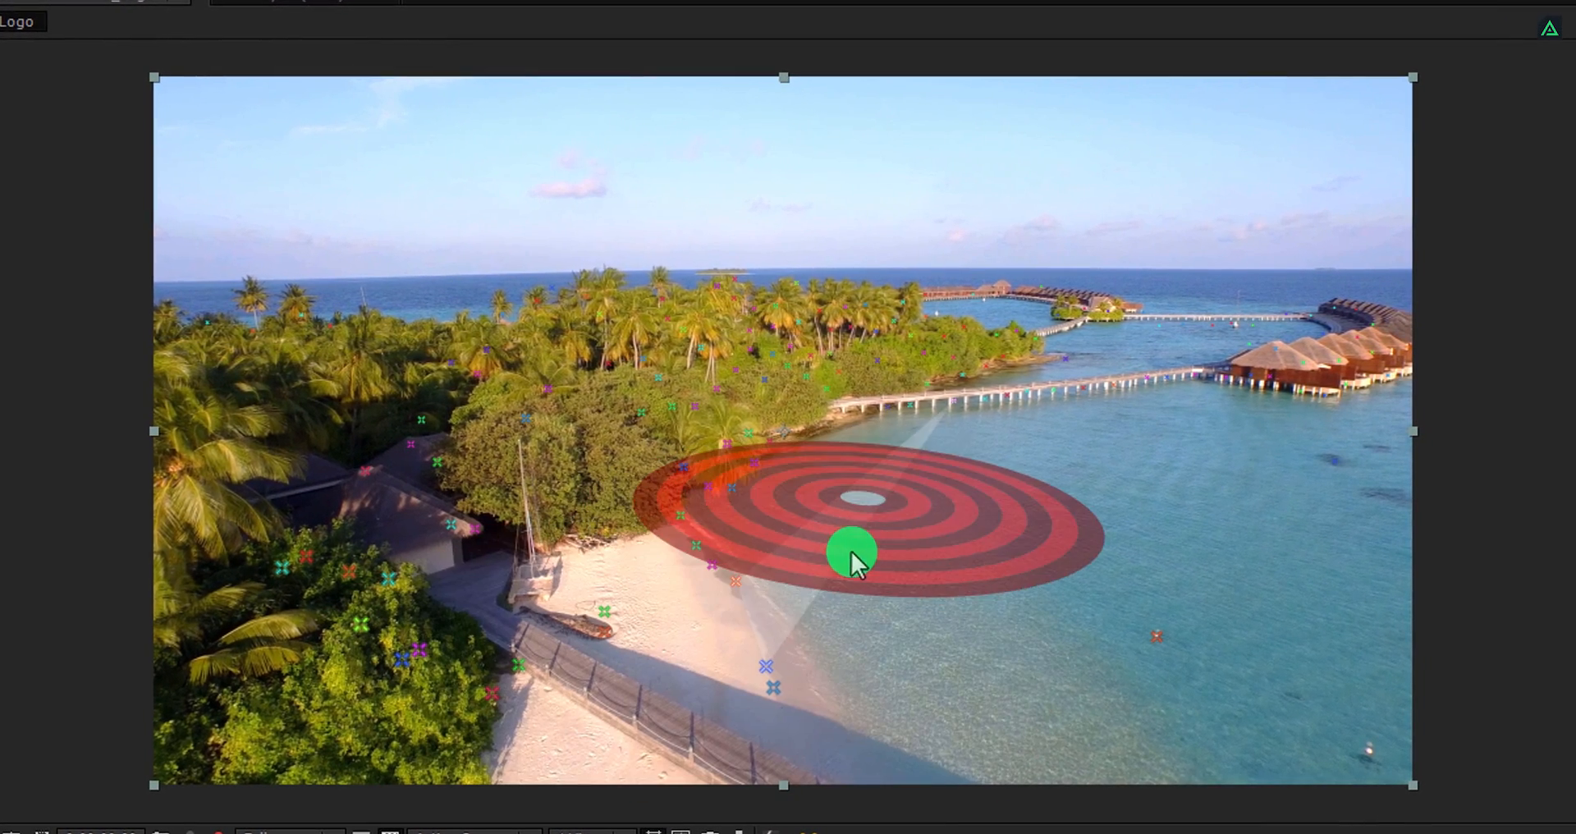
{"action": "left_click_drag", "start_coordinate": [852, 554], "coordinate": [1002, 563]}
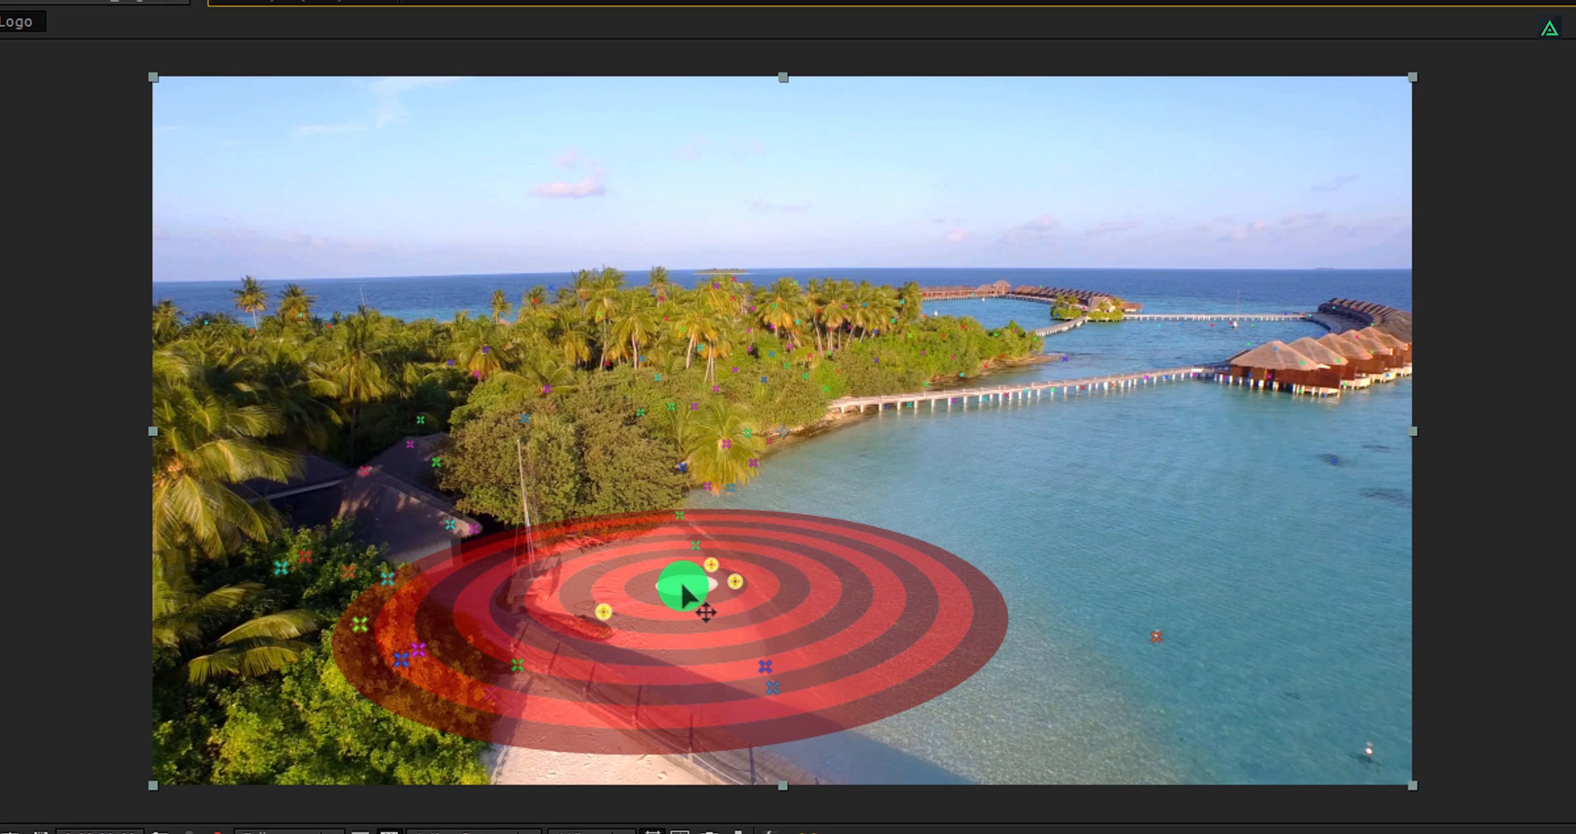
{"action": "right_click", "coordinate": [683, 588]}
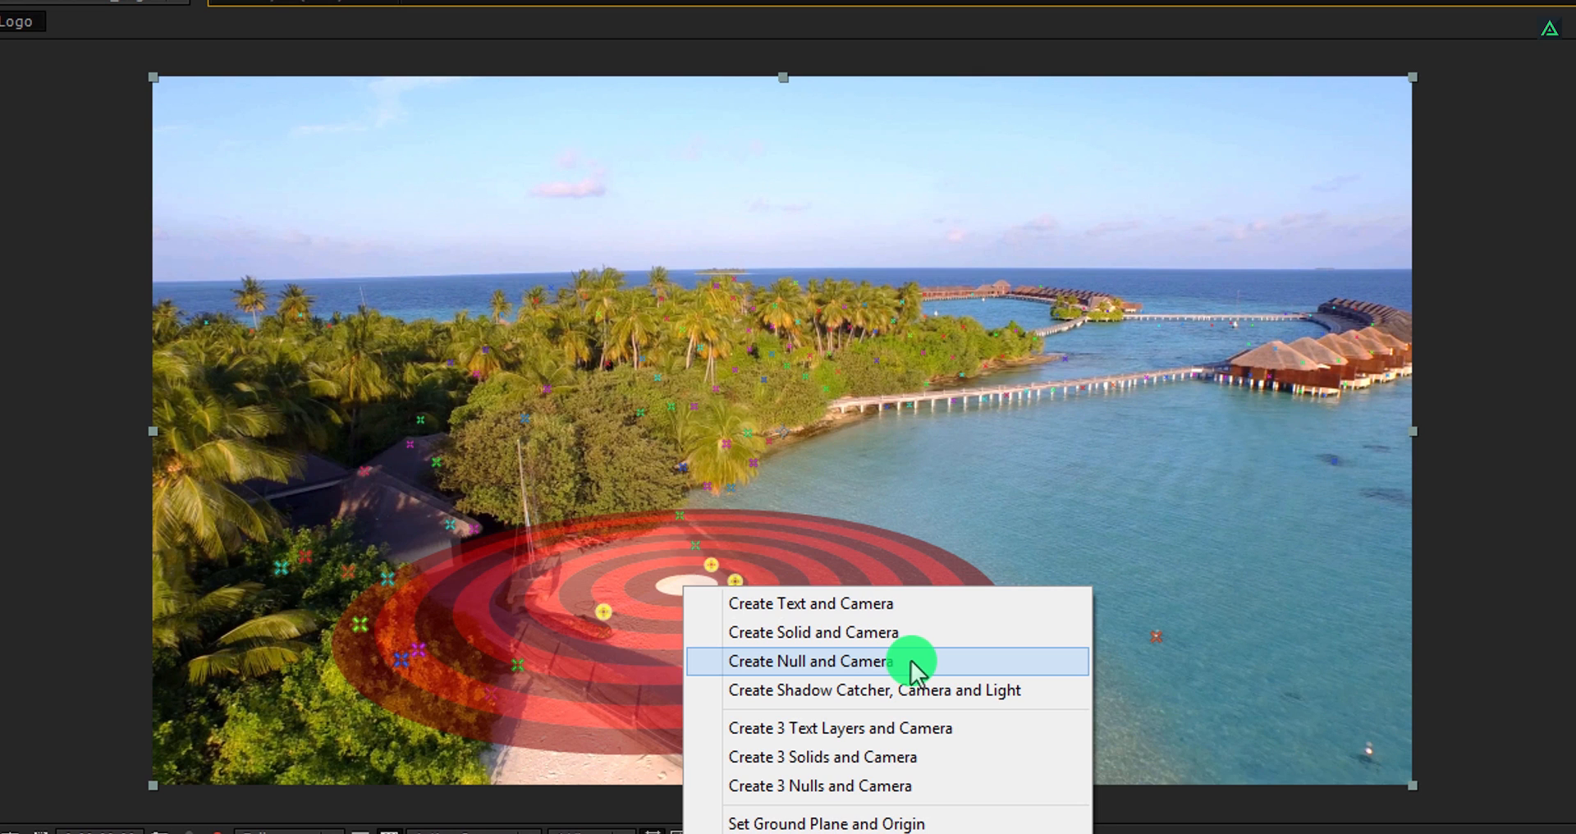
{"action": "left_click", "coordinate": [815, 662]}
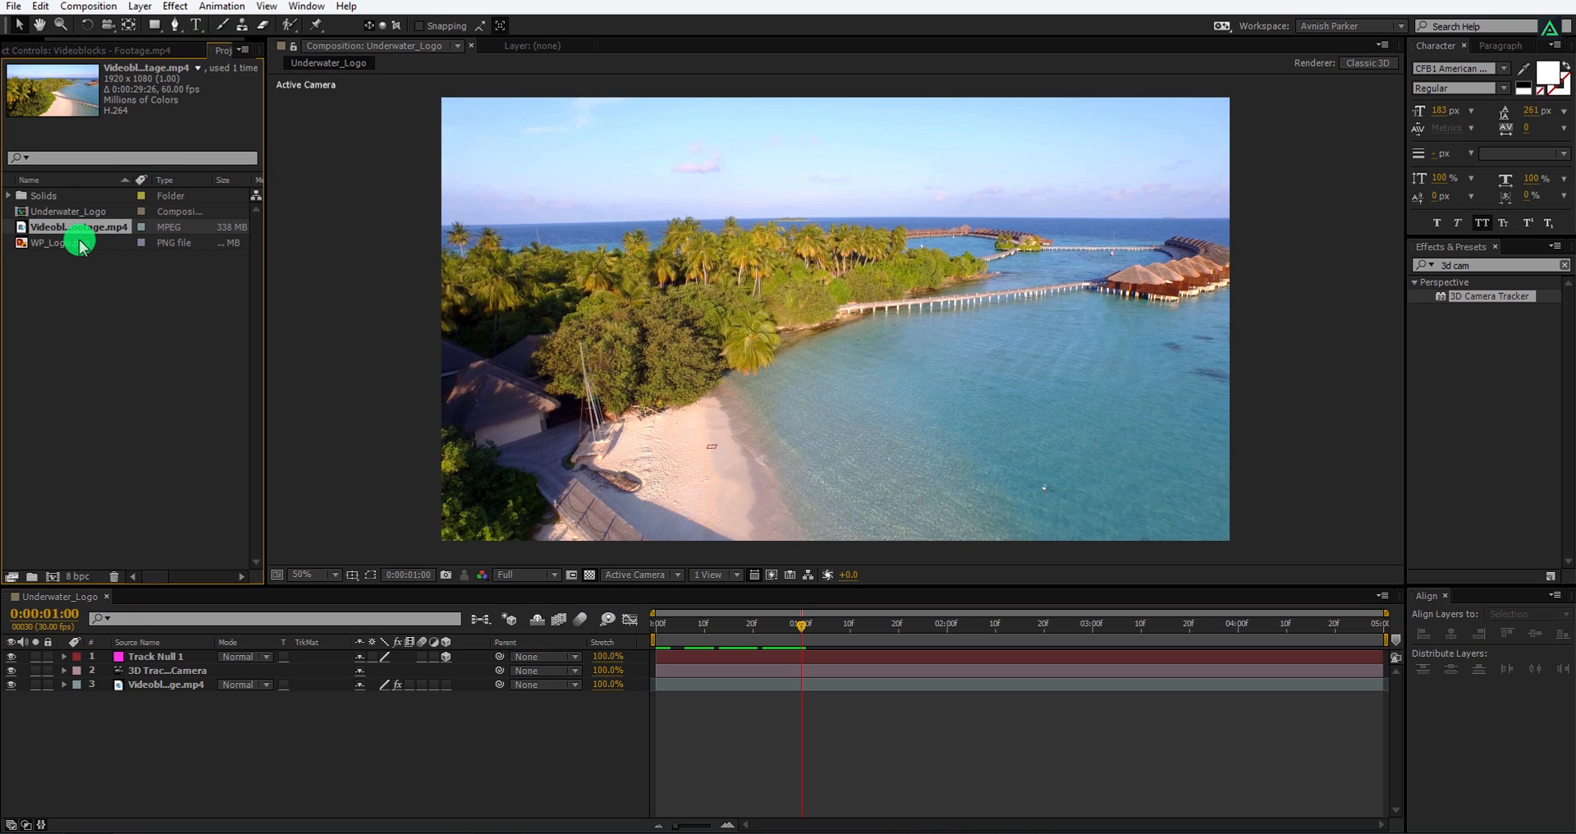
Add the WP_Logo.png image to the composition for scaling to 32%
{"action": "left_click", "coordinate": [66, 243]}
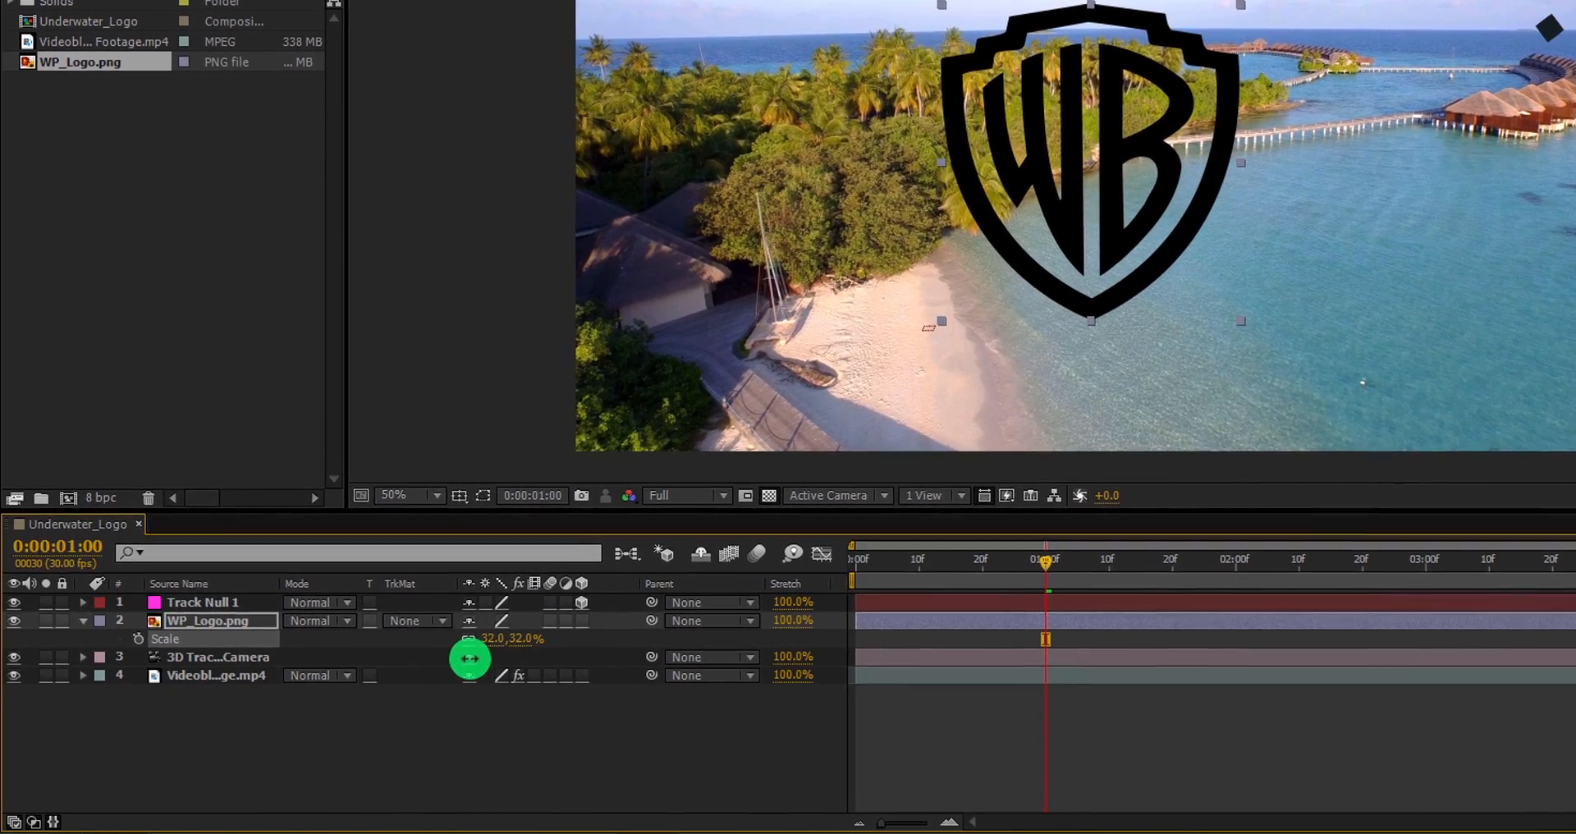
Pre-compose the logo layer as Logo_Comp with all attributes moved into it
{"action": "right_click", "coordinate": [217, 621]}
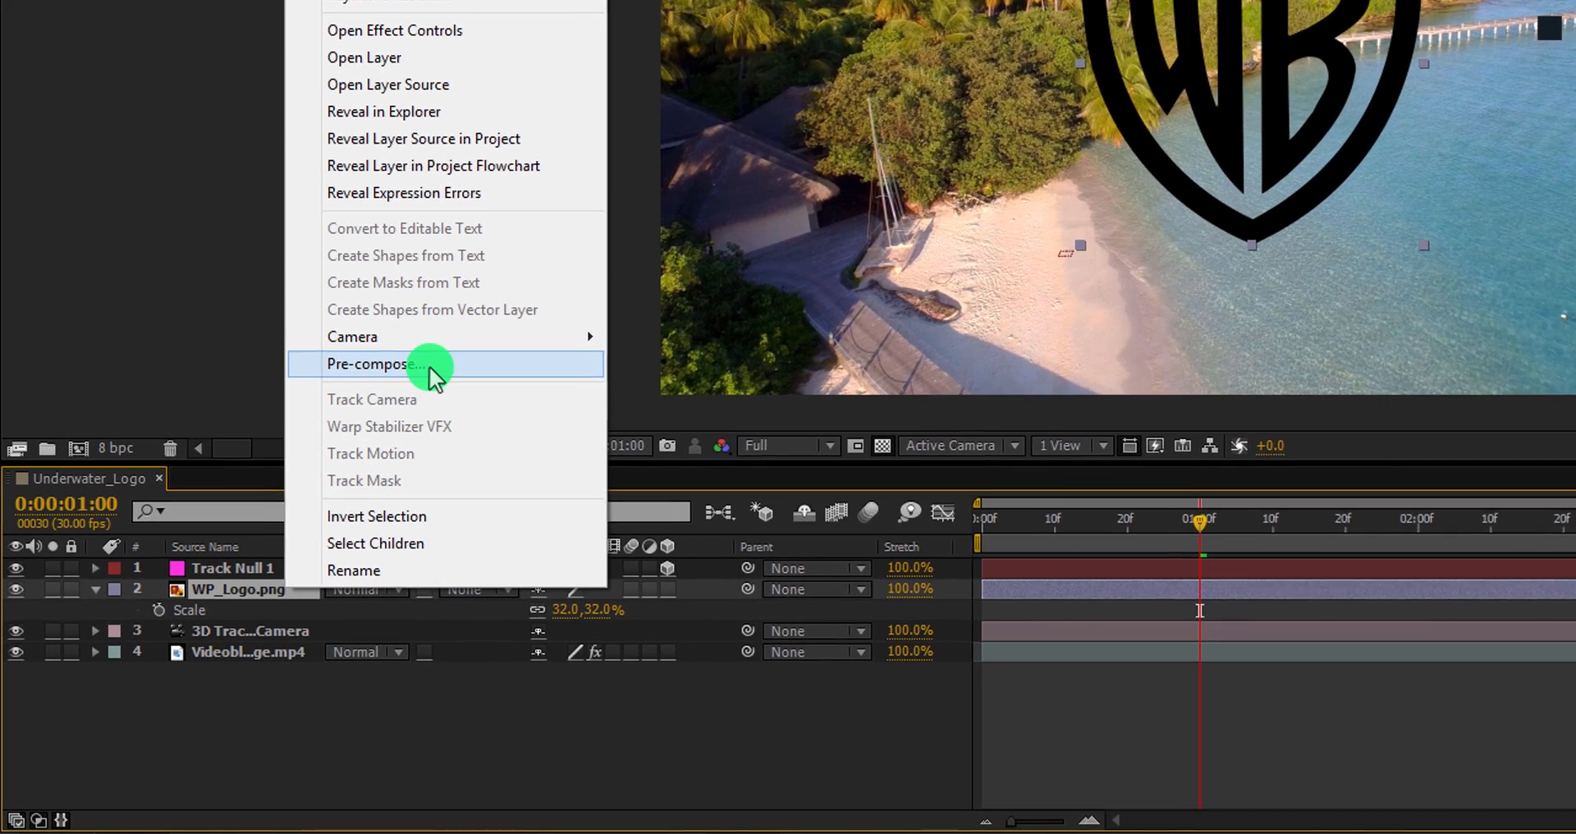
{"action": "left_click", "coordinate": [373, 365]}
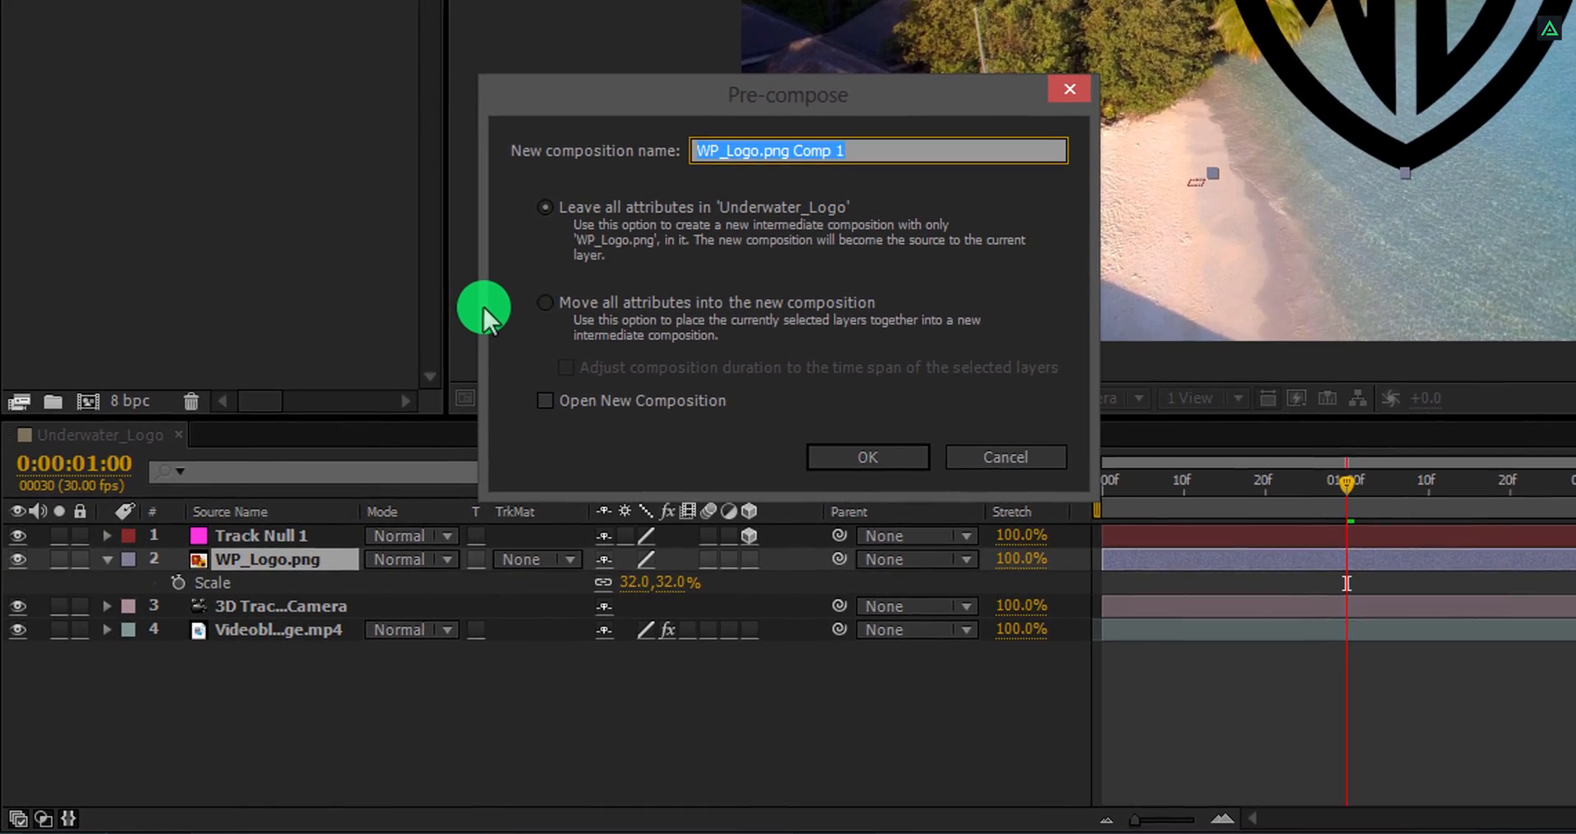
{"action": "type", "text": "Logo_Comp"}
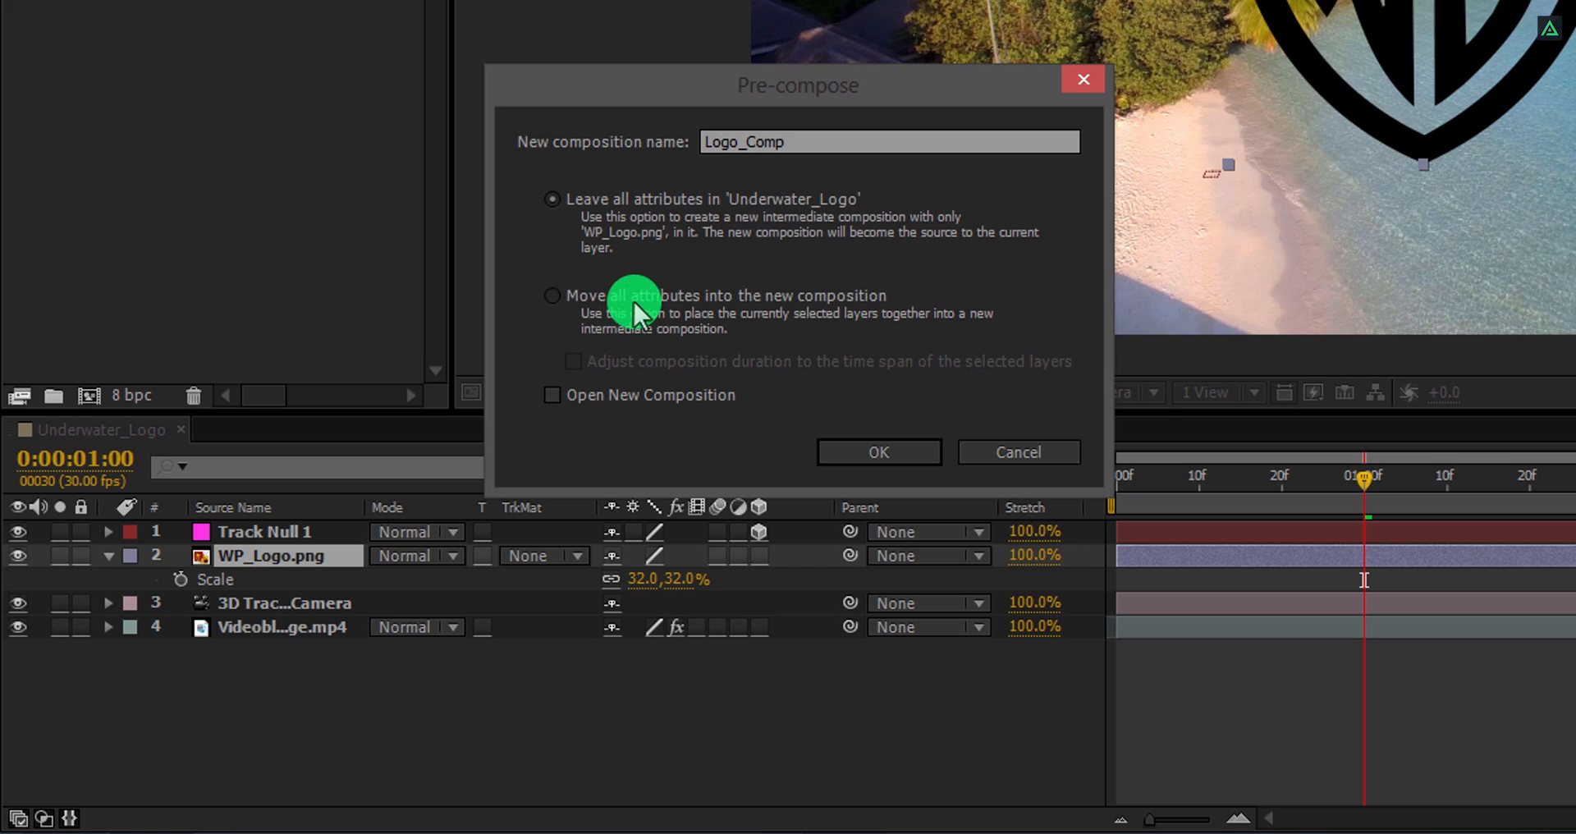
{"action": "left_click", "coordinate": [552, 295]}
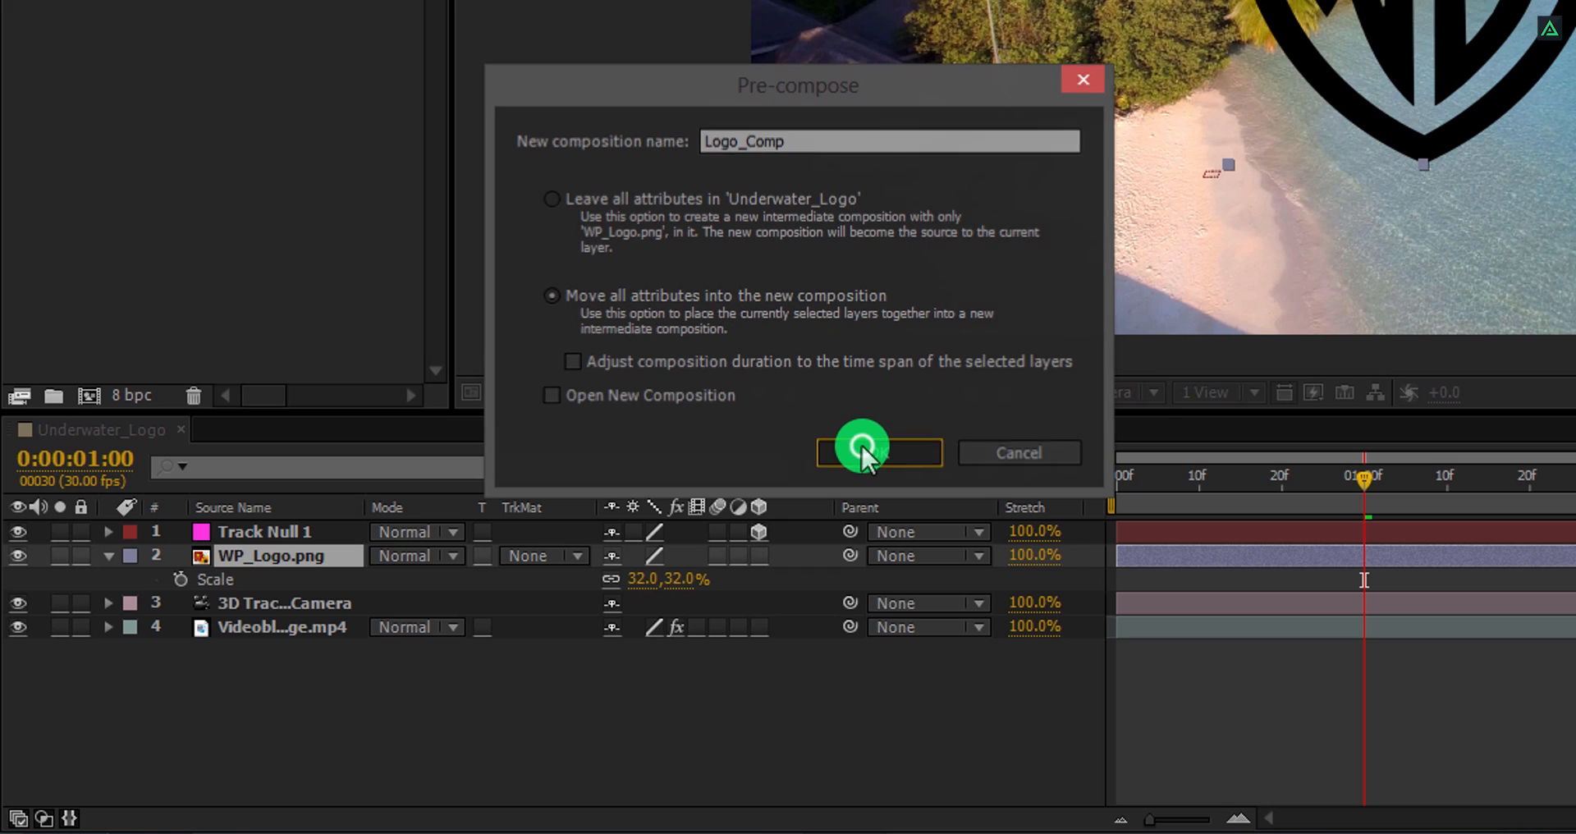
{"action": "left_click", "coordinate": [877, 451]}
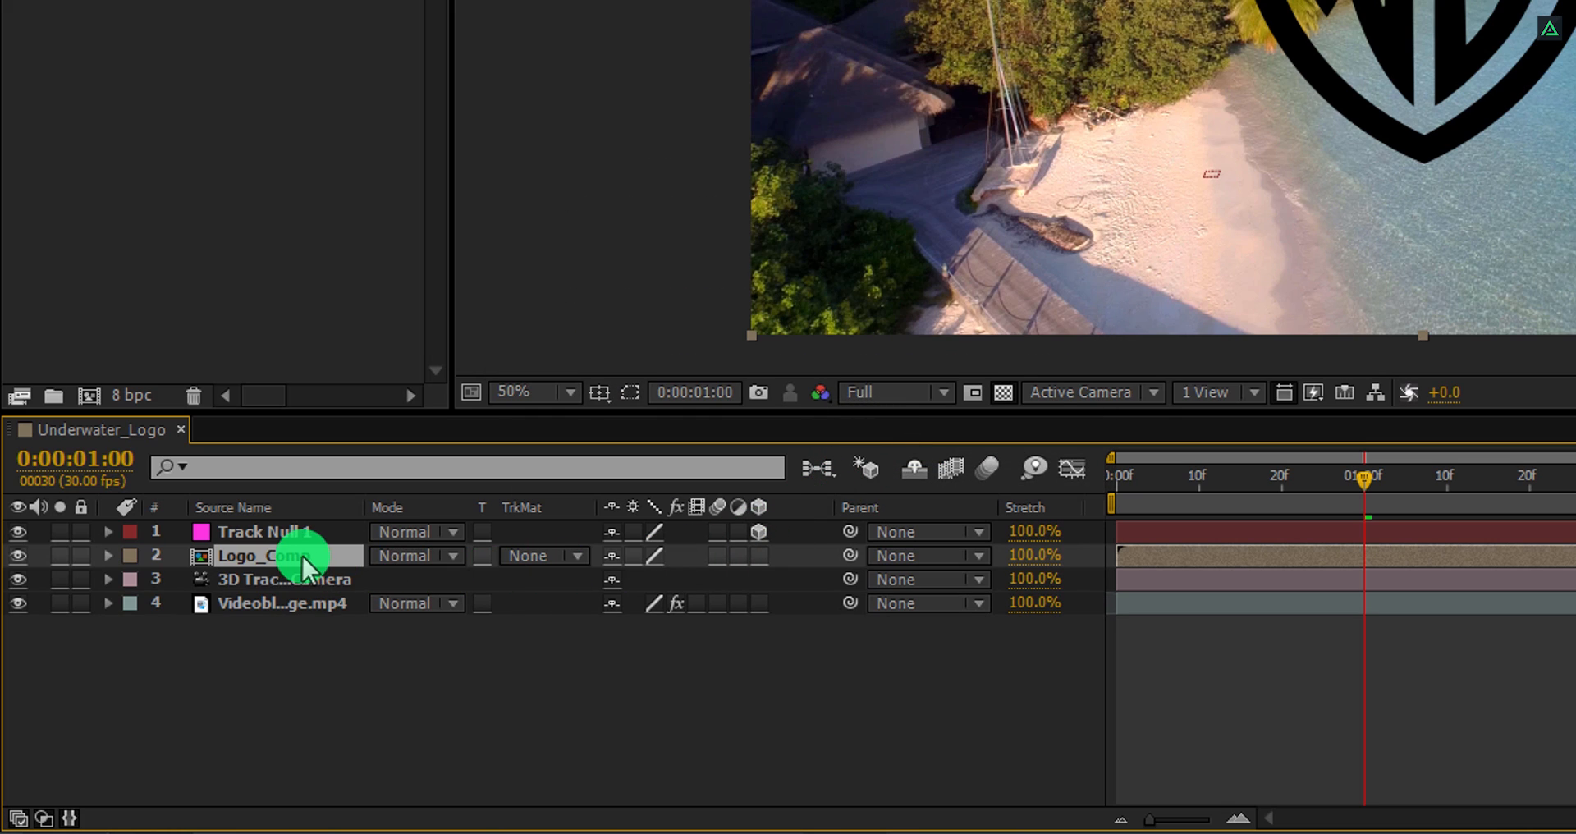
{"action": "mouse_move", "coordinate": [774, 569]}
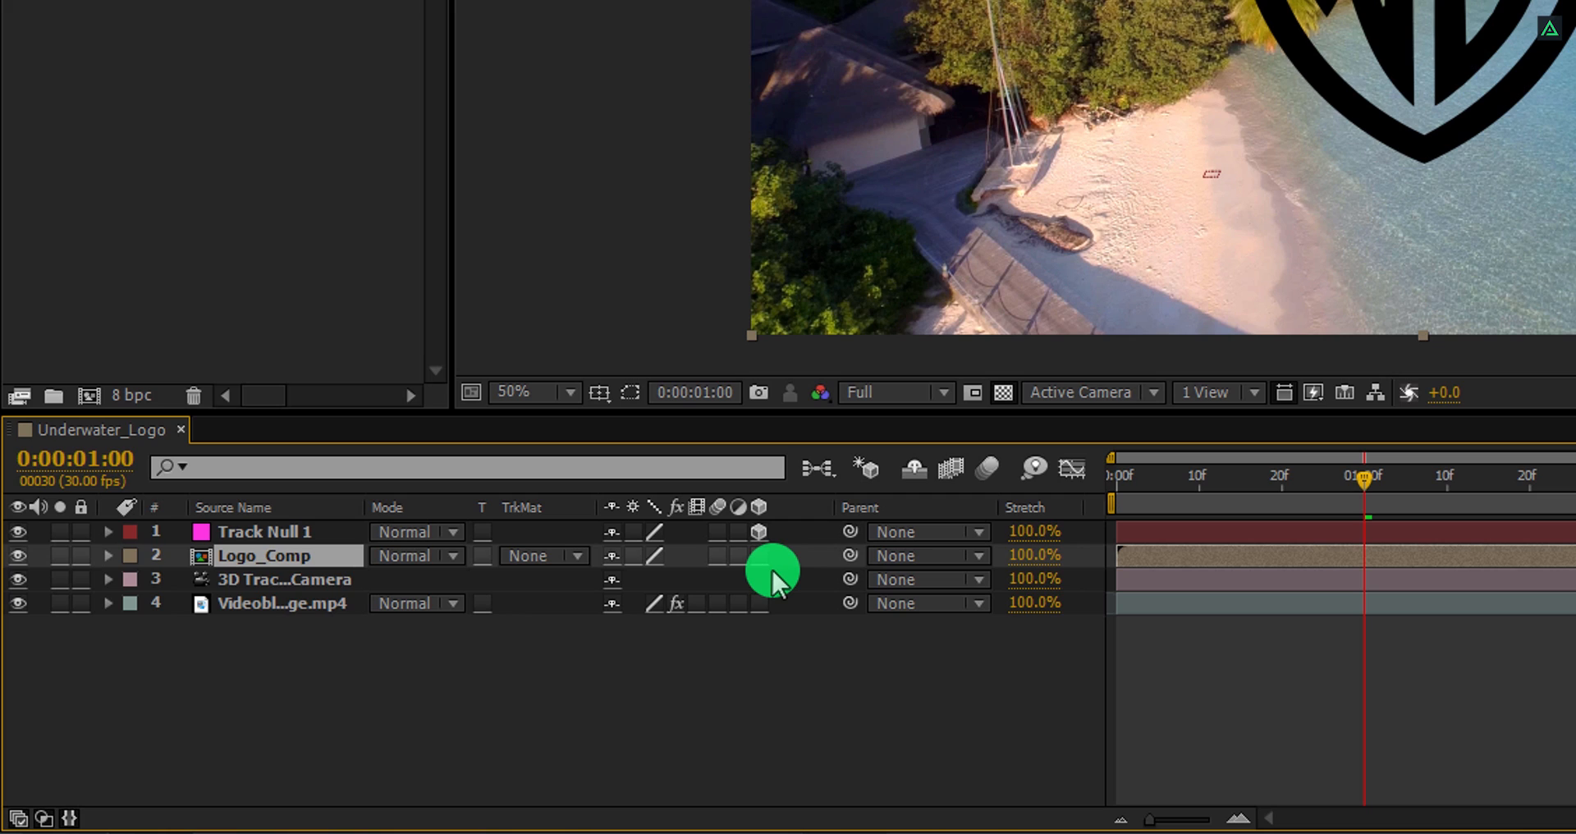
Make Logo_Comp a 3D layer and scrub to another moment in the footage
{"action": "key", "text": "F4"}
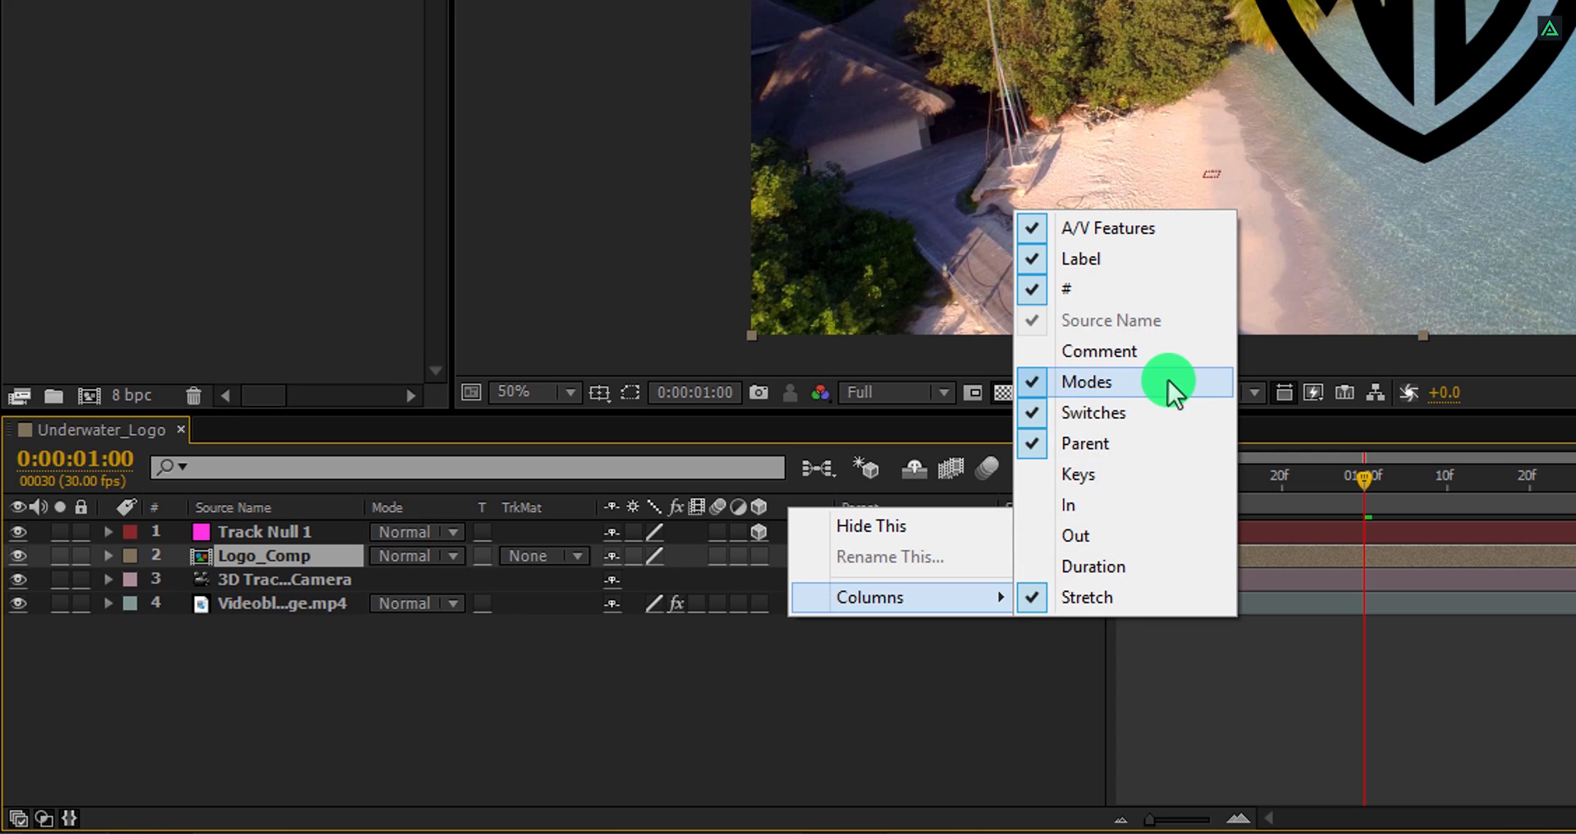
{"action": "mouse_move", "coordinate": [1136, 443]}
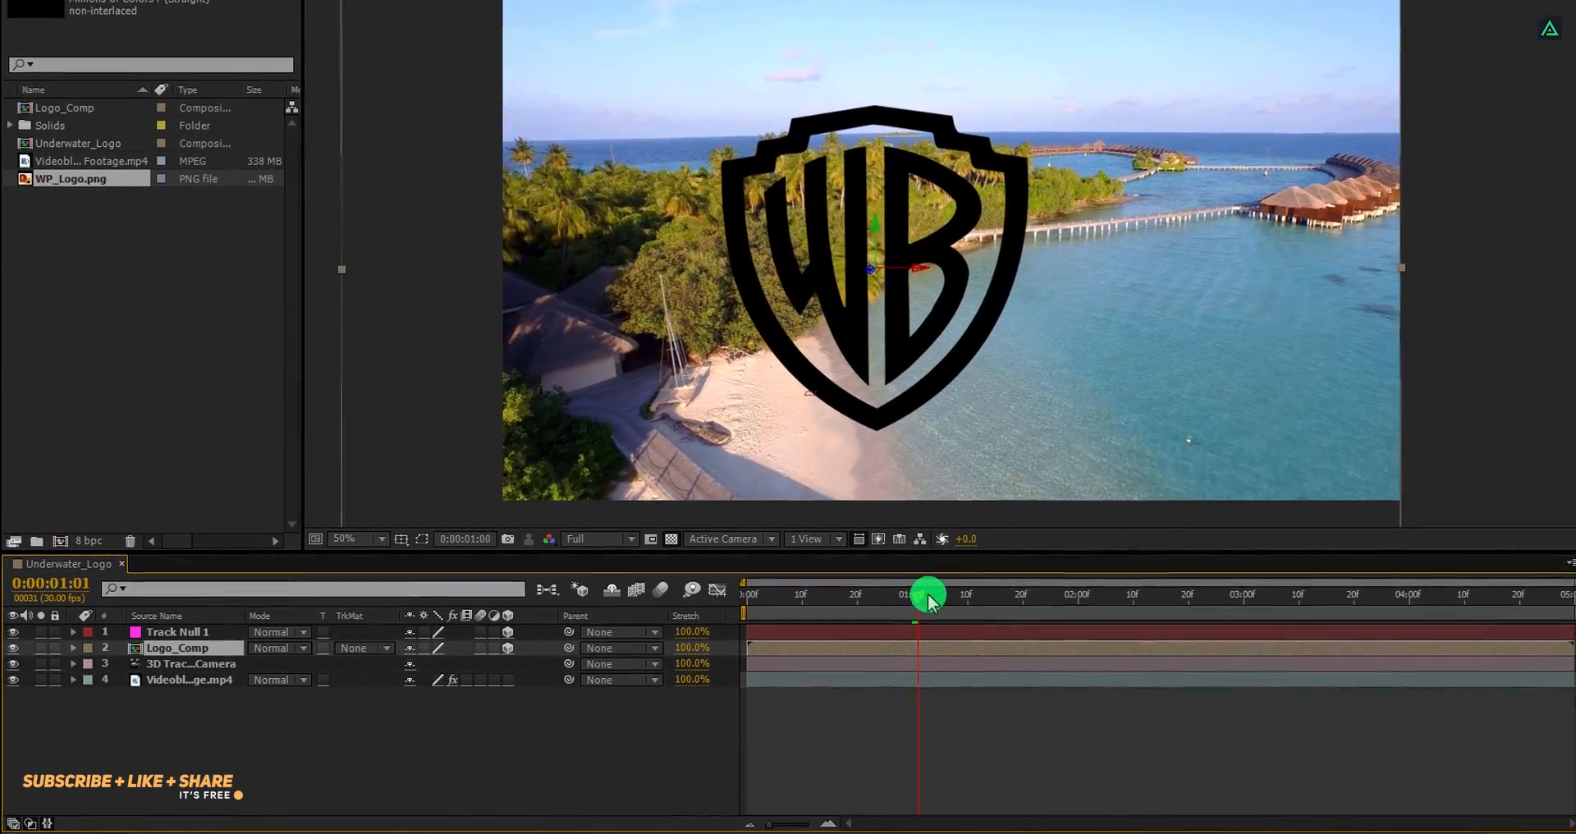
{"action": "left_click_drag", "start_coordinate": [924, 596], "coordinate": [834, 601]}
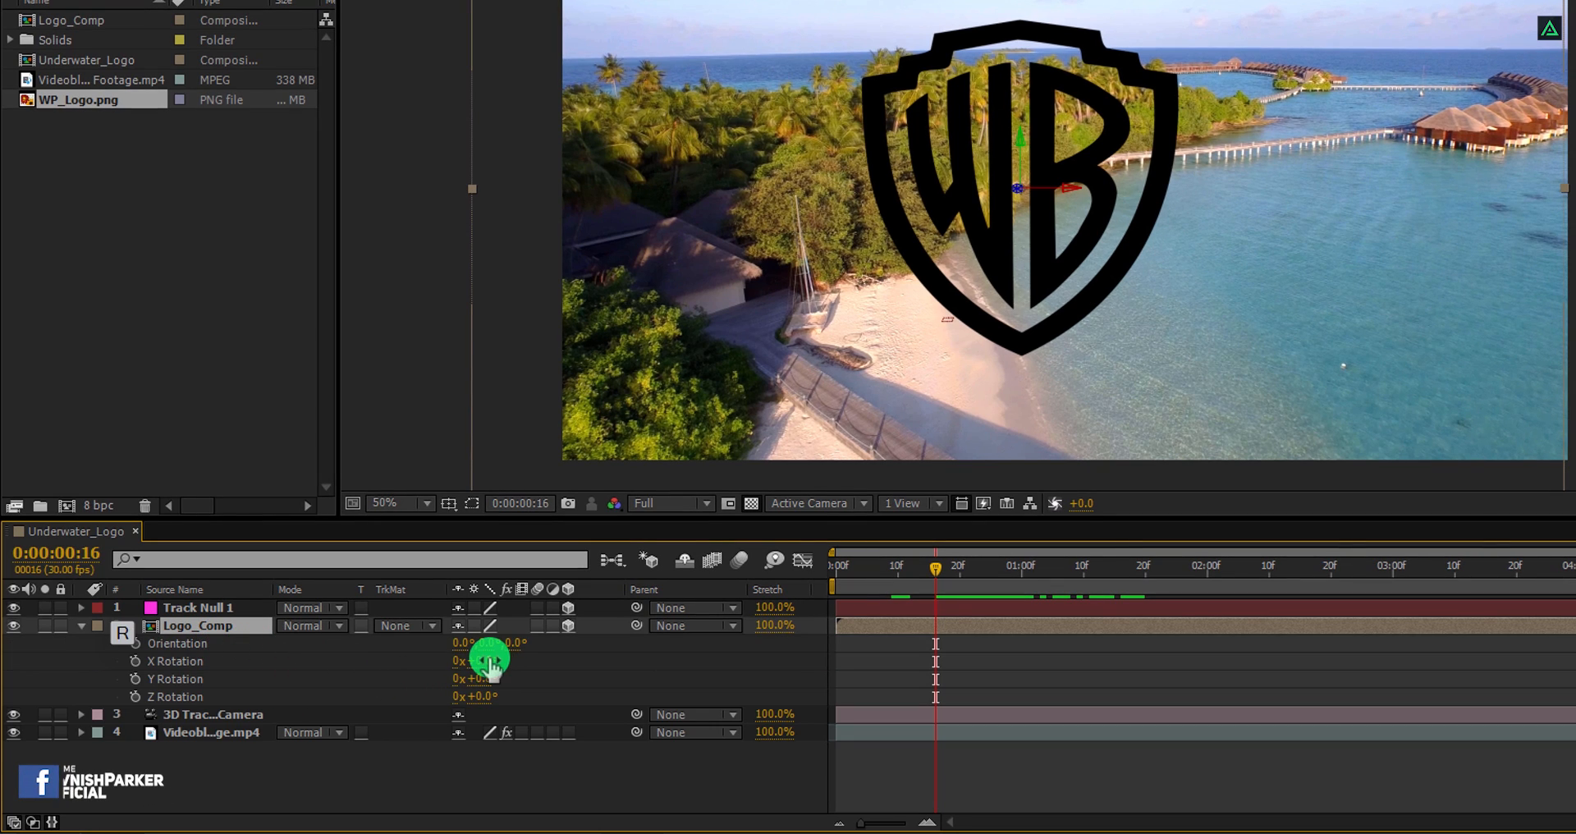
Set Logo_Comp's X Rotation to -67° and Z Rotation to 60° so the logo lies flat
{"action": "left_click_drag", "start_coordinate": [477, 660], "coordinate": [412, 660]}
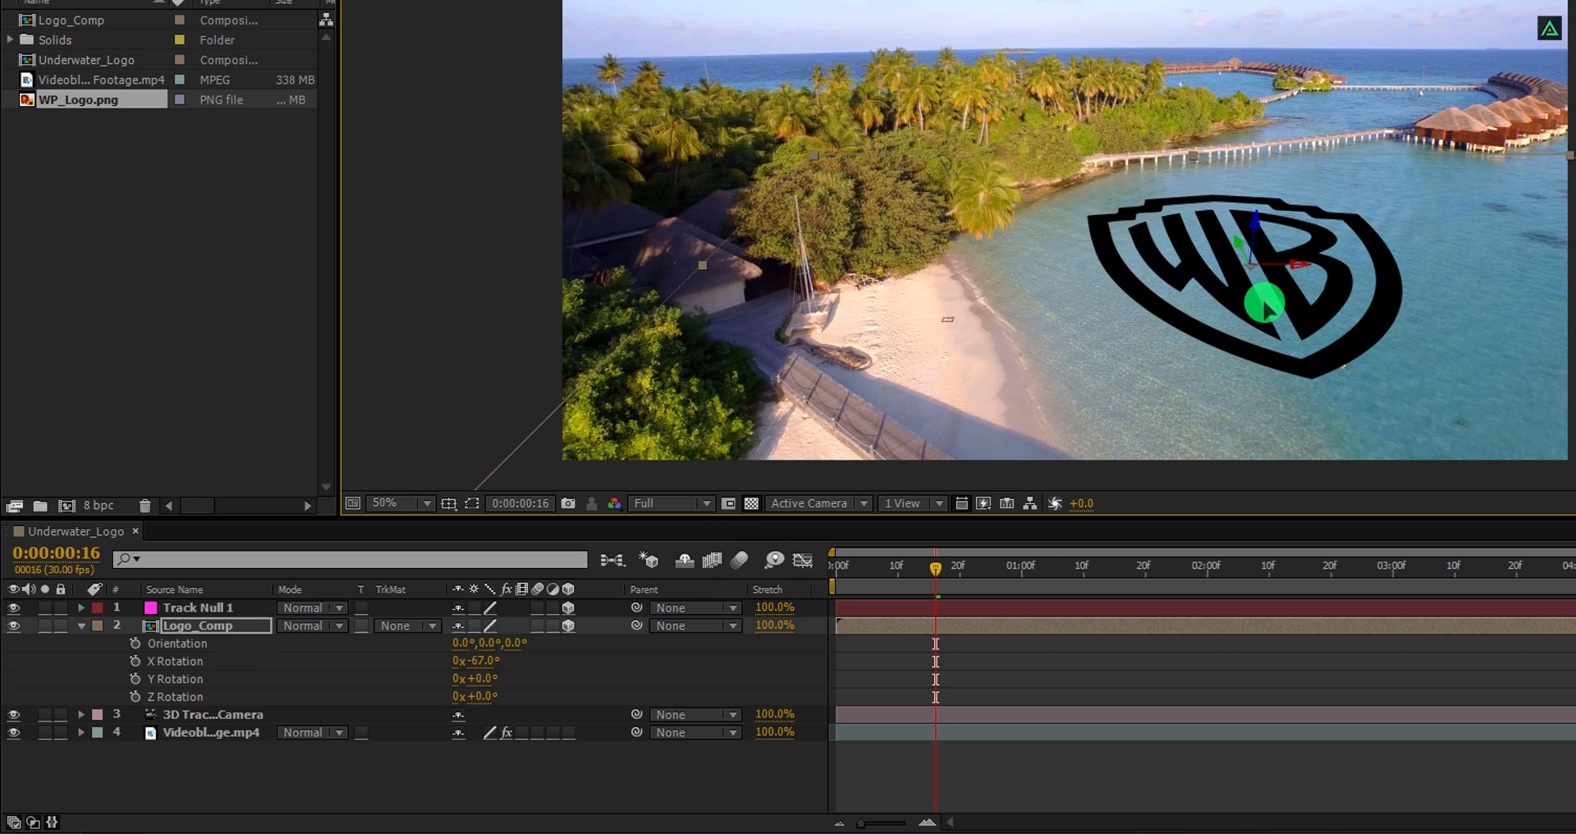
{"action": "left_click_drag", "start_coordinate": [1261, 298], "coordinate": [1087, 378]}
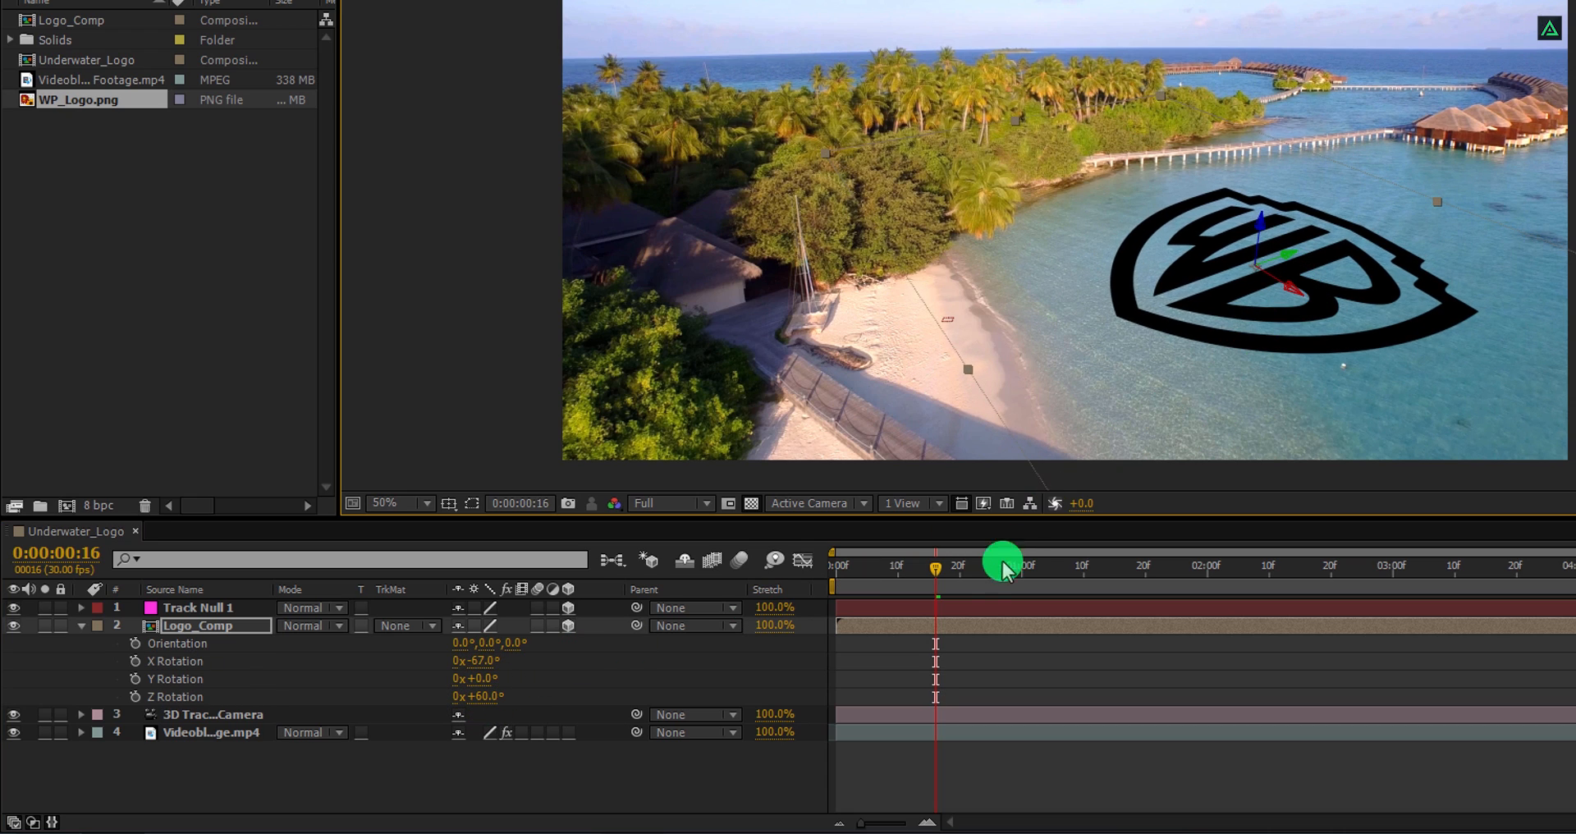
{"action": "left_click_drag", "start_coordinate": [1002, 561], "coordinate": [1036, 562]}
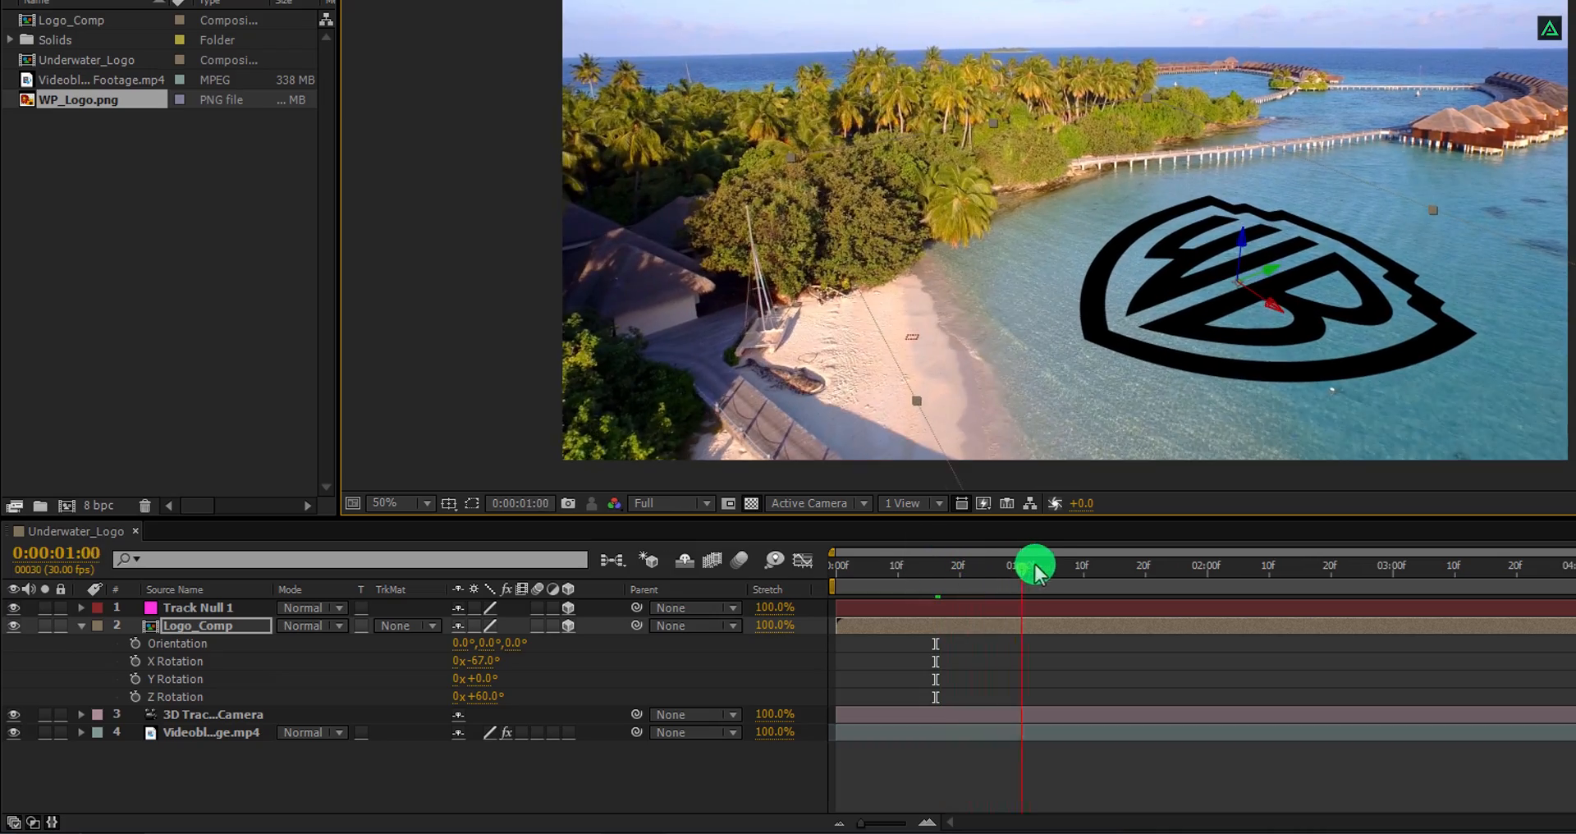
{"action": "left_click_drag", "start_coordinate": [1036, 563], "coordinate": [1217, 563]}
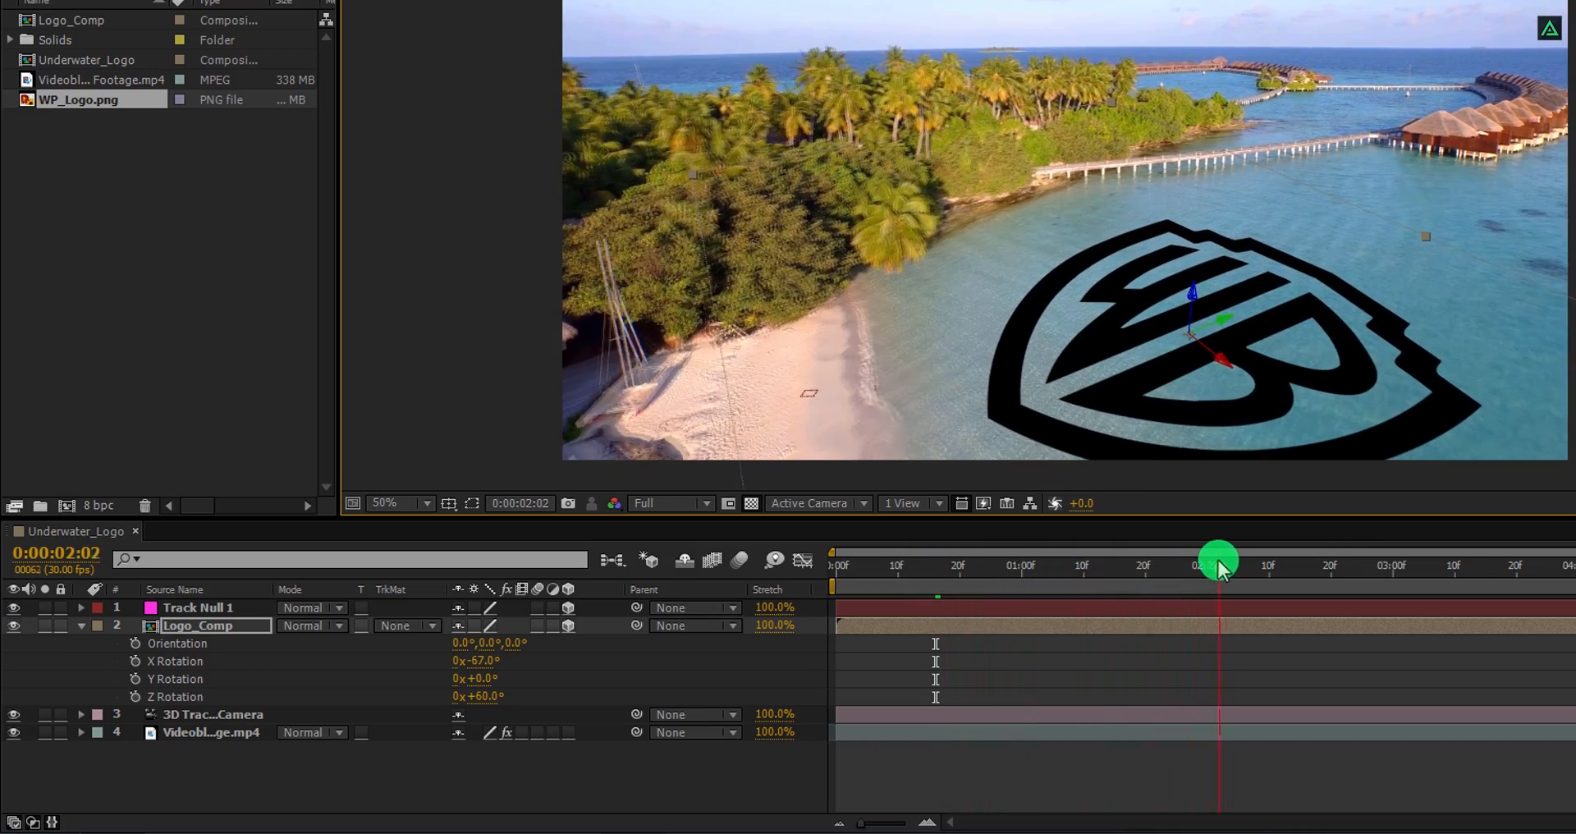
{"action": "left_click_drag", "start_coordinate": [1216, 562], "coordinate": [849, 565]}
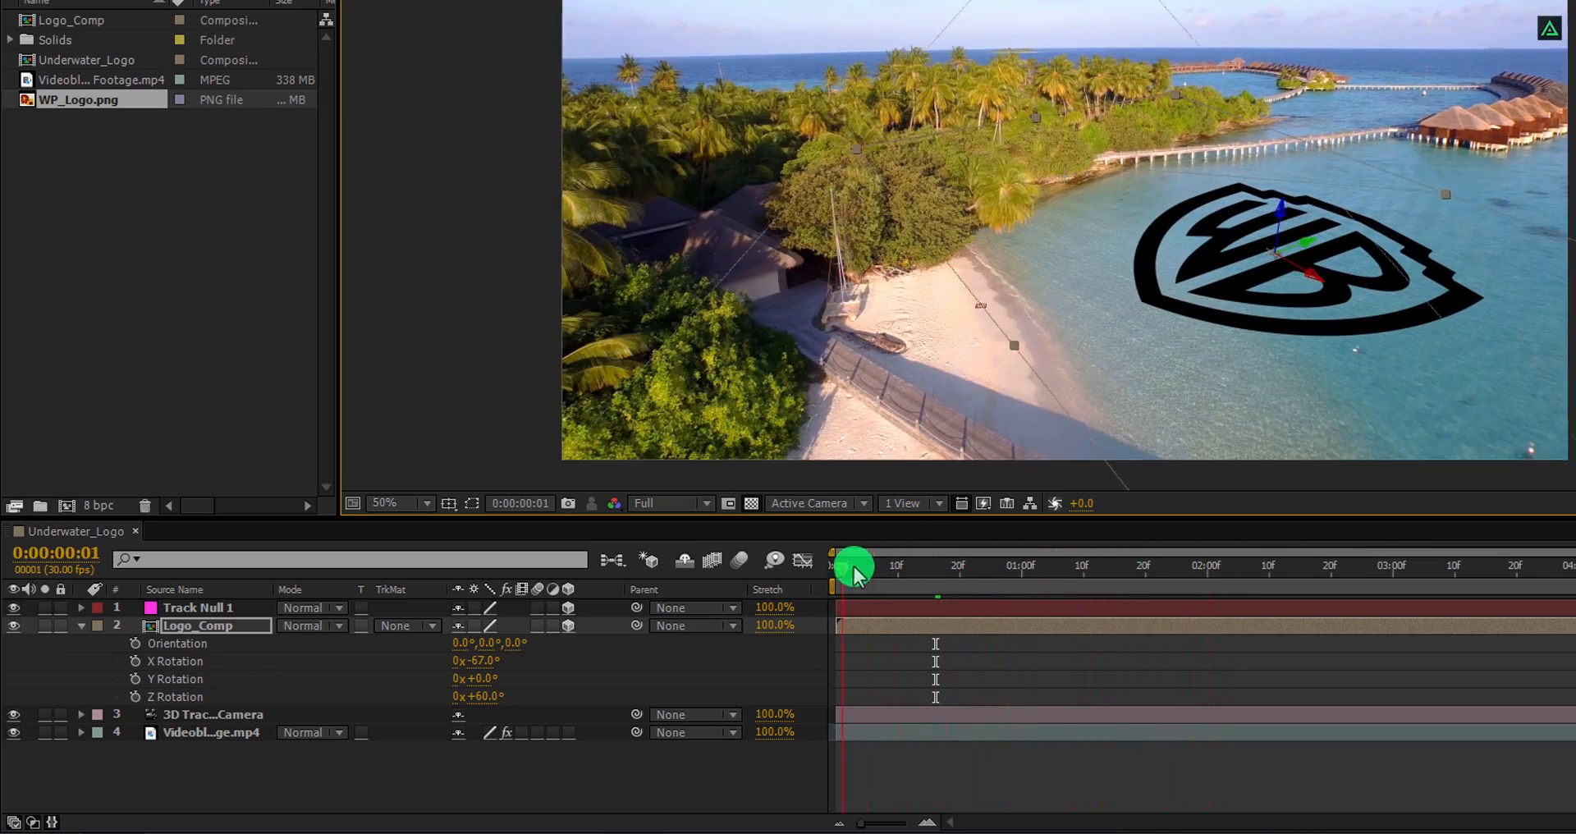
{"action": "left_click_drag", "start_coordinate": [852, 565], "coordinate": [1105, 565]}
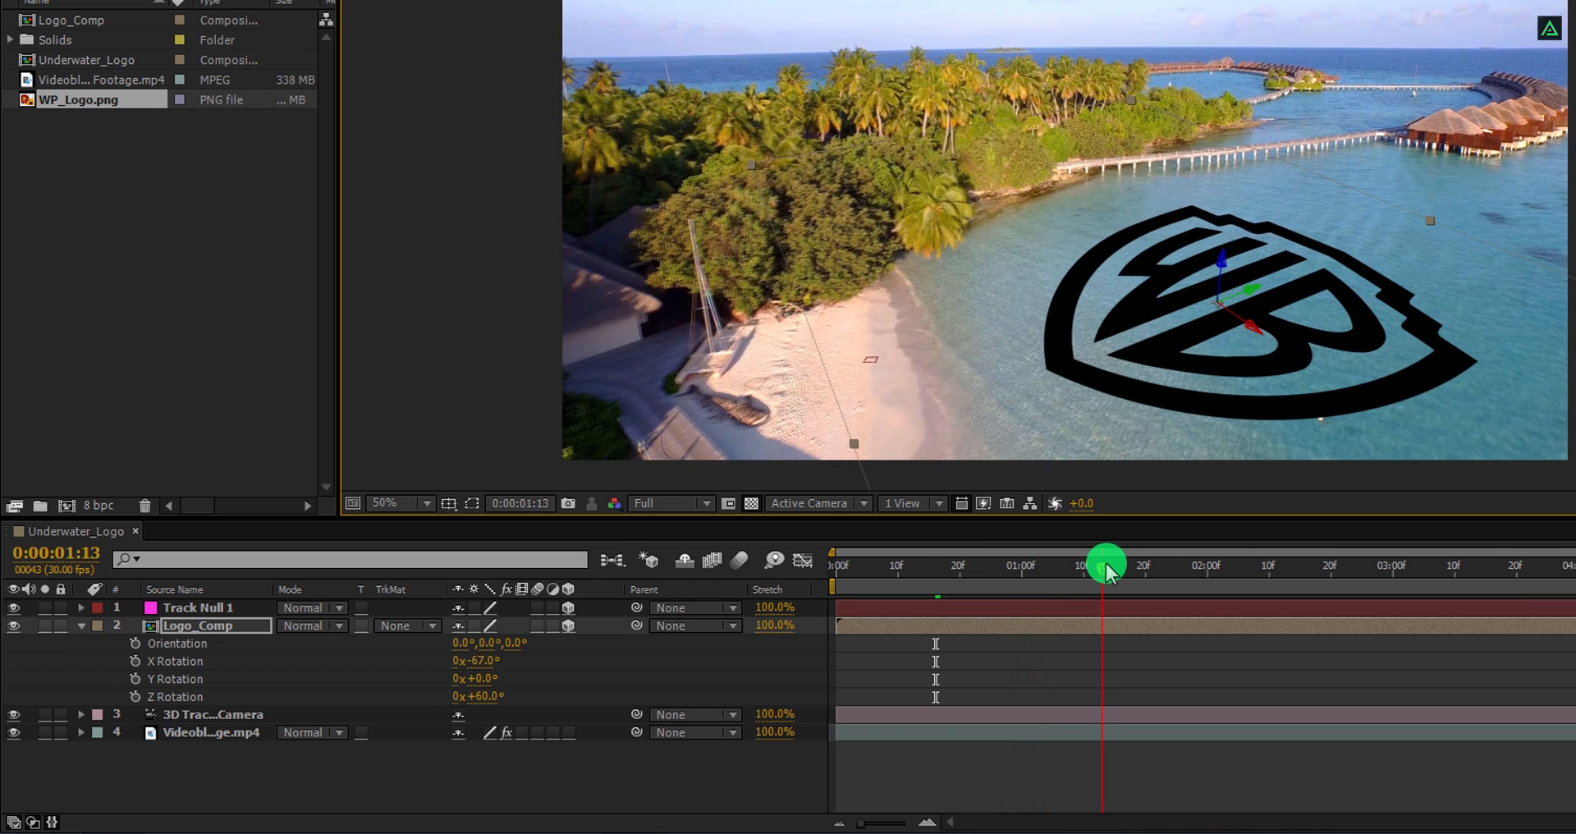
{"action": "left_click_drag", "start_coordinate": [1105, 565], "coordinate": [1001, 564]}
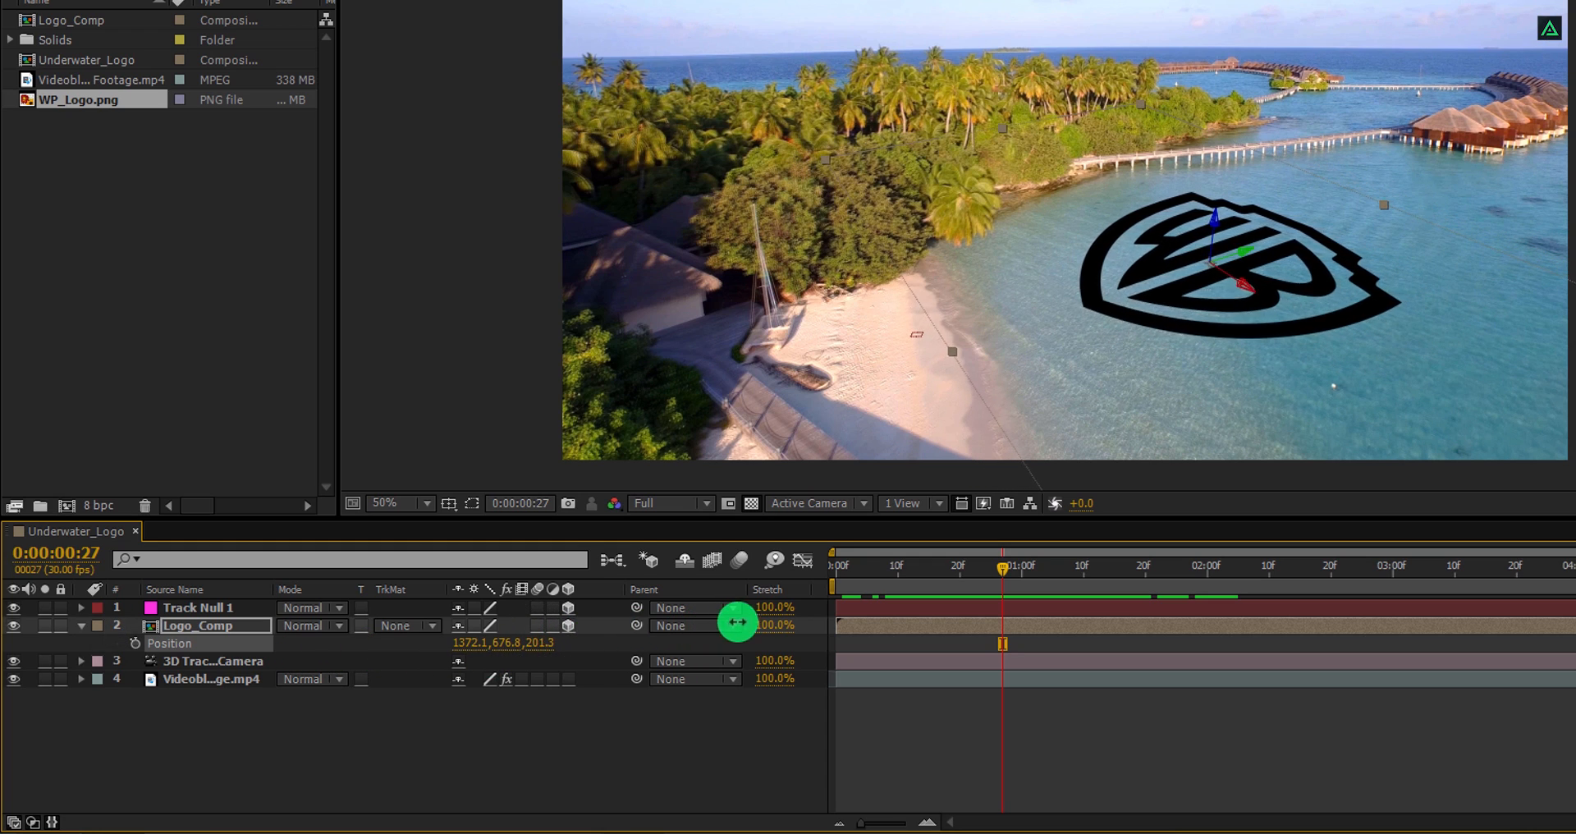
Push Logo_Comp back along Z and slide it right to about 1446, 726, 365
{"action": "left_click_drag", "start_coordinate": [737, 622], "coordinate": [895, 614]}
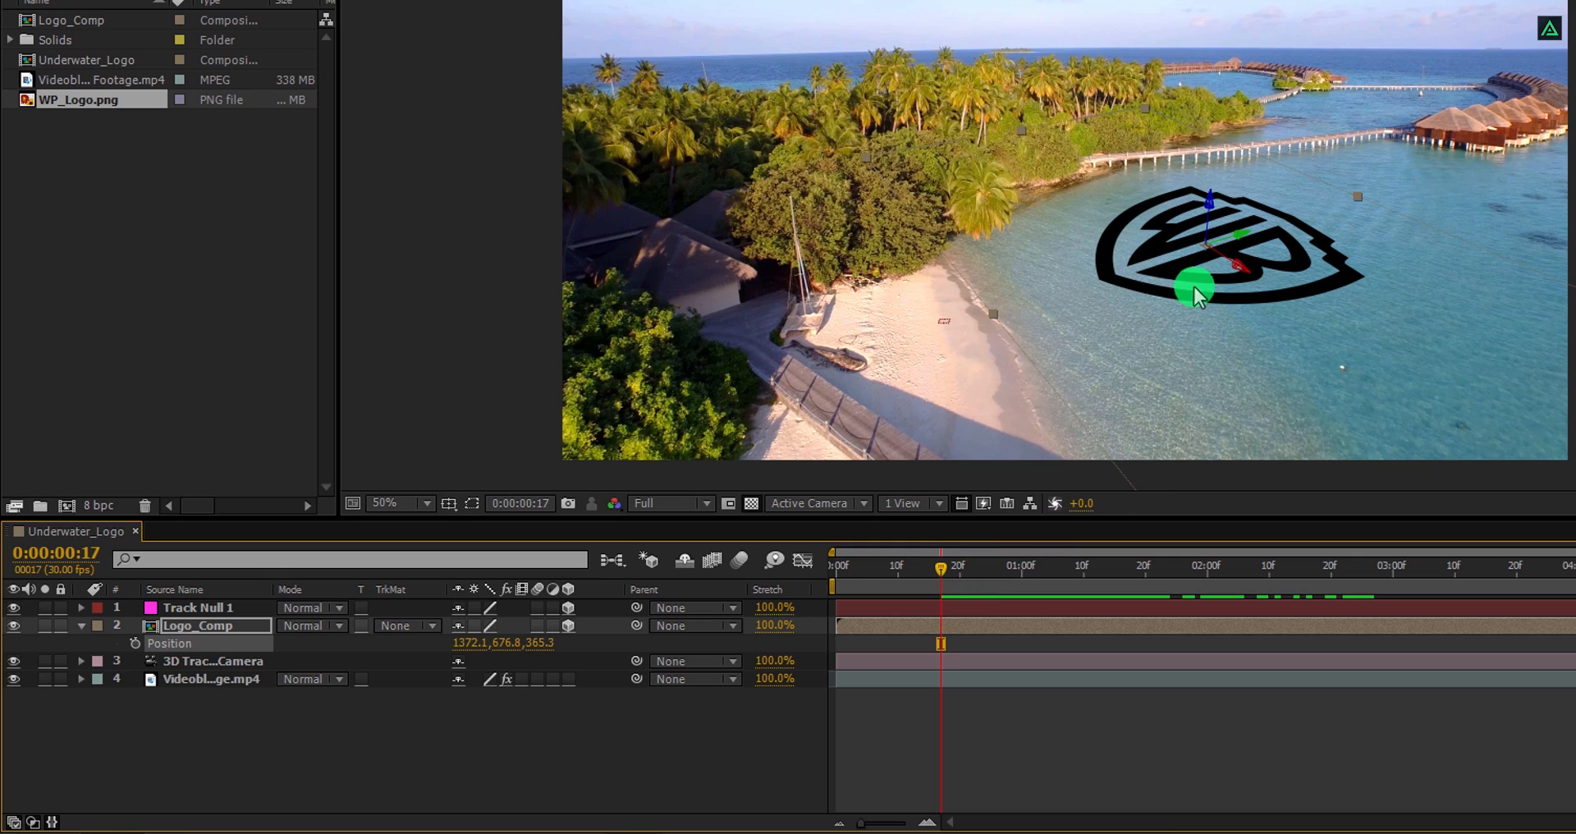
{"action": "left_click_drag", "start_coordinate": [1197, 291], "coordinate": [1226, 302]}
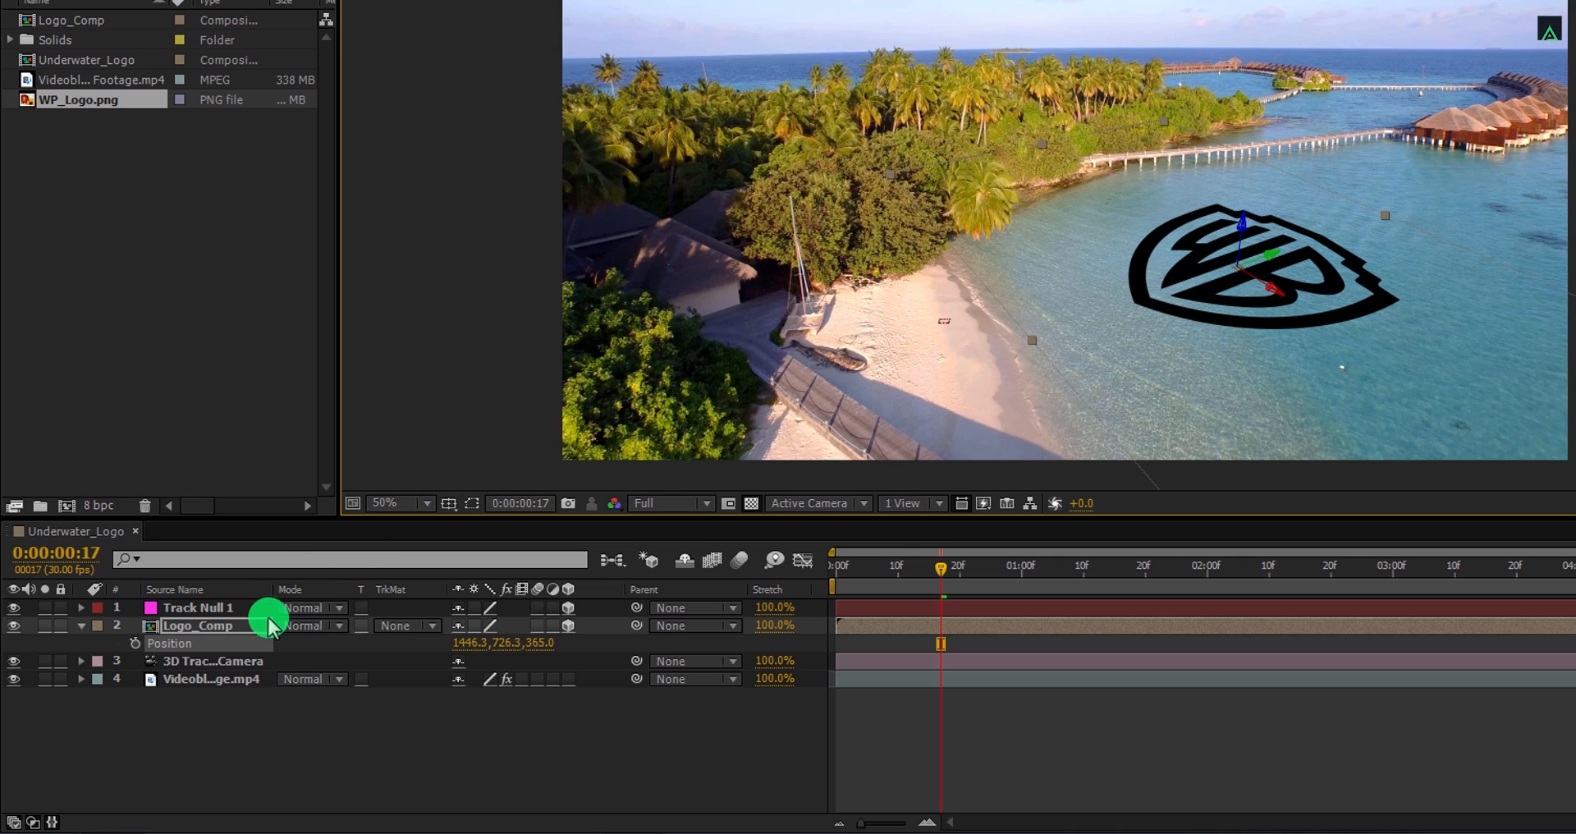
Set the Logo_Comp layer's blend mode to Overlay
{"action": "left_click", "coordinate": [313, 626]}
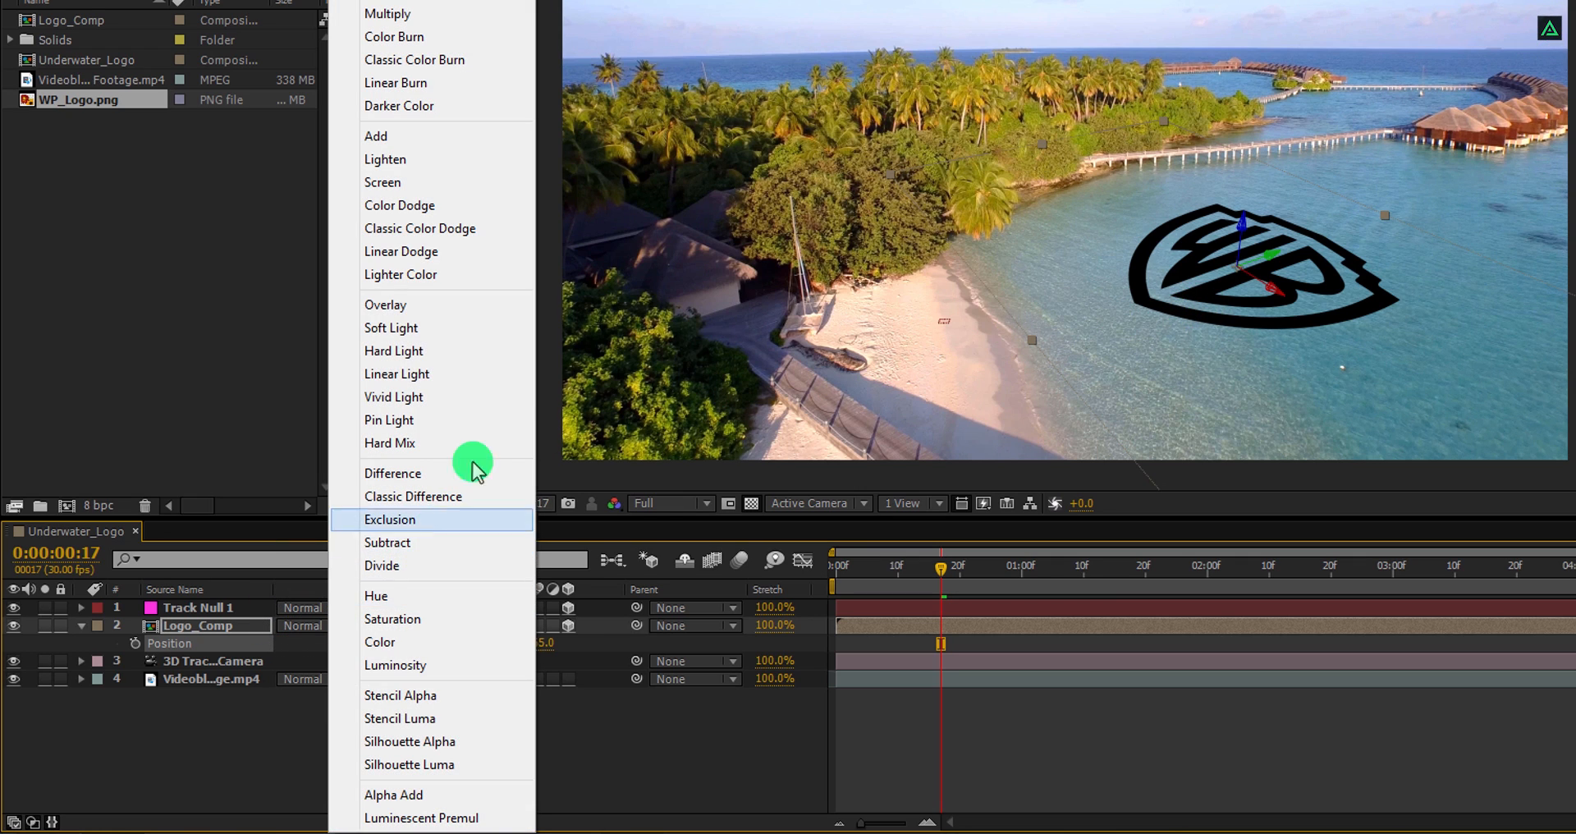
{"action": "left_click", "coordinate": [384, 304]}
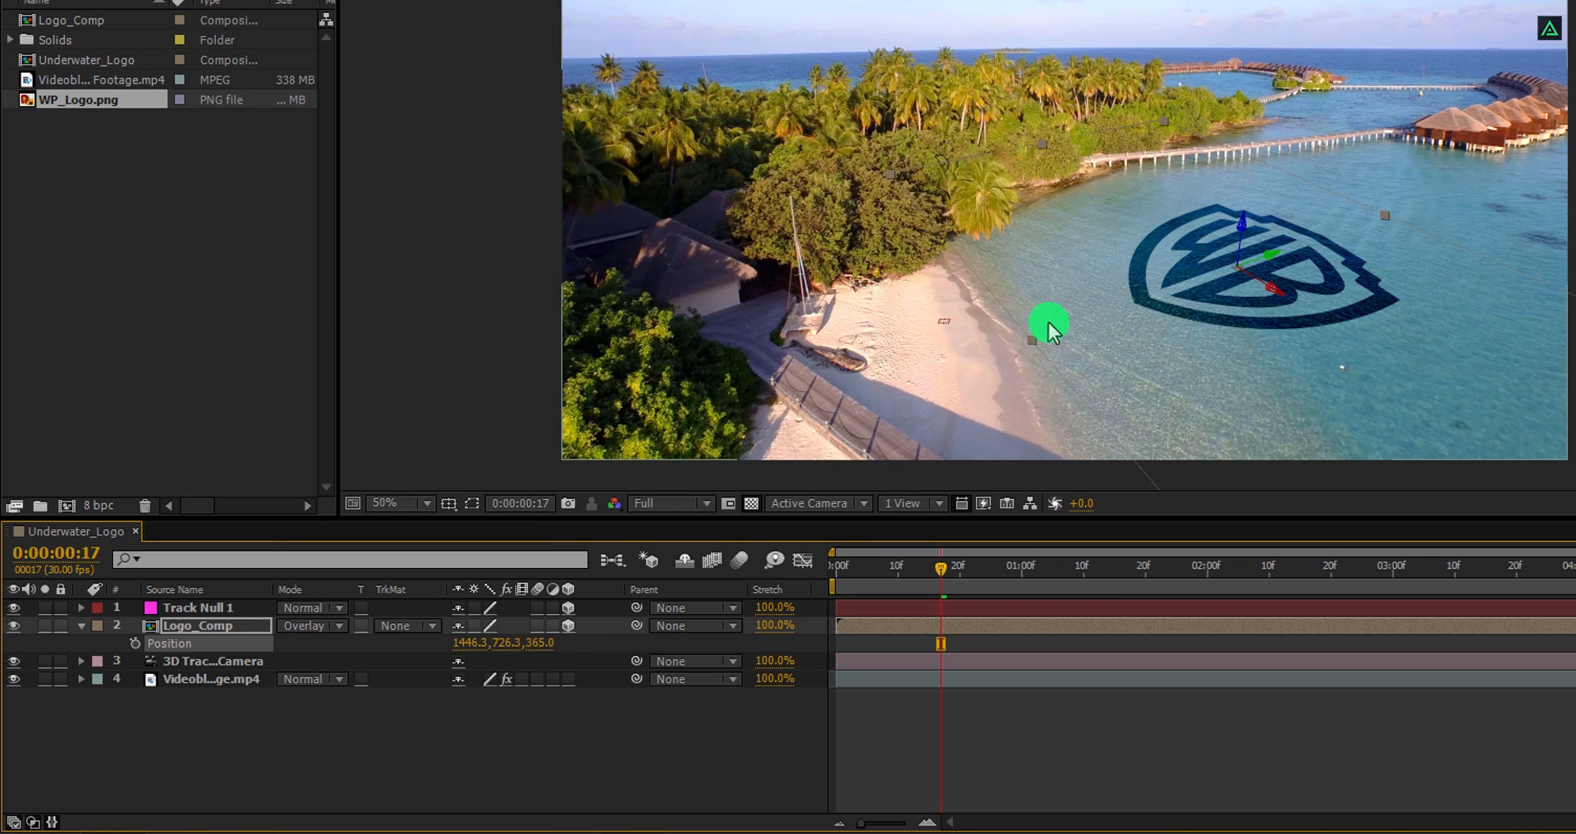
{"action": "mouse_move", "coordinate": [1234, 297]}
{"action": "type", "text": "w"}
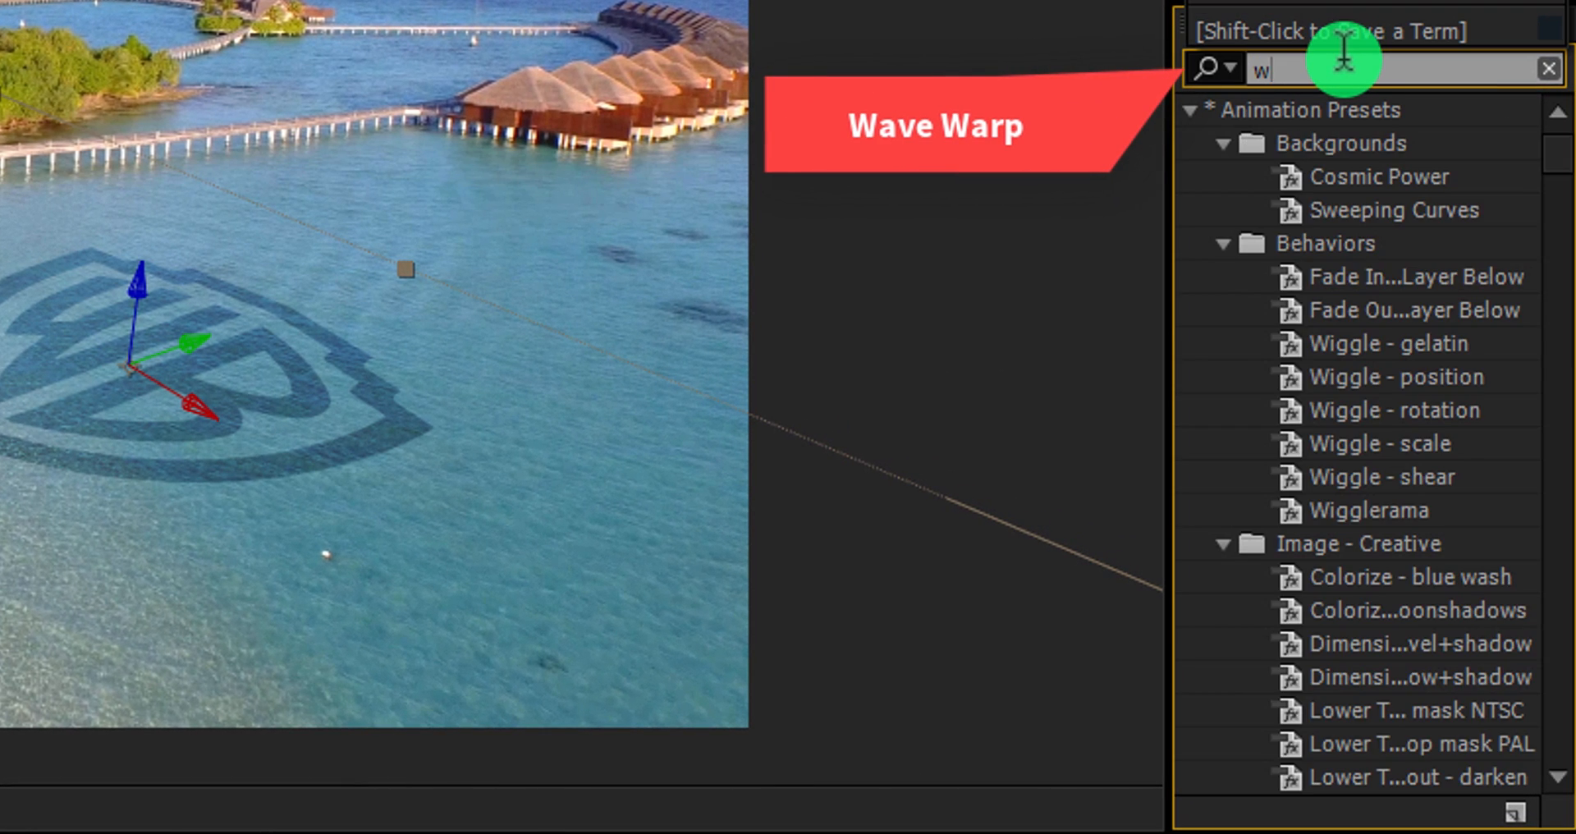
Search Effects & Presets for Wave Warp and apply it to the Logo_Comp layer
{"action": "type", "text": "ave"}
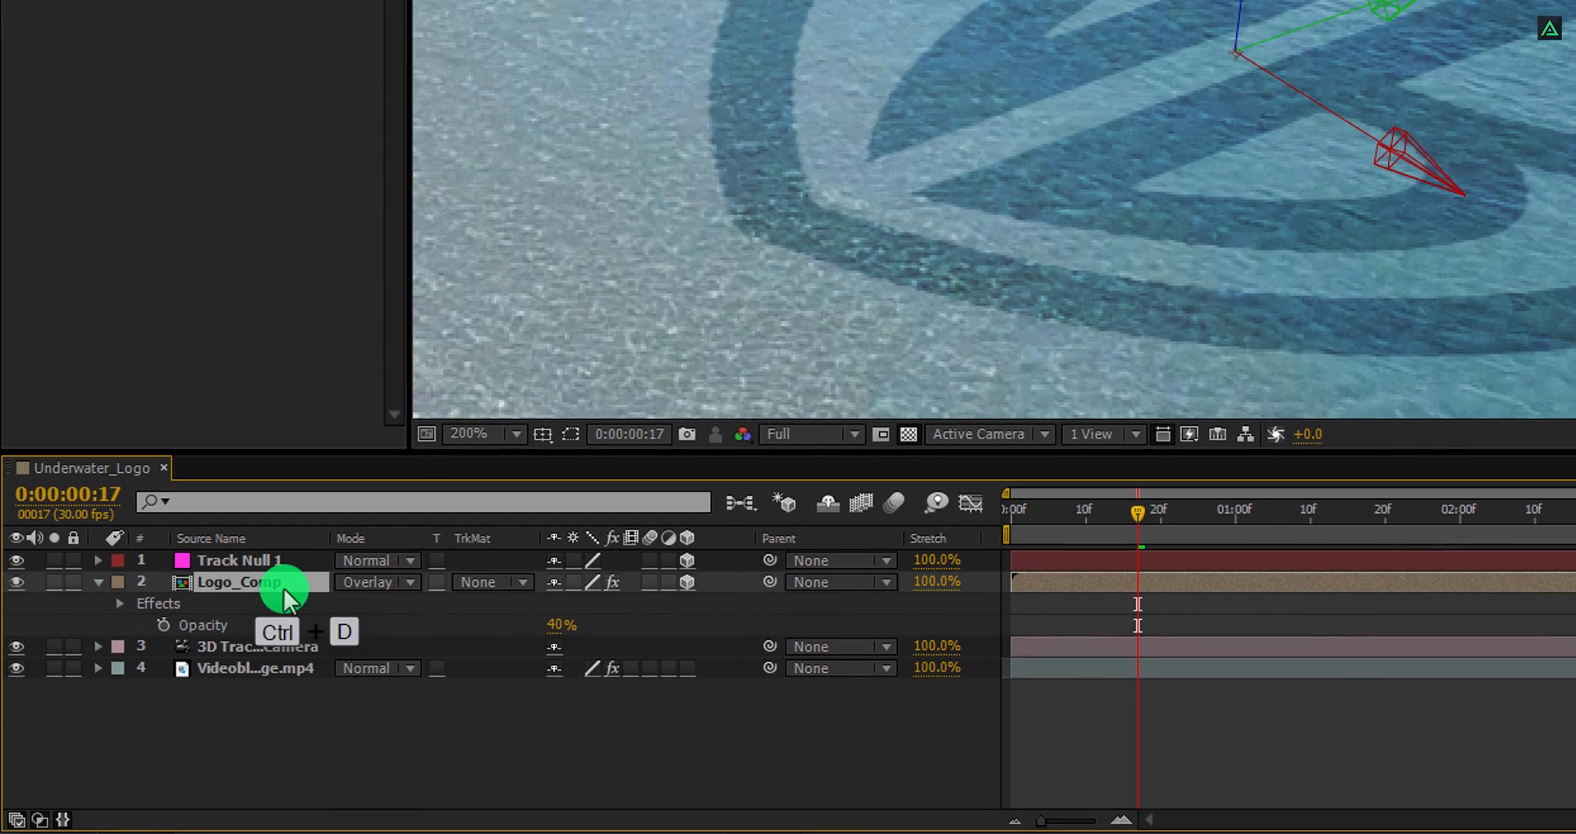
Duplicate Logo_Comp as a shadow copy and find CC Radial Fast Blur to apply to it
{"action": "key", "text": "ctrl+d"}
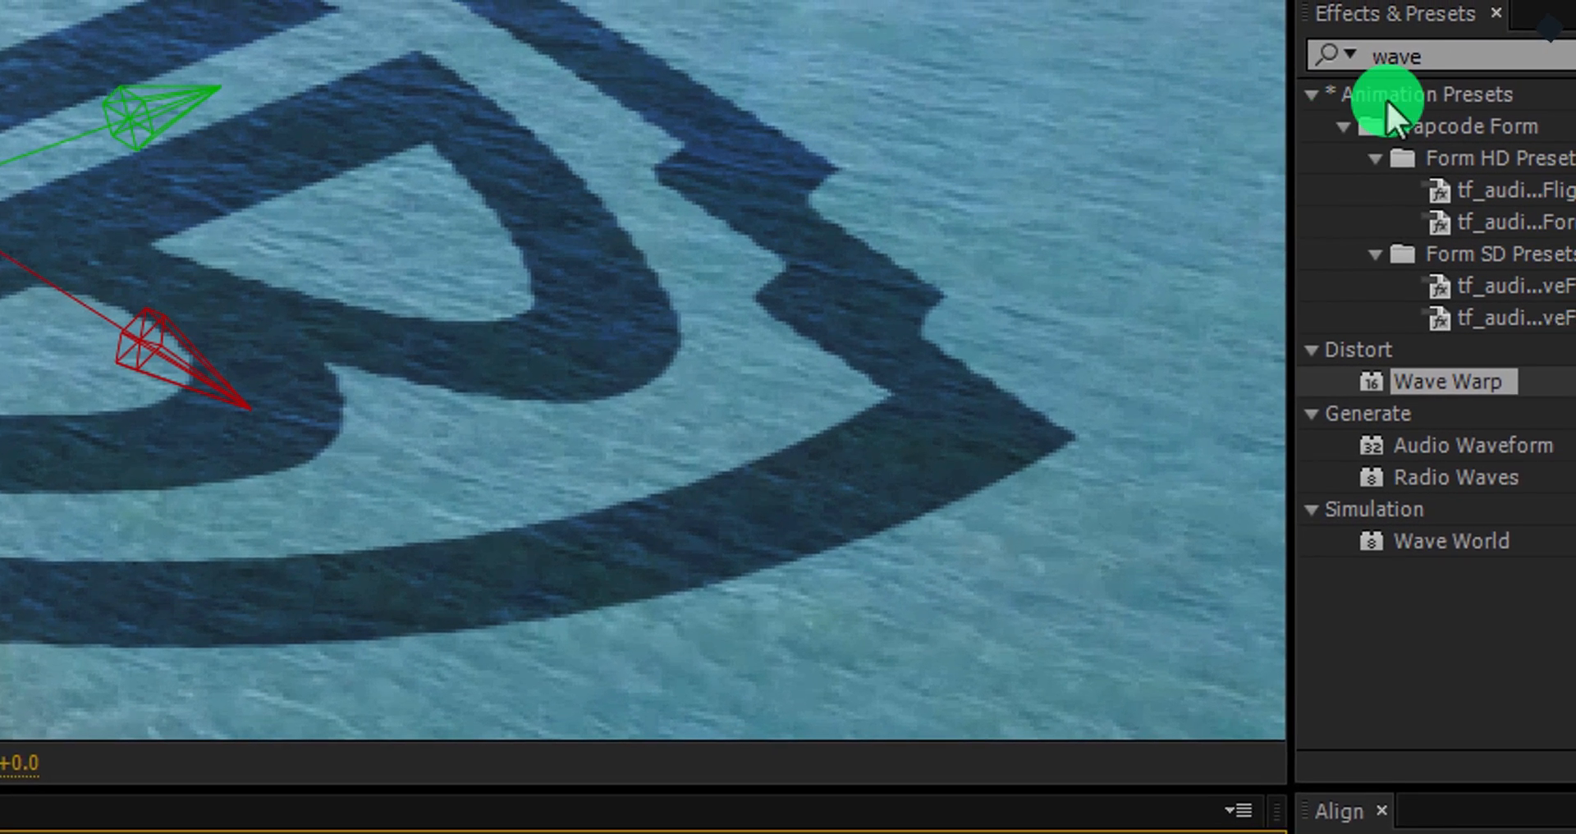
{"action": "left_click", "coordinate": [1388, 70]}
{"action": "type", "text": "radi"}
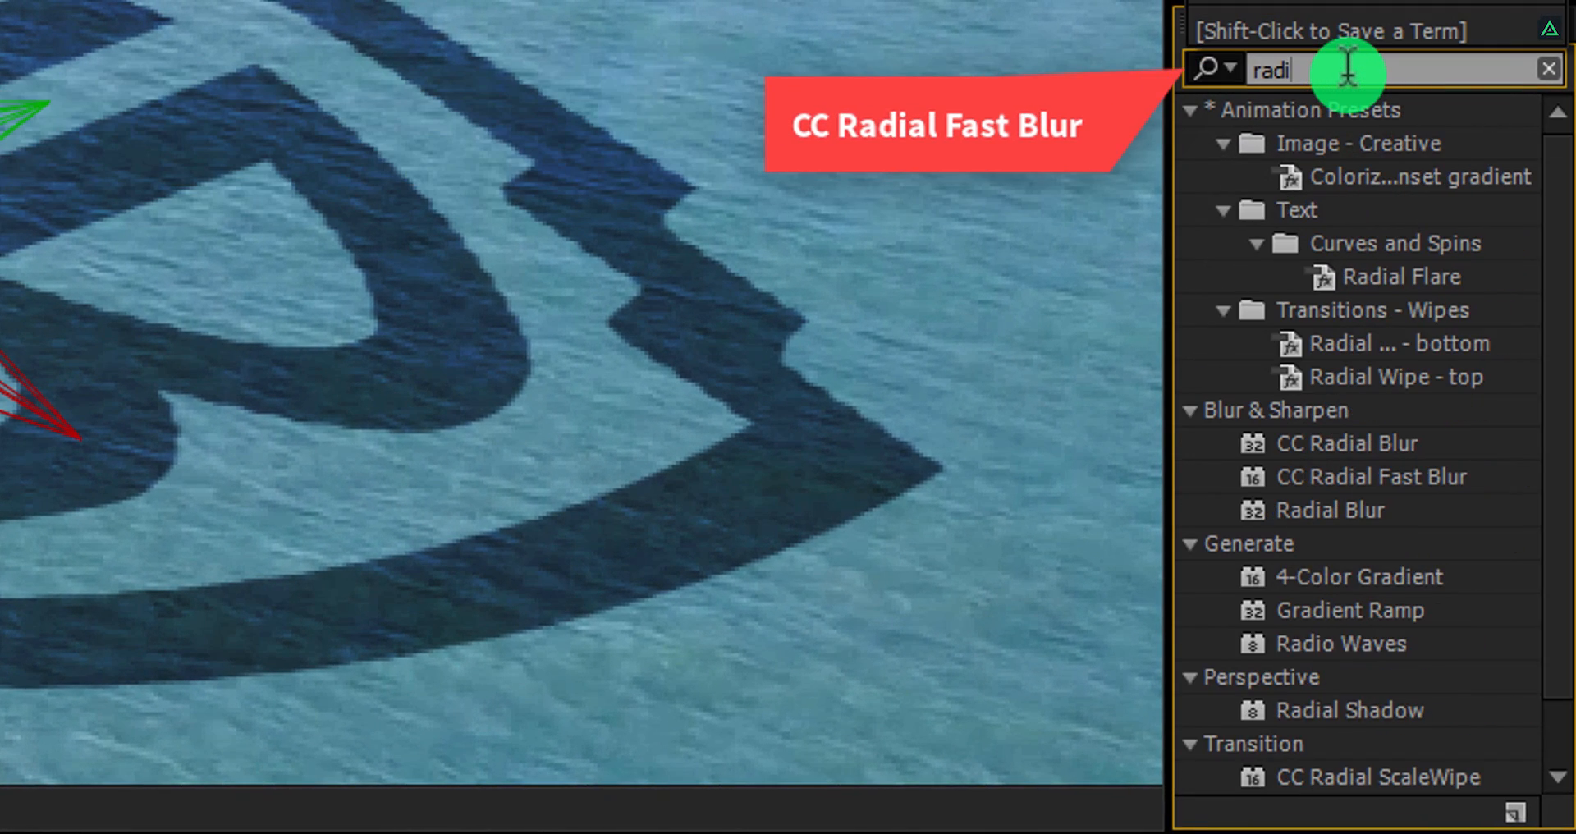
{"action": "type", "text": "al"}
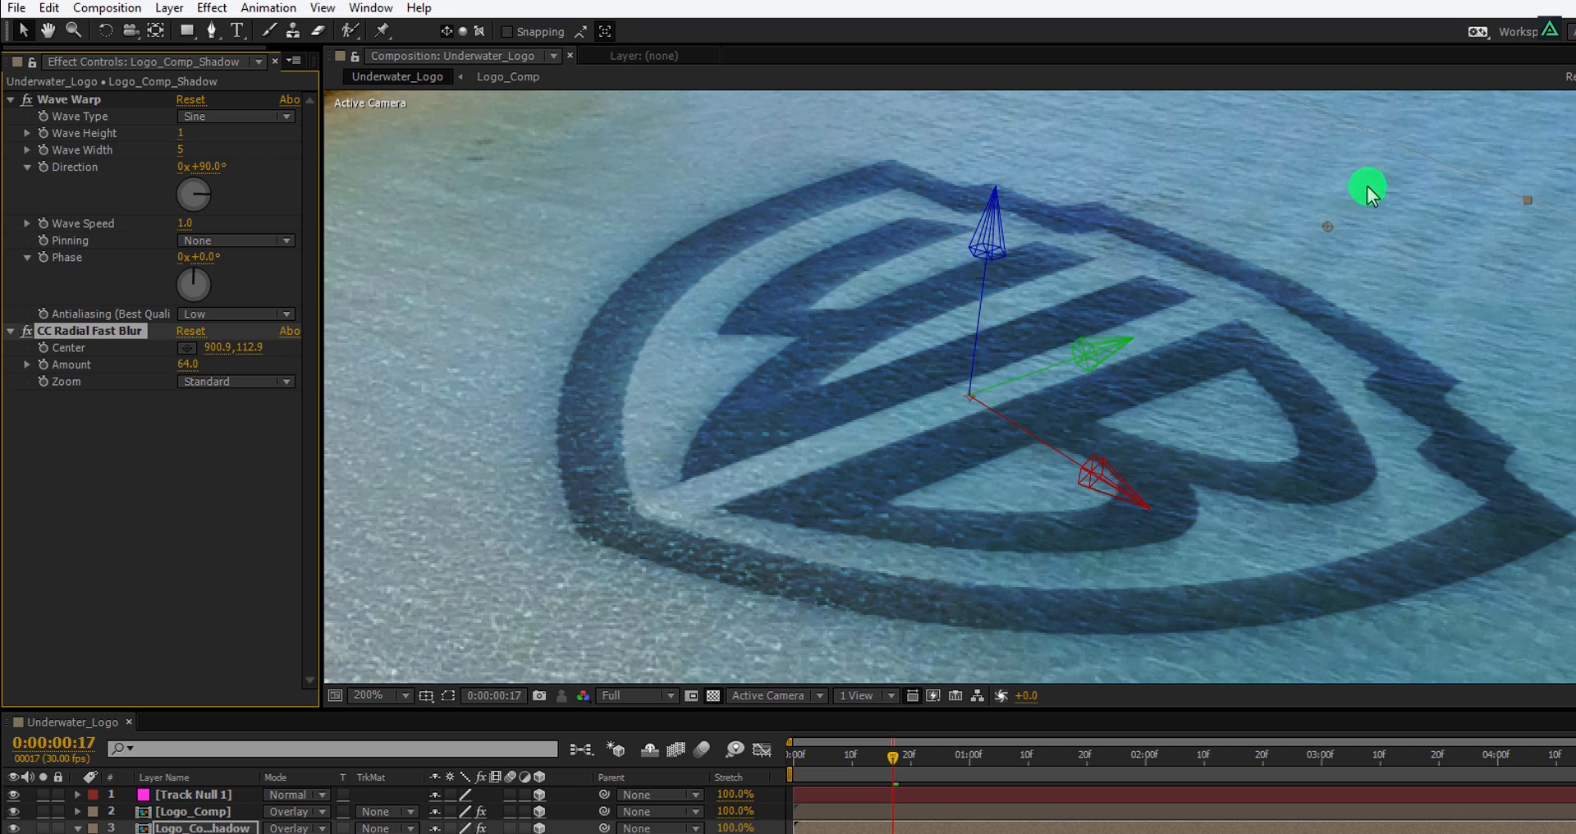
{"action": "scroll", "scroll_direction": "down", "scroll_amount": 3}
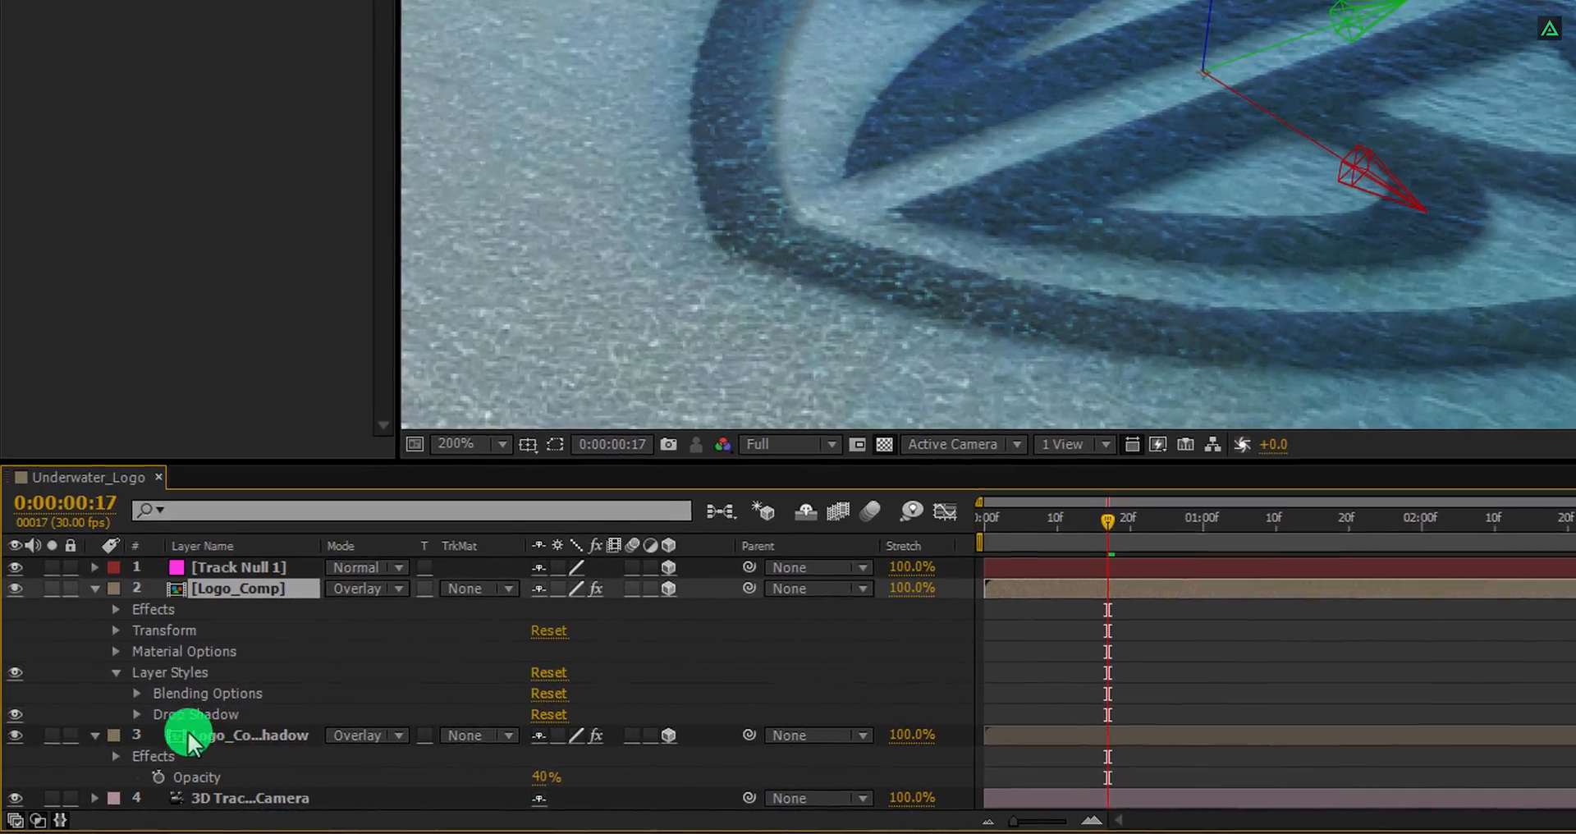
Add a Drop Shadow layer style to Logo_Comp and reveal its settings
{"action": "left_click", "coordinate": [136, 714]}
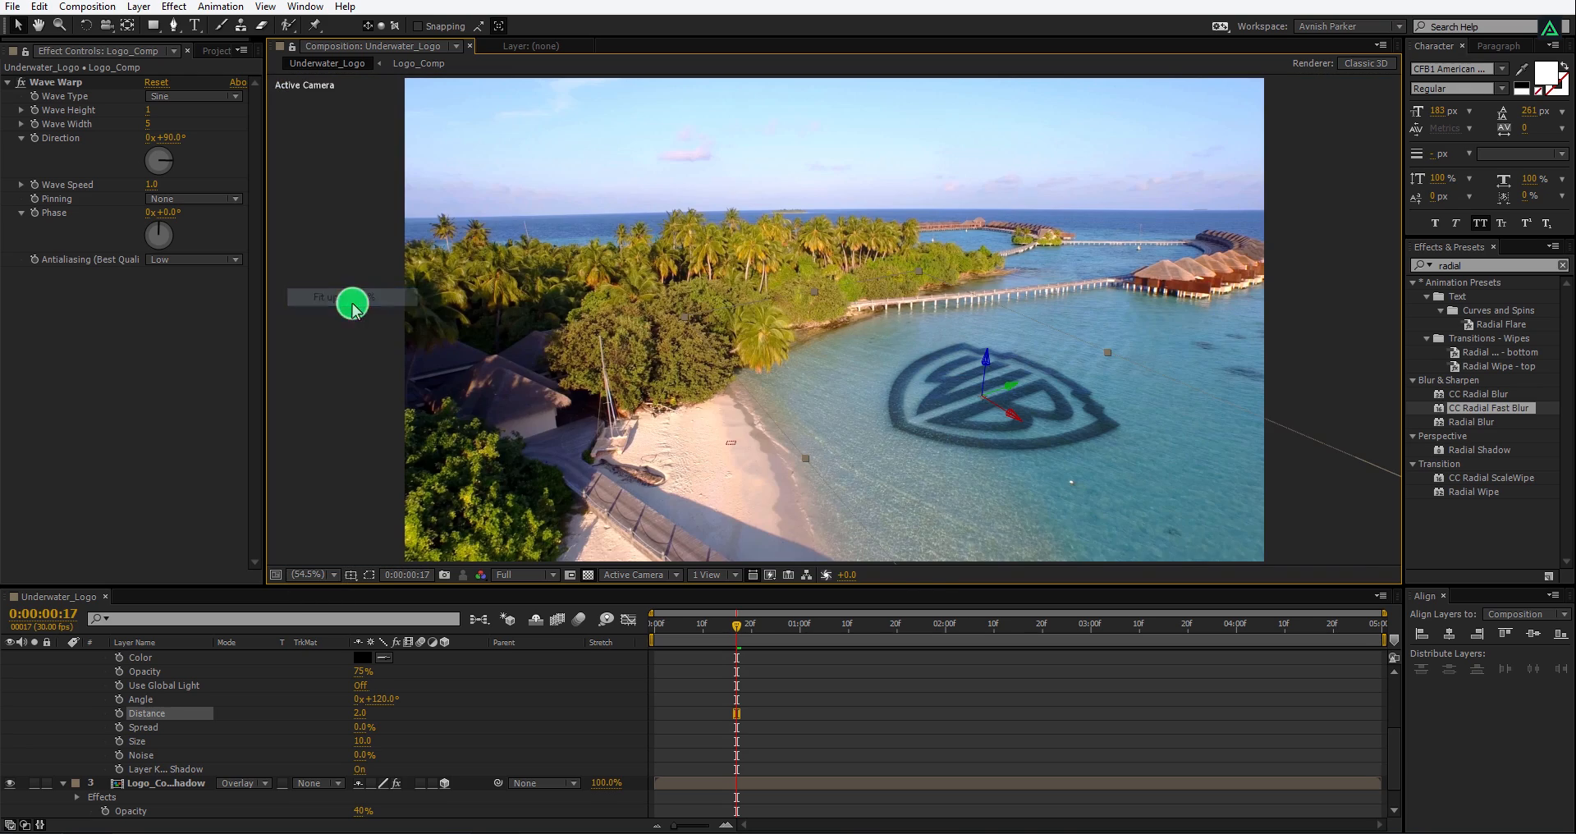
Set Drop Shadow Distance to 2 and lower both logo layers' opacity to 23%, scrubbing to check
{"action": "left_click_drag", "start_coordinate": [734, 624], "coordinate": [779, 624]}
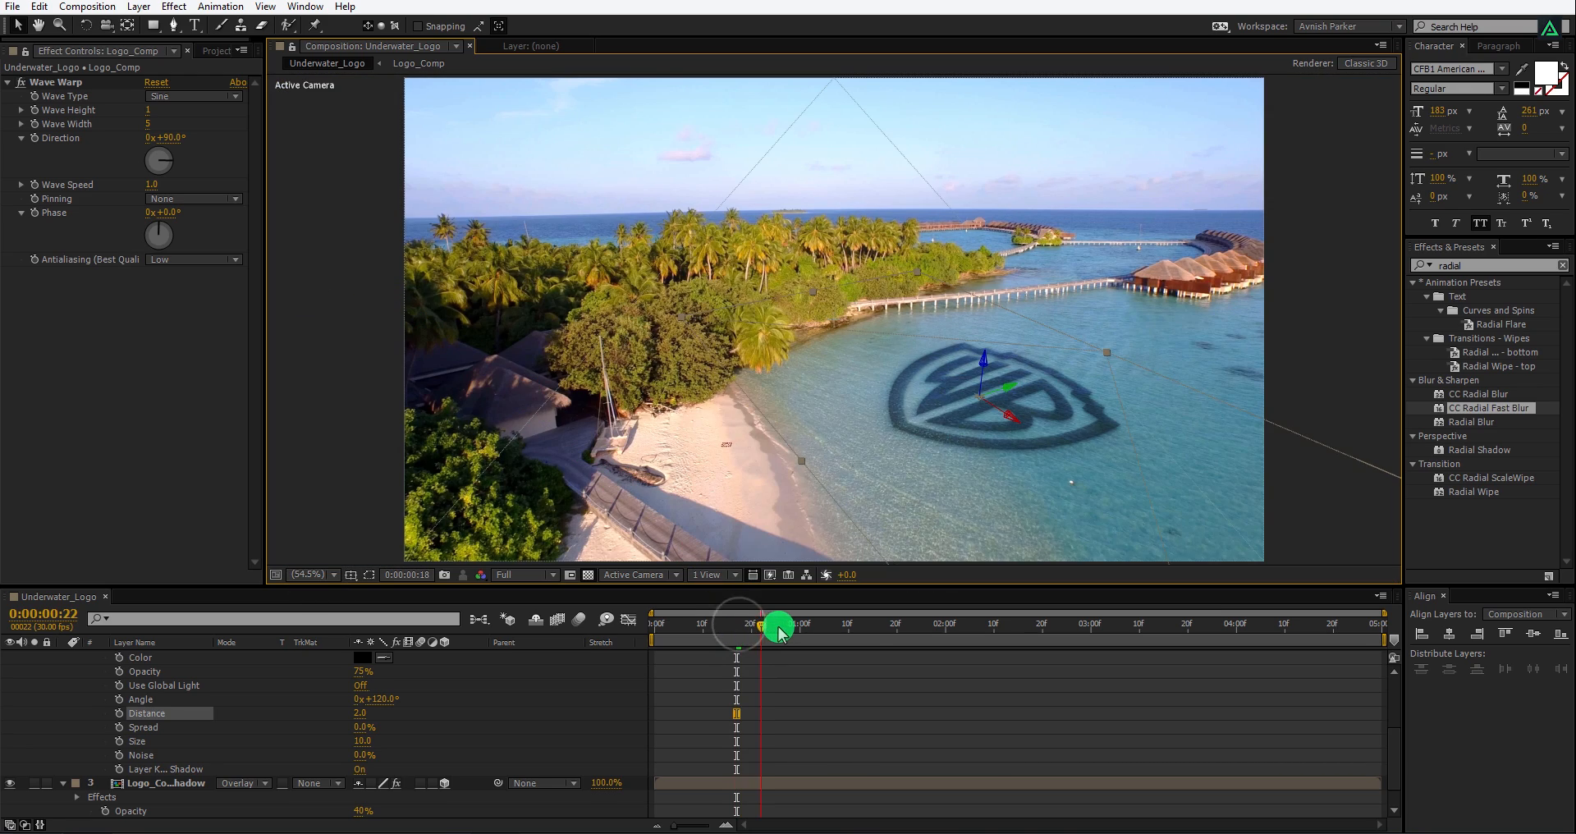
{"action": "left_click_drag", "start_coordinate": [778, 626], "coordinate": [885, 606]}
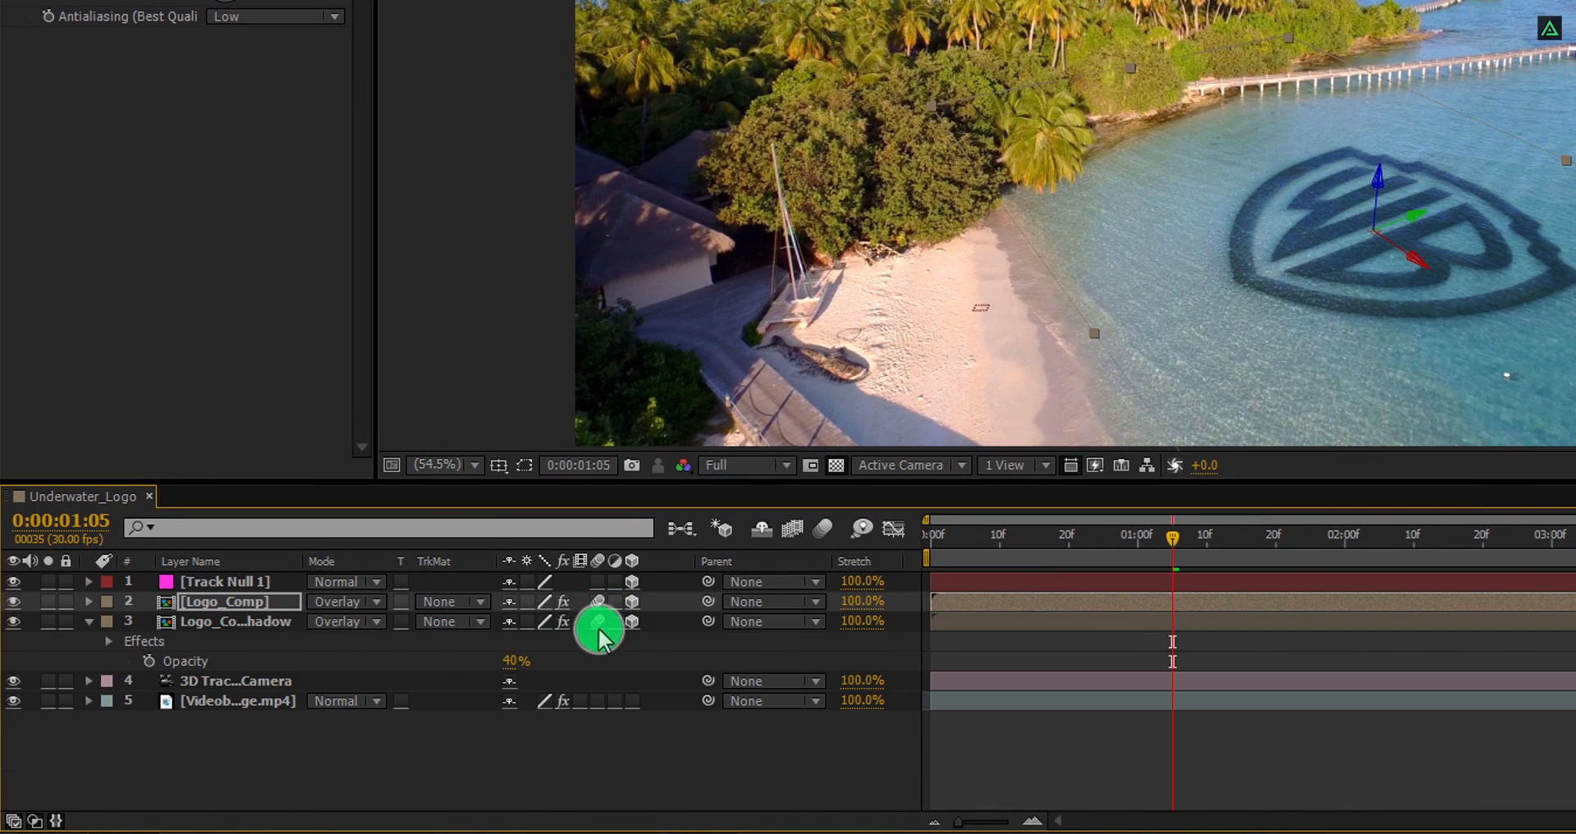
{"action": "mouse_move", "coordinate": [839, 531]}
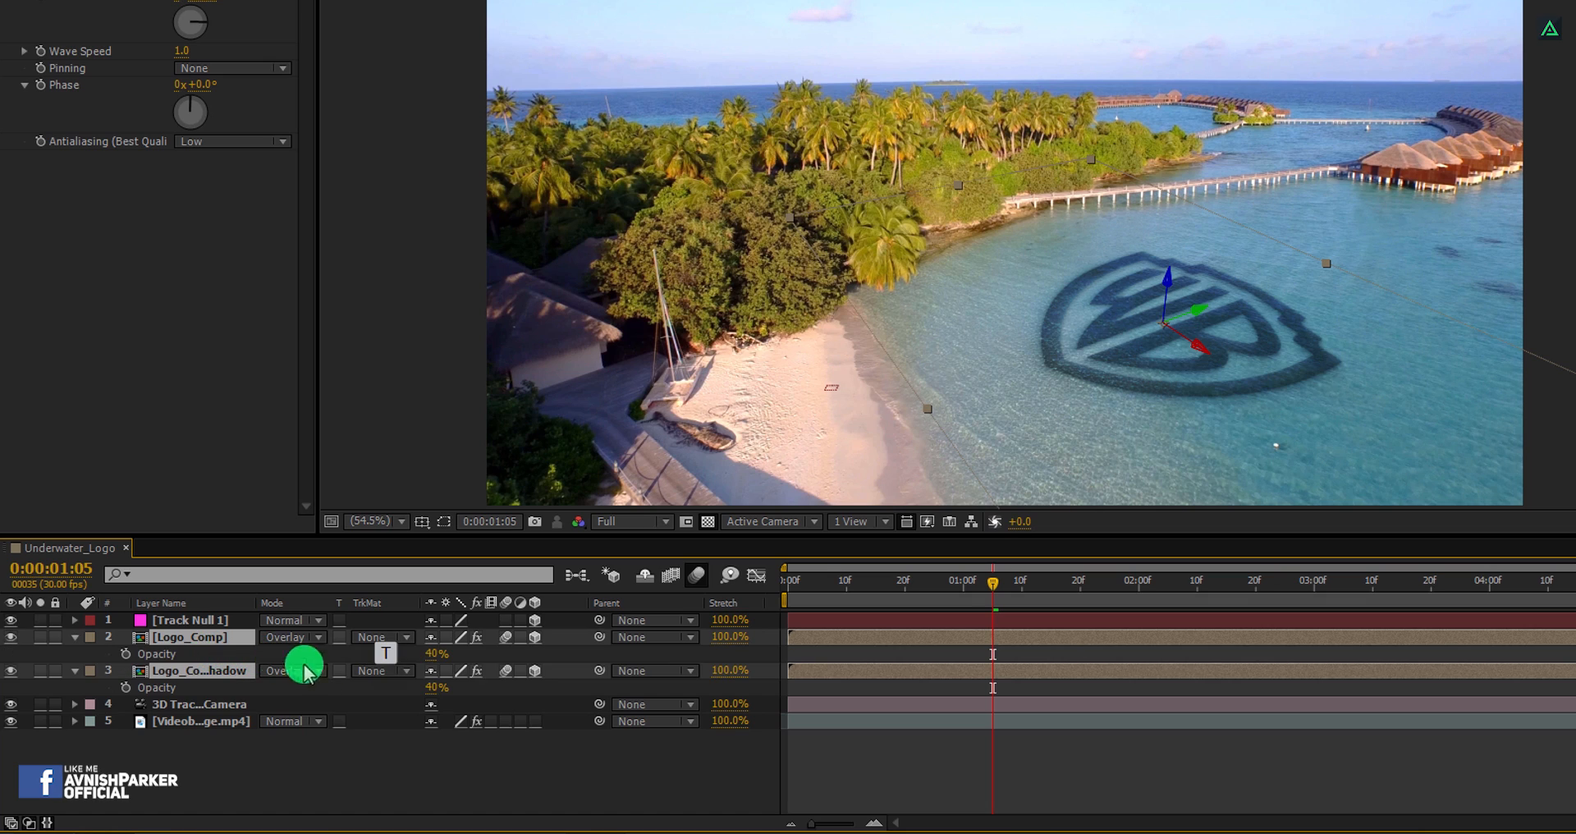
{"action": "left_click_drag", "start_coordinate": [437, 653], "coordinate": [422, 653]}
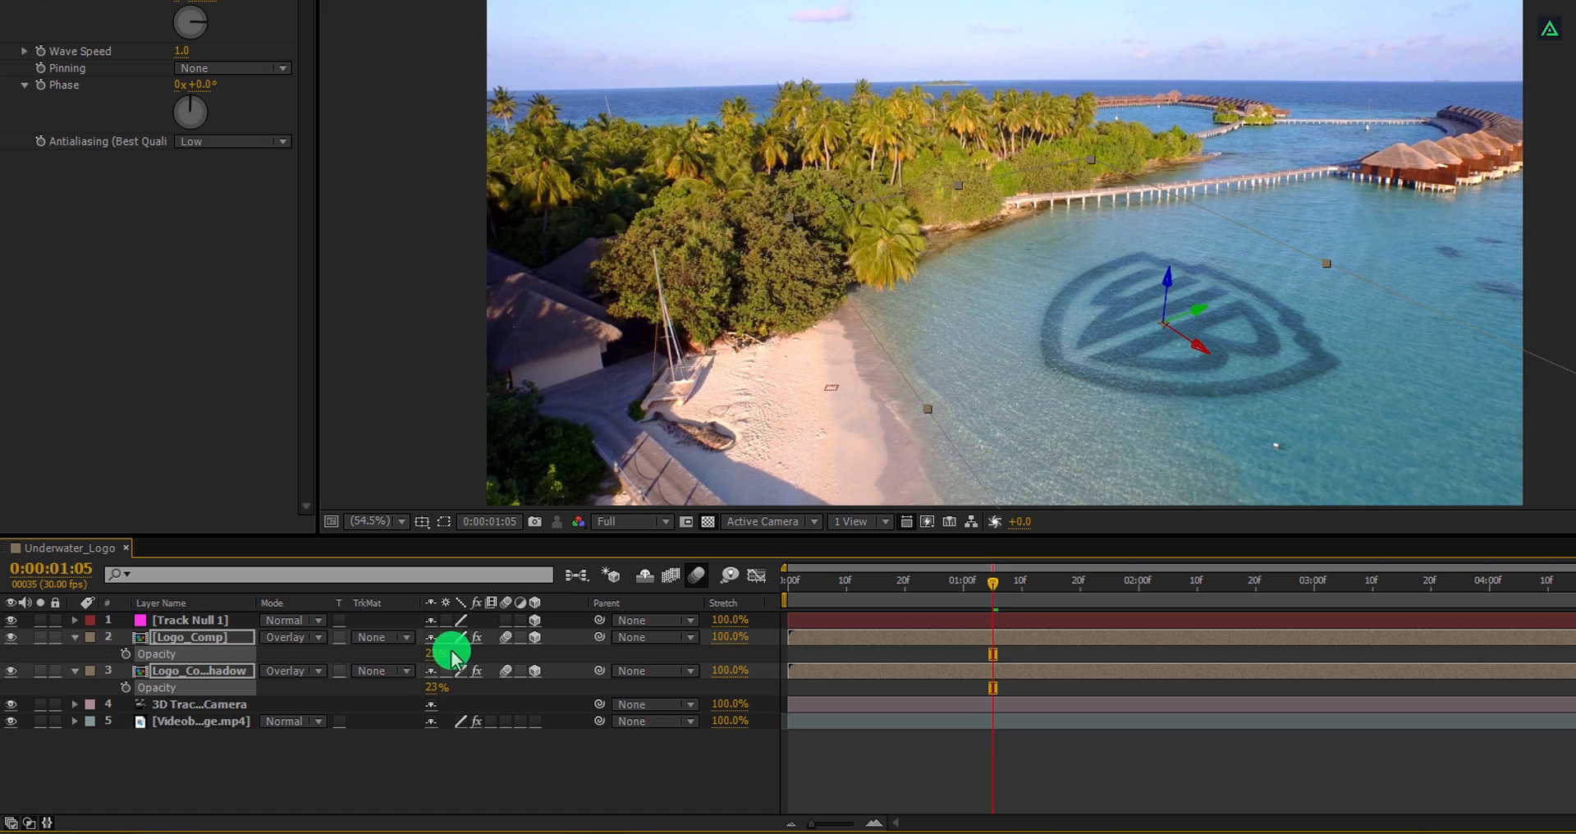
{"action": "left_click_drag", "start_coordinate": [995, 579], "coordinate": [1068, 580]}
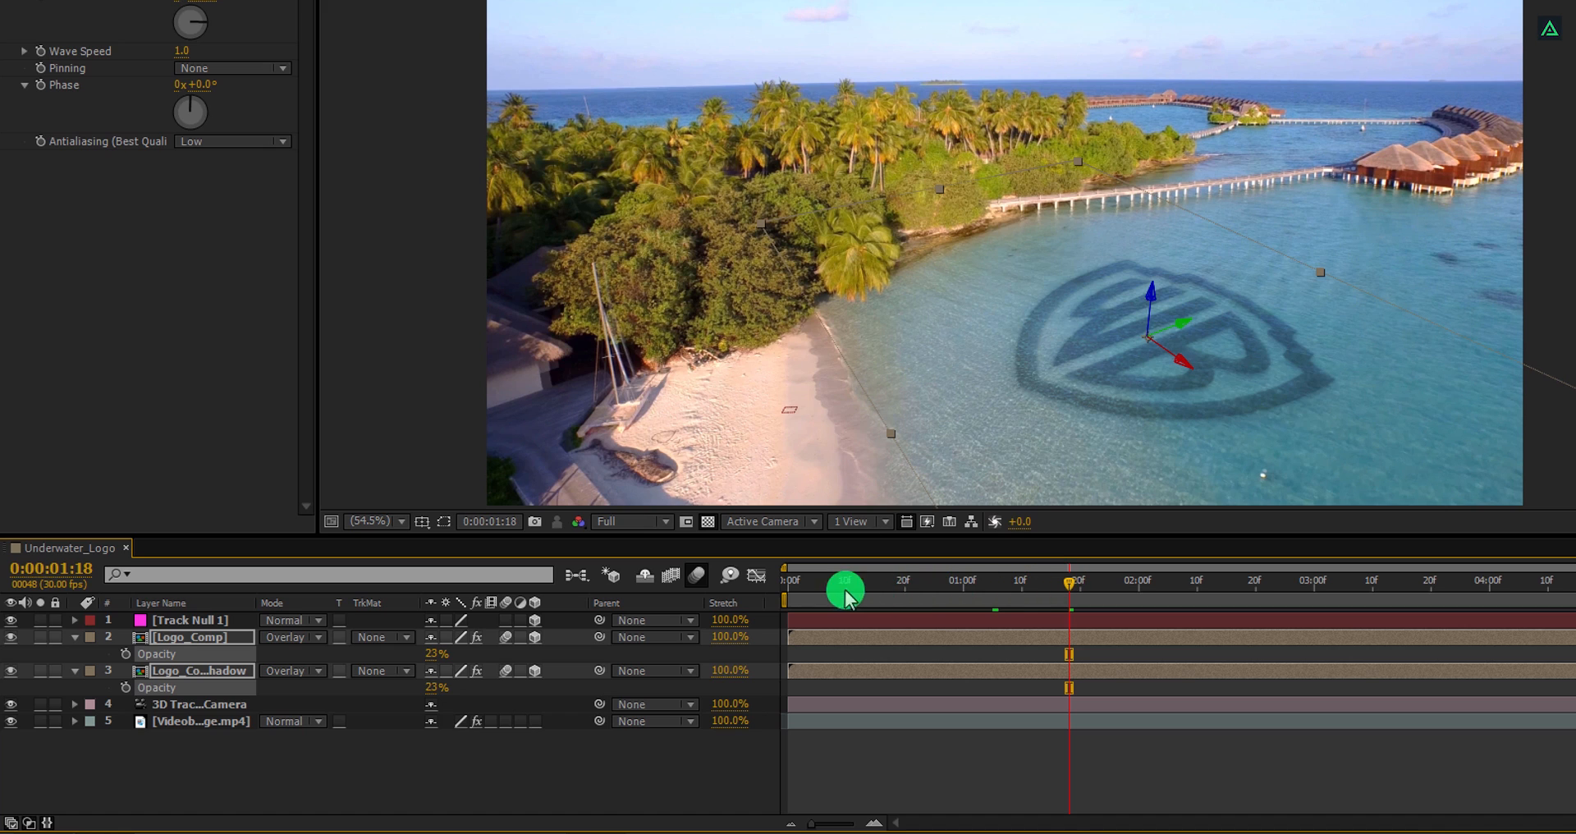
{"action": "mouse_move", "coordinate": [335, 768]}
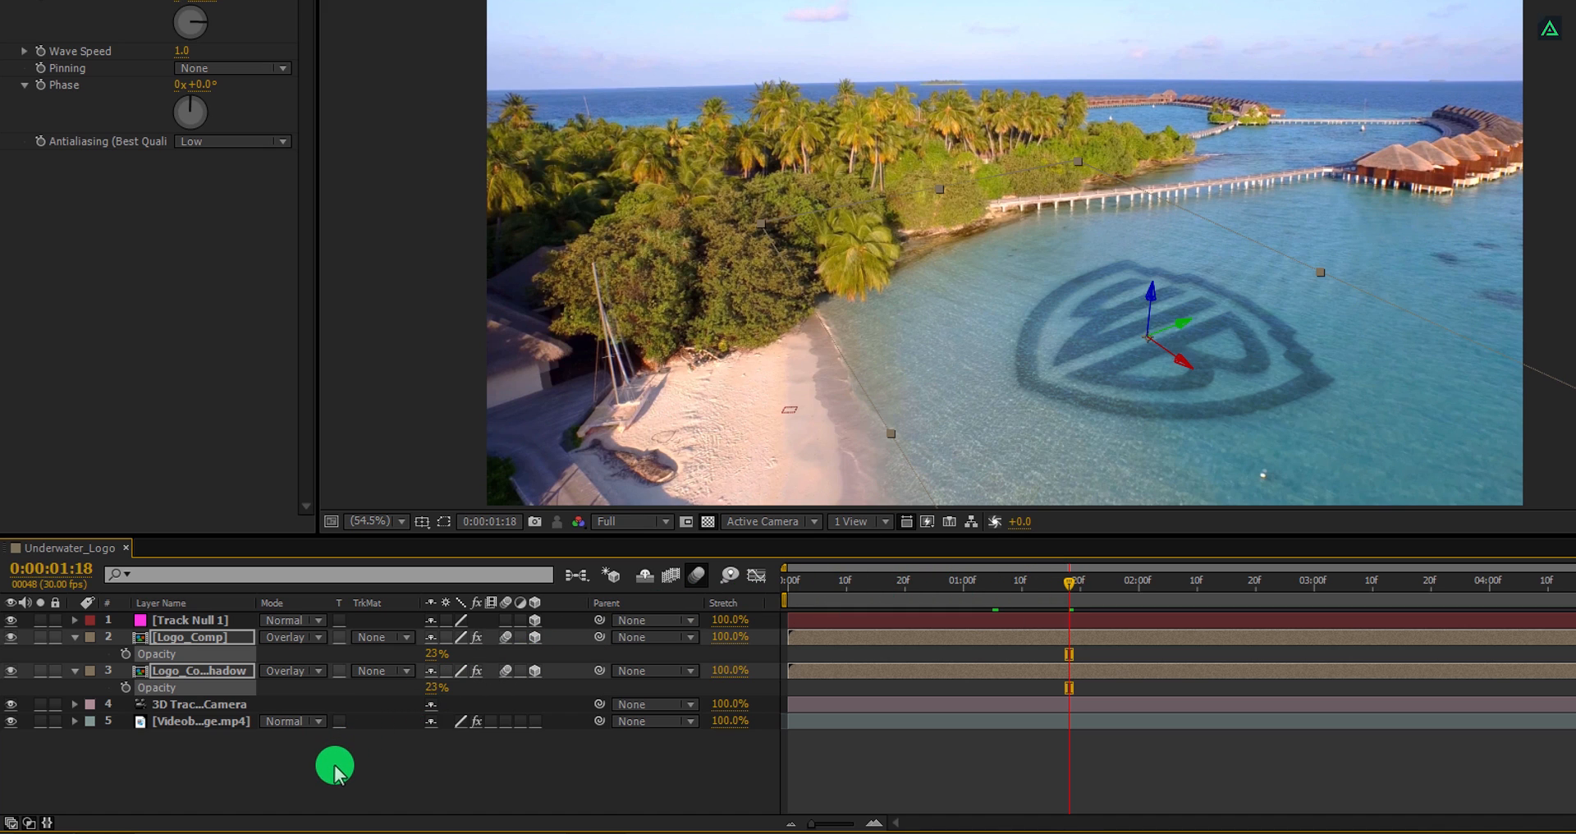
Add a new full-frame black solid named Letterbox to the composition
{"action": "right_click", "coordinate": [336, 769]}
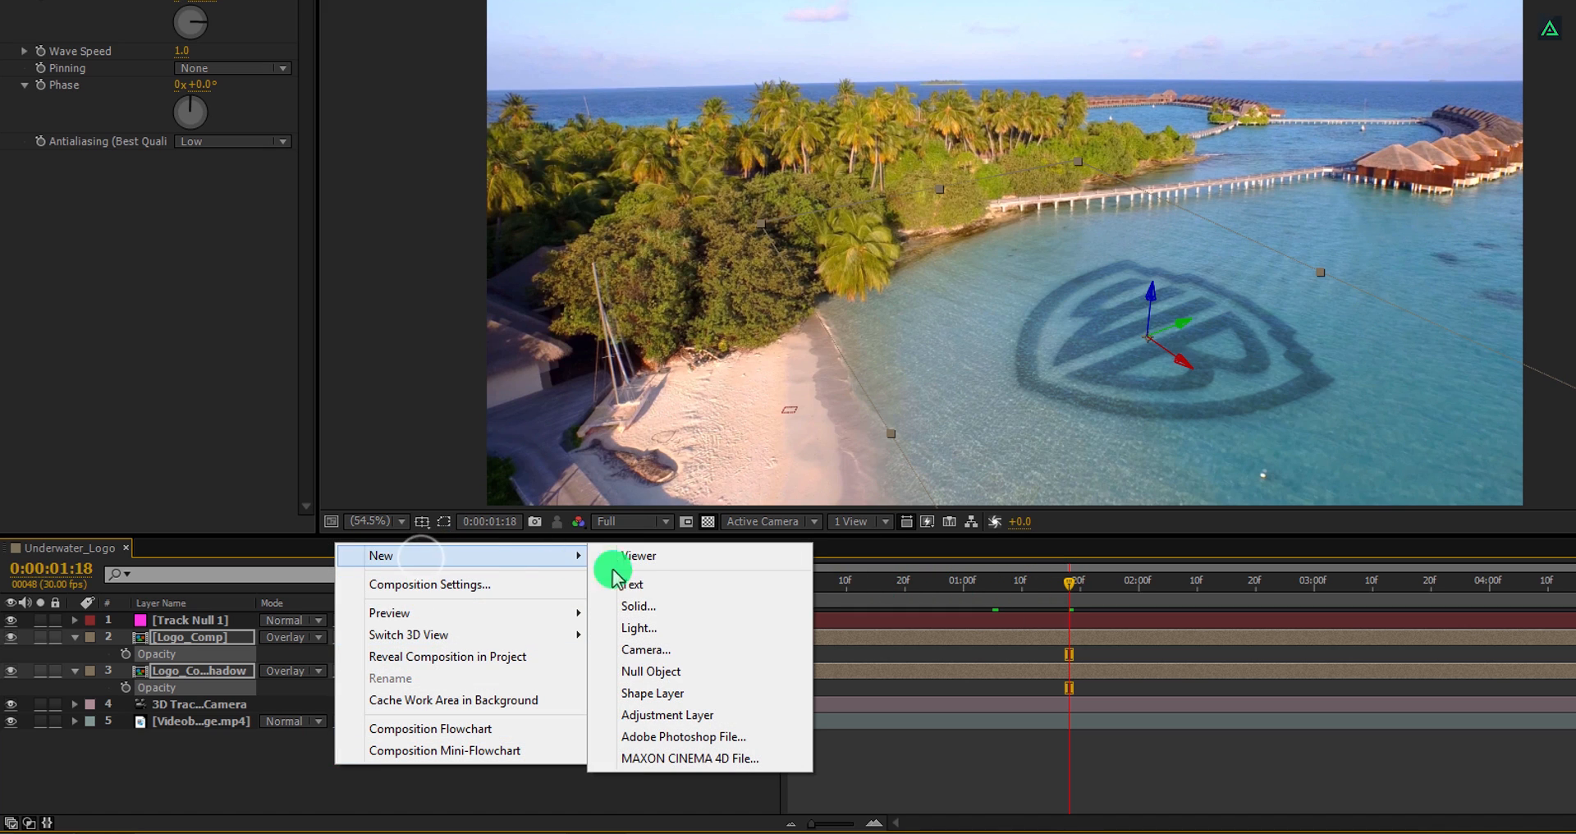
{"action": "left_click", "coordinate": [637, 606]}
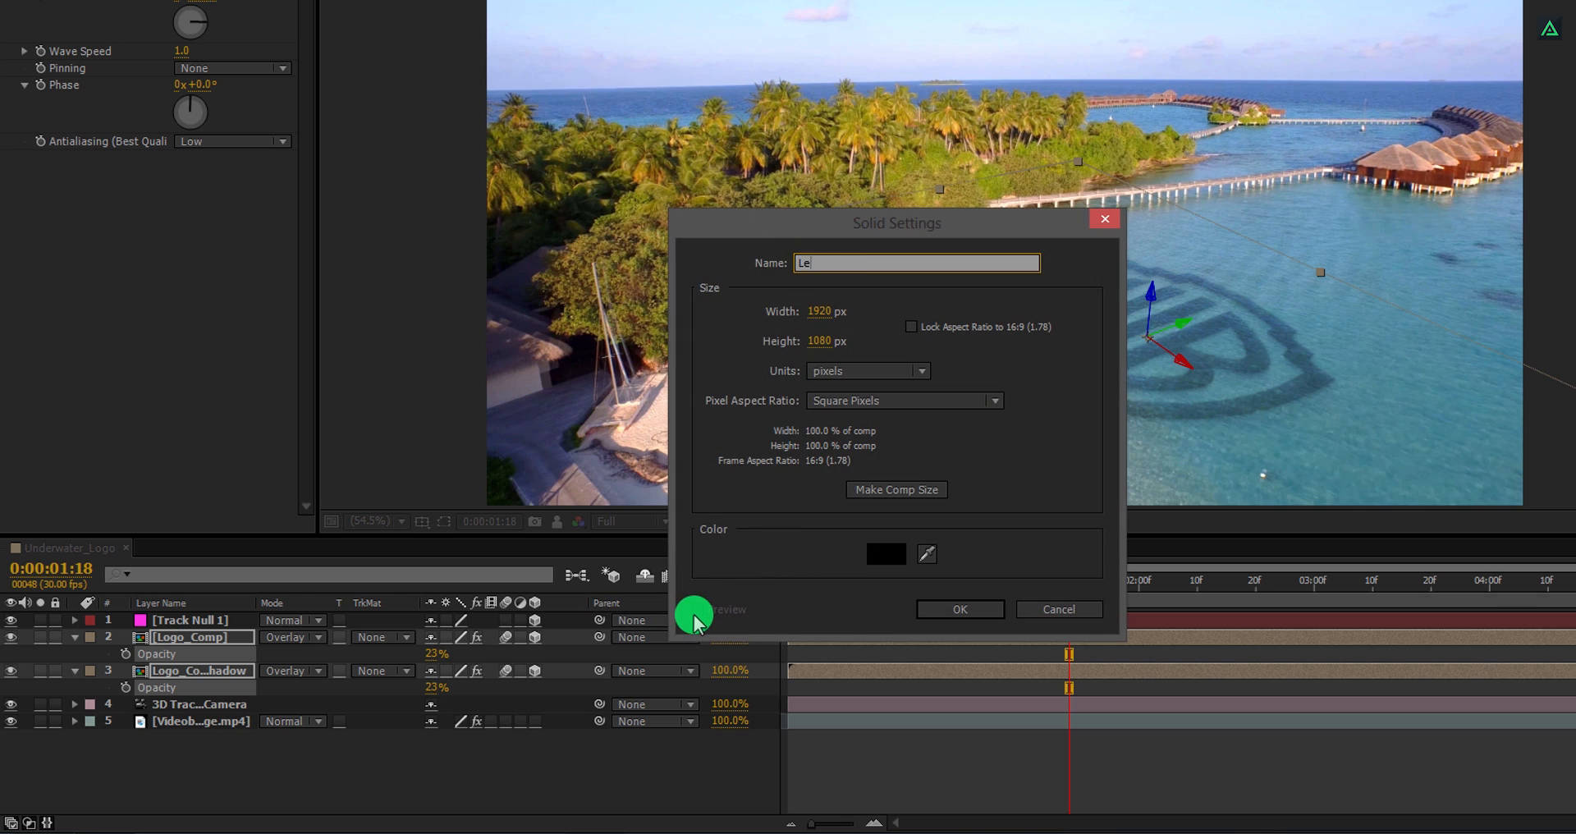
{"action": "type", "text": "tterbox"}
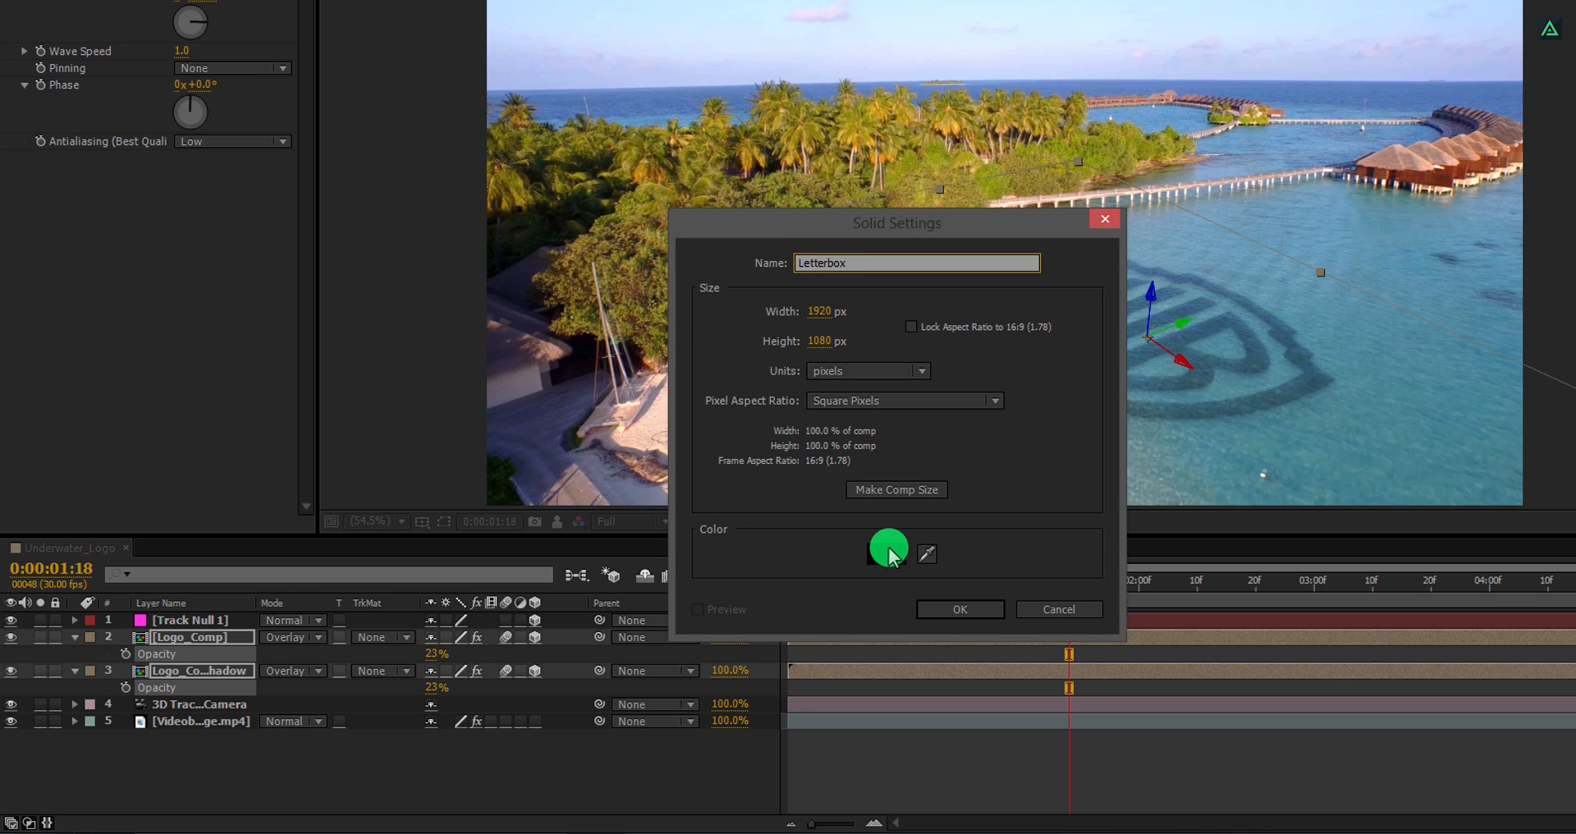
{"action": "left_click", "coordinate": [888, 553]}
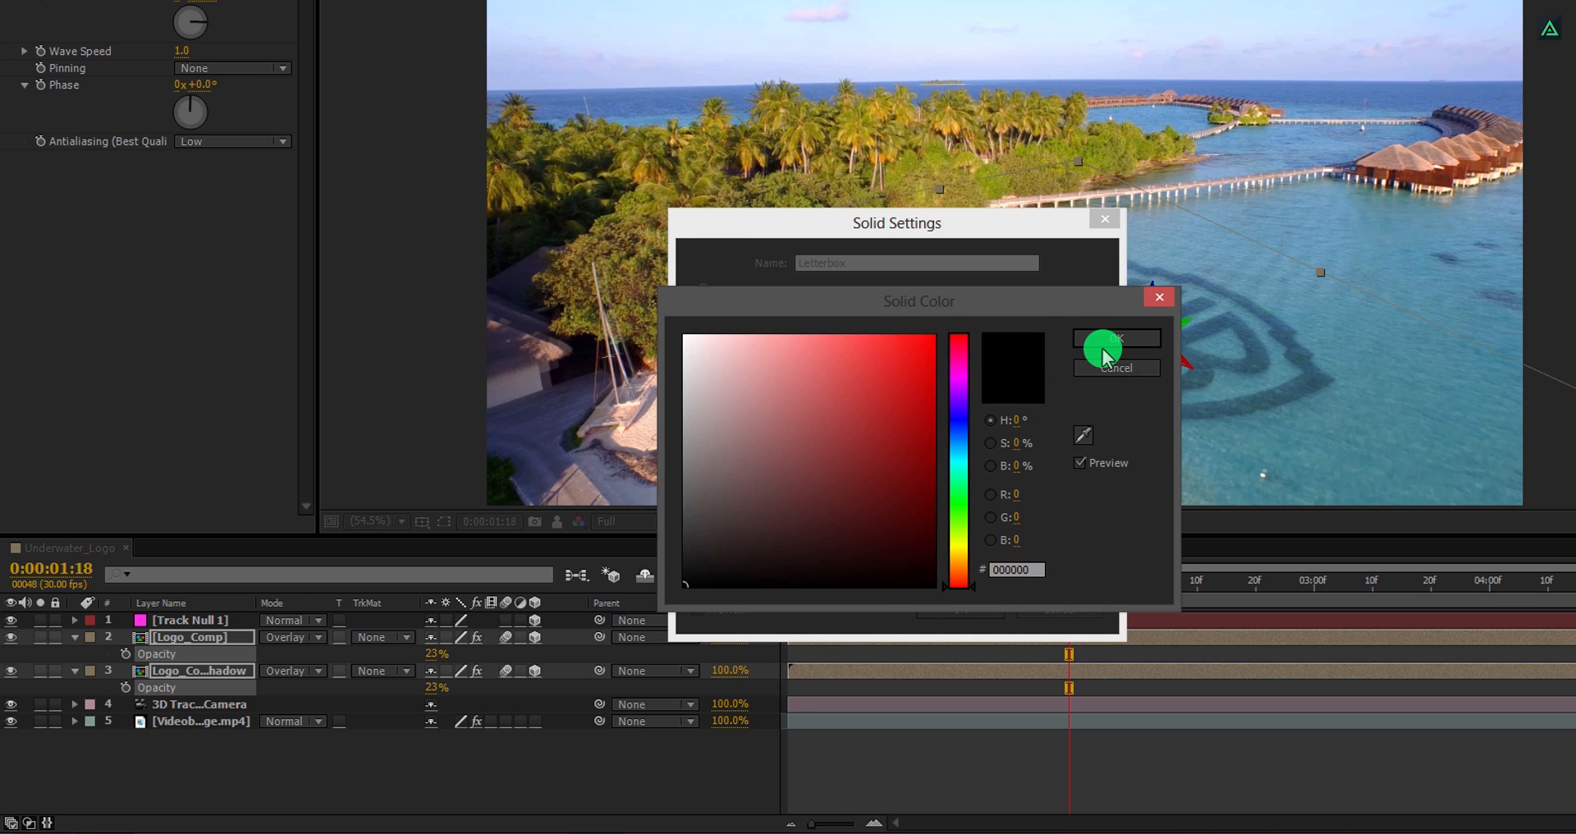
{"action": "left_click", "coordinate": [1115, 338]}
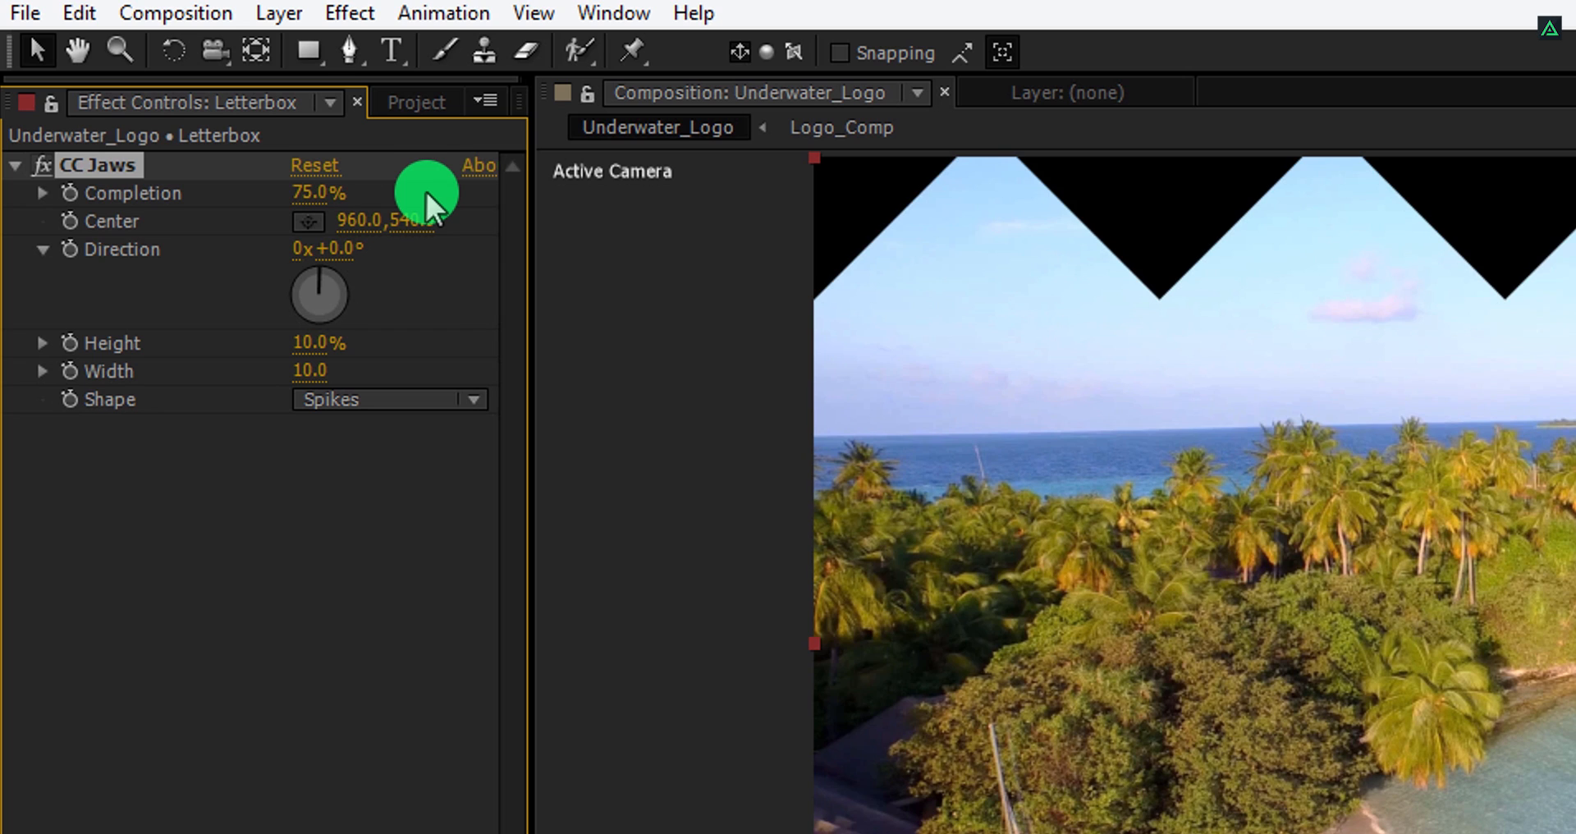
Apply CC Jaws with Square shape to Letterbox to form black bars, then reselect the logo layer
{"action": "double_click", "coordinate": [317, 345]}
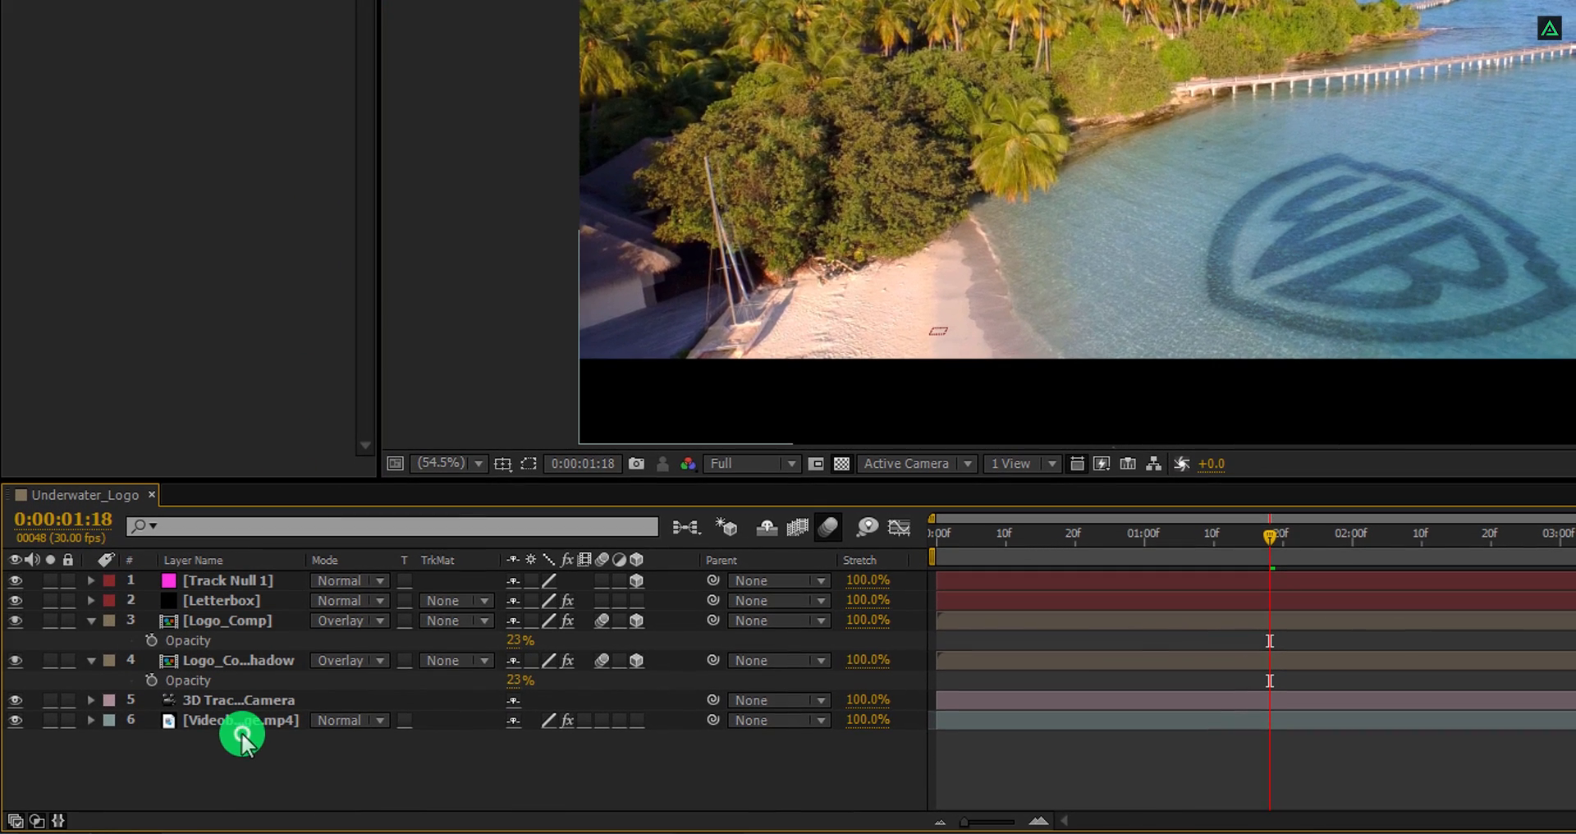
{"action": "left_click", "coordinate": [229, 620]}
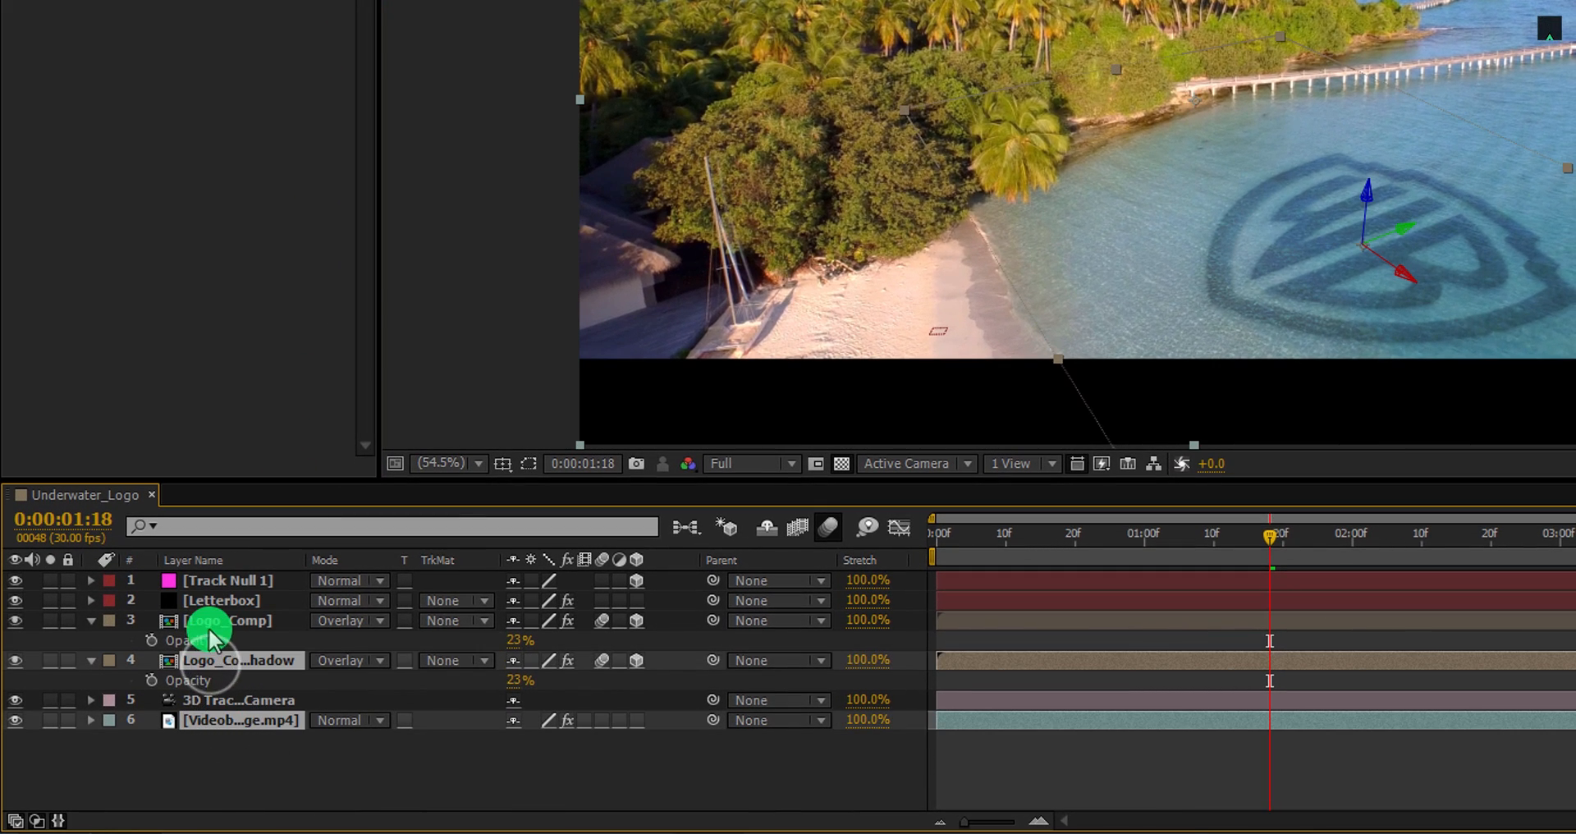